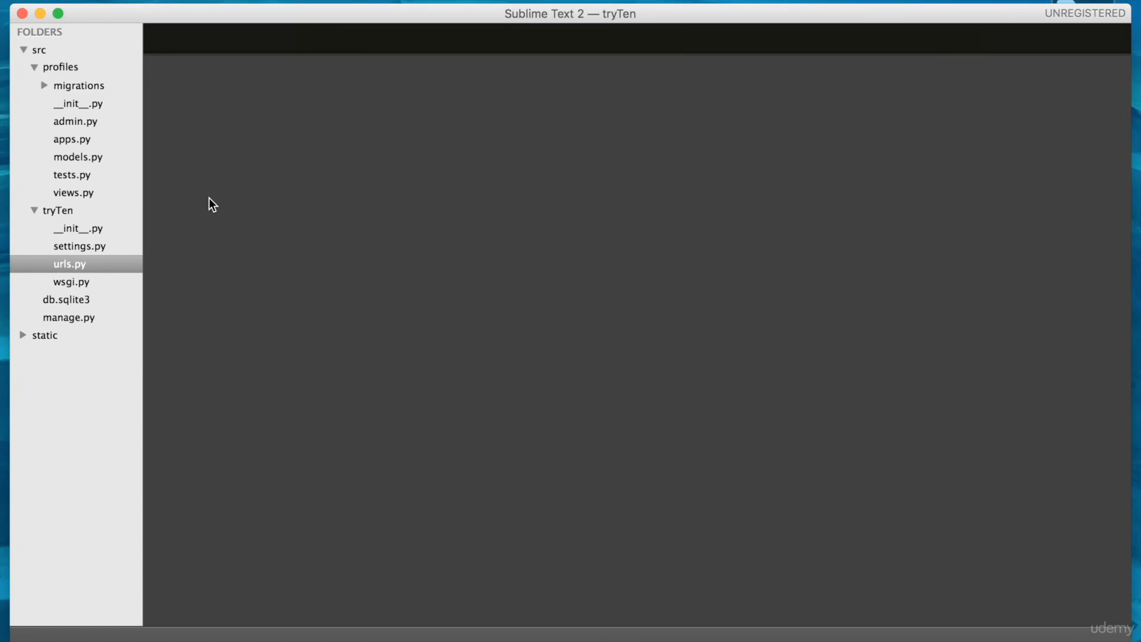
pyautogui.moveTo(36, 73)
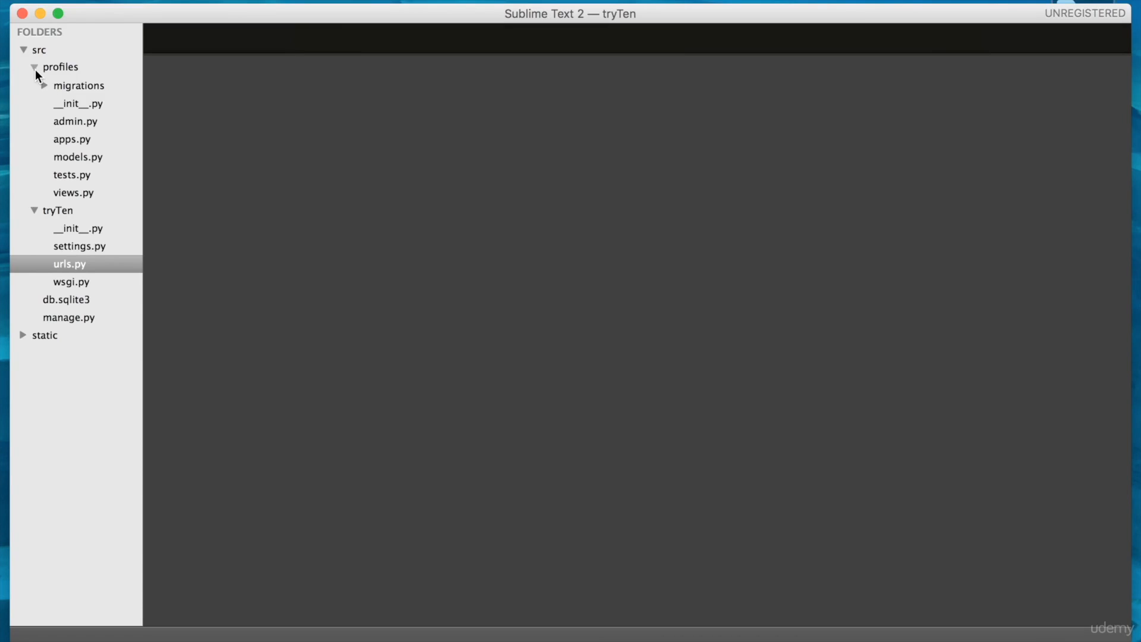
# Open profiles/models.py and highlight the name and description field definitions.
pyautogui.click(77, 156)
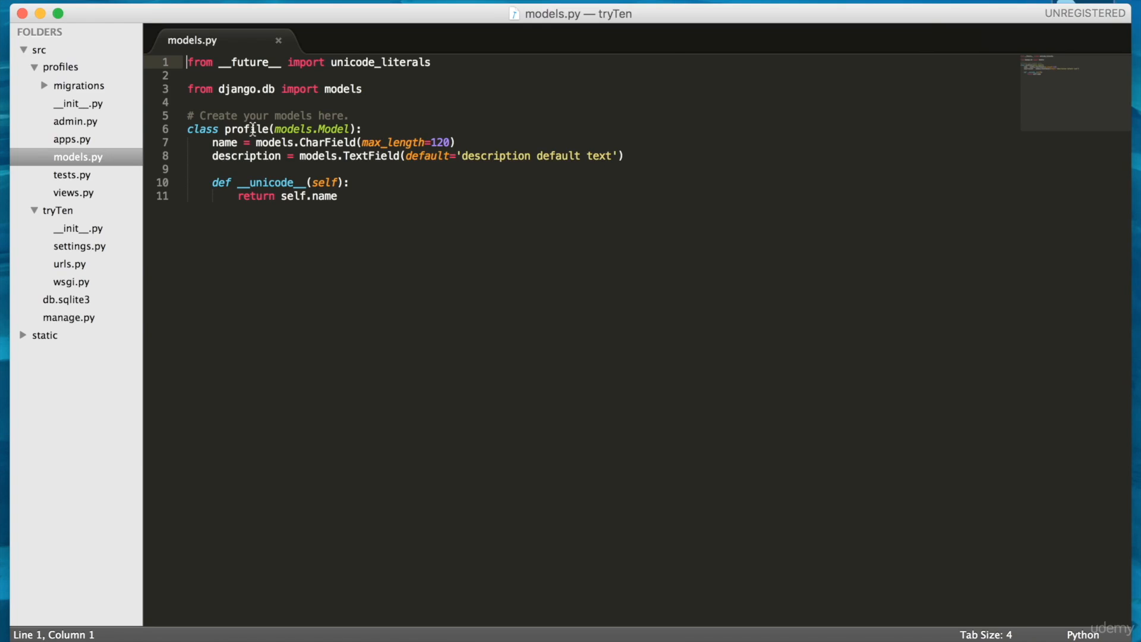
pyautogui.click(231, 142)
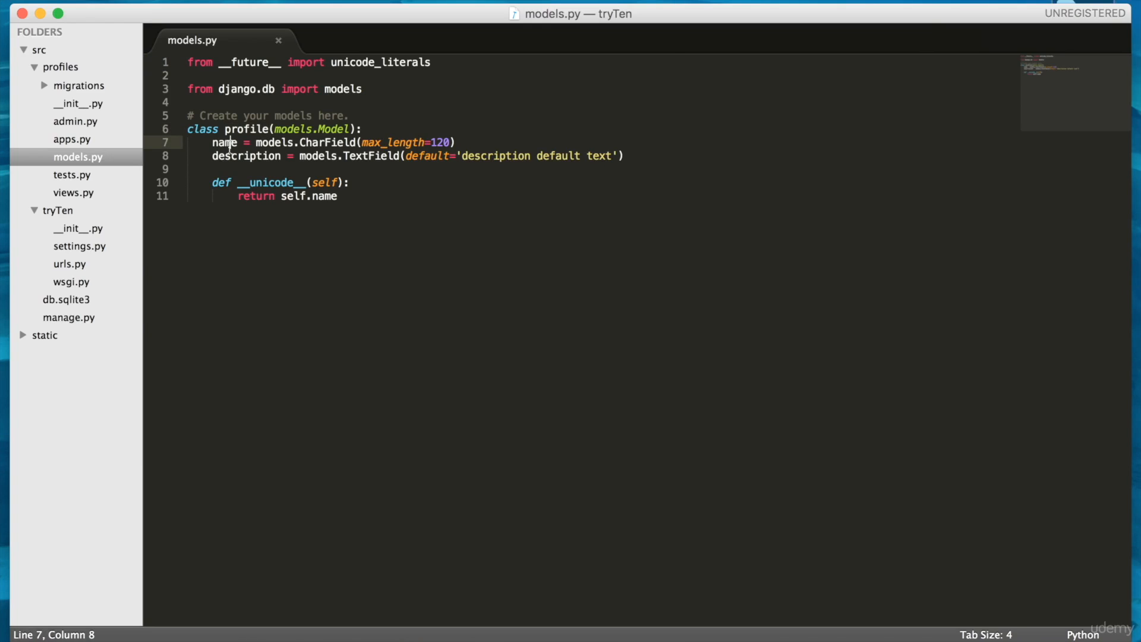
pyautogui.doubleClick(245, 155)
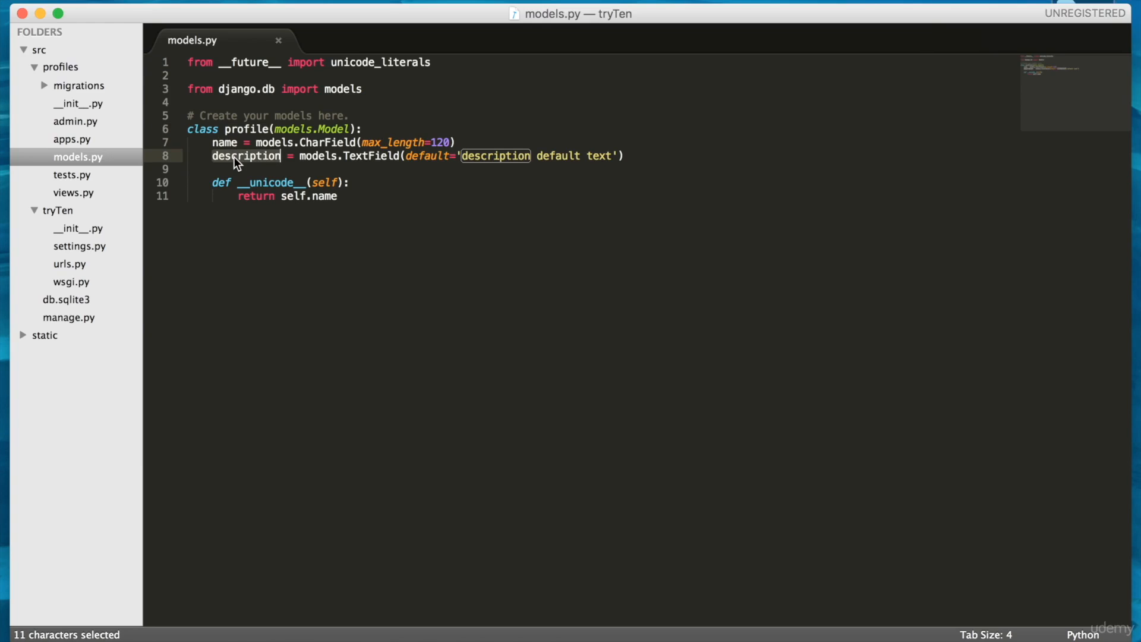
pyautogui.moveTo(357, 188)
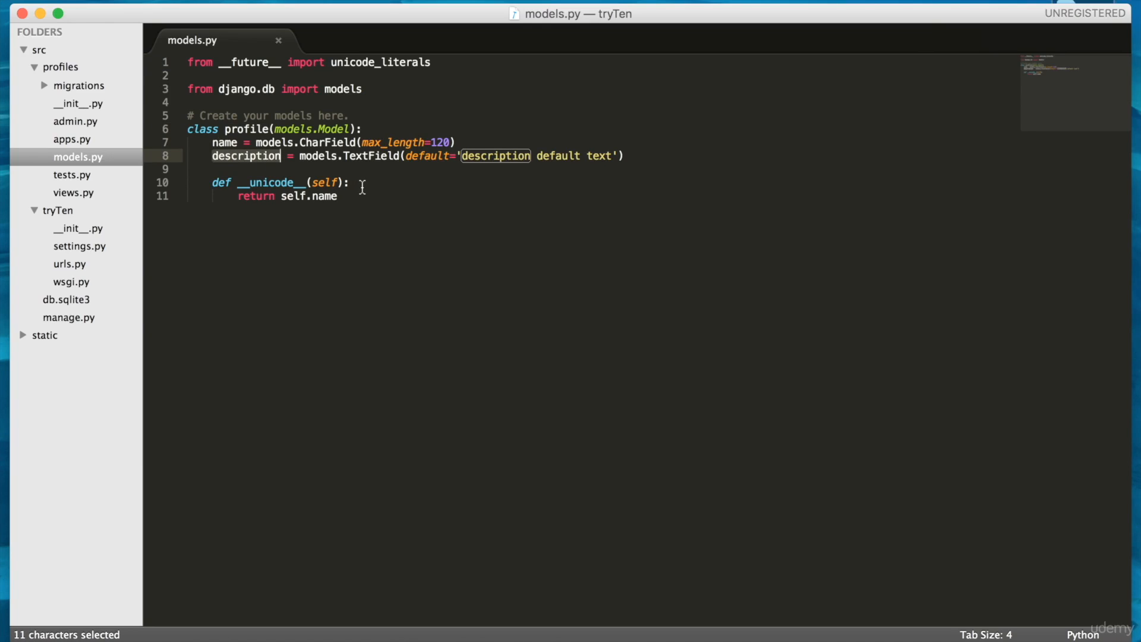
pyautogui.click(349, 182)
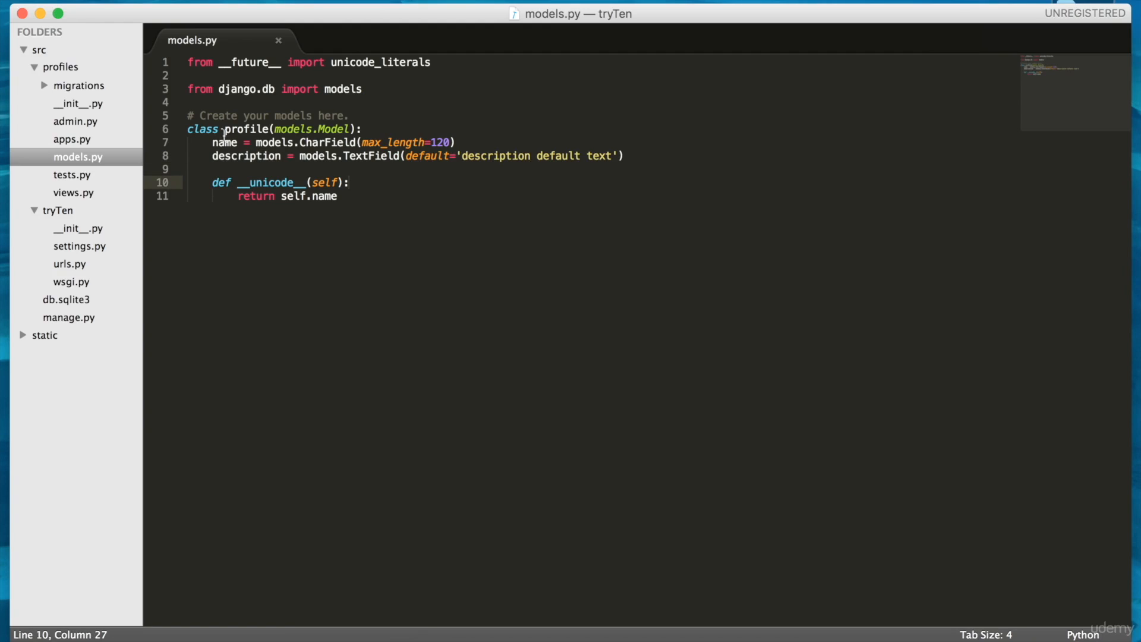
pyautogui.doubleClick(495, 155)
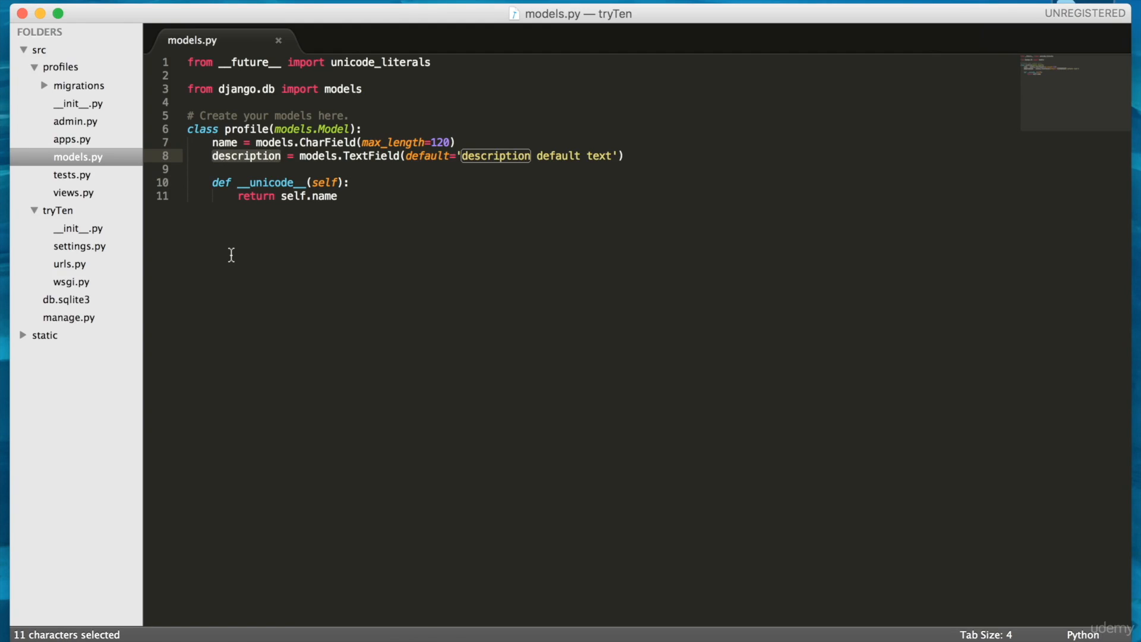
pyautogui.click(78, 246)
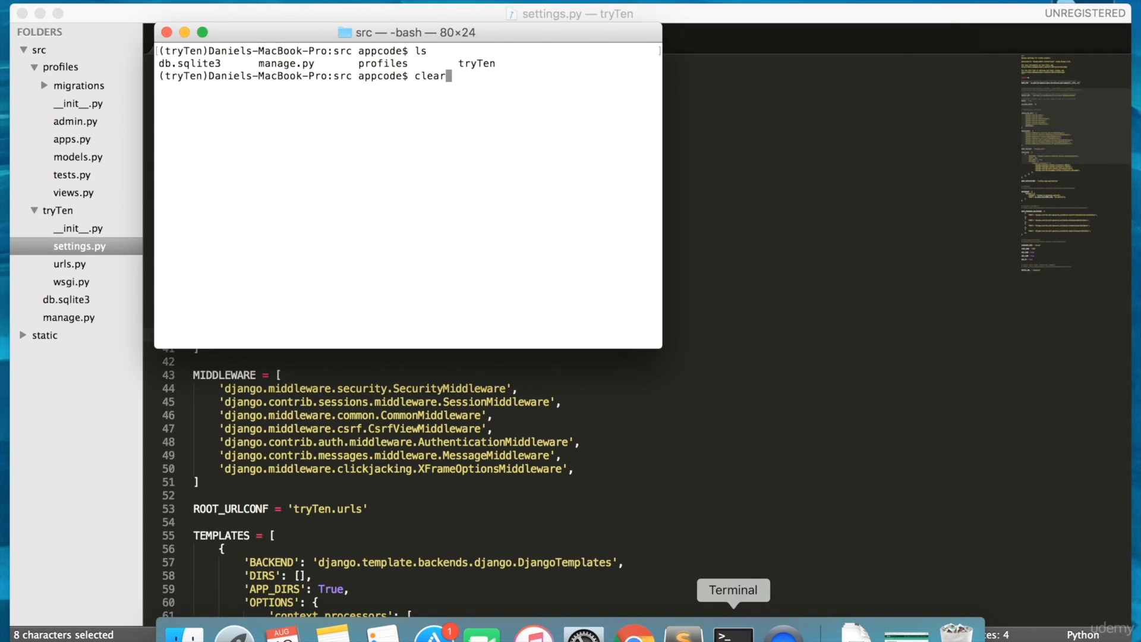
# Run python manage.py makemigrations, clear the terminal, and start runserver.
pyautogui.write('python manage.py makemigrations')
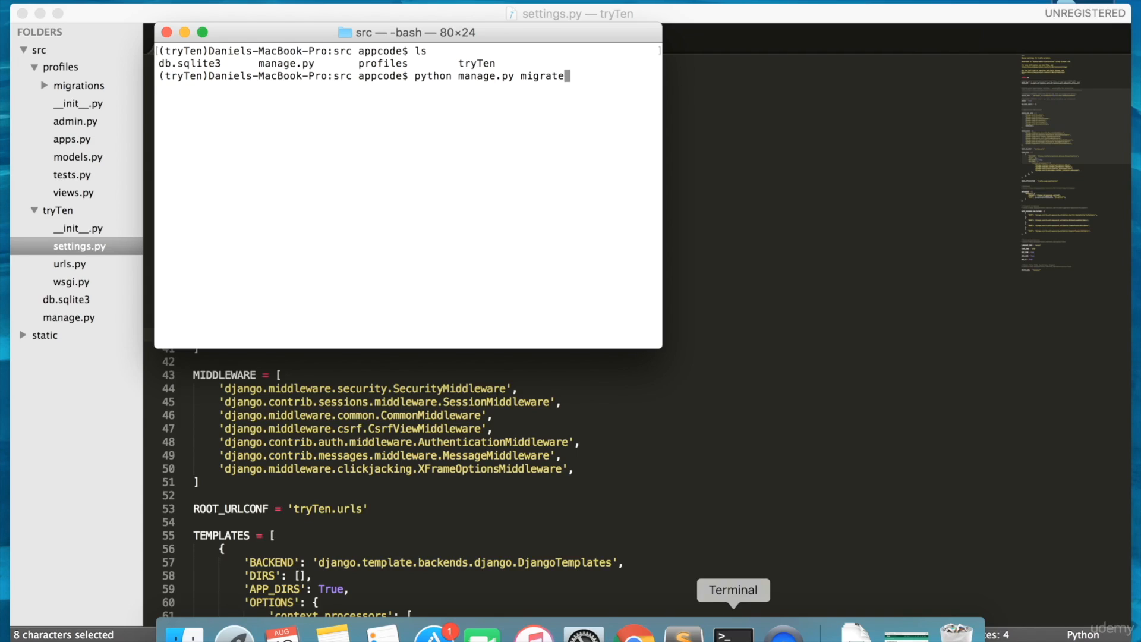
pyautogui.write('clear')
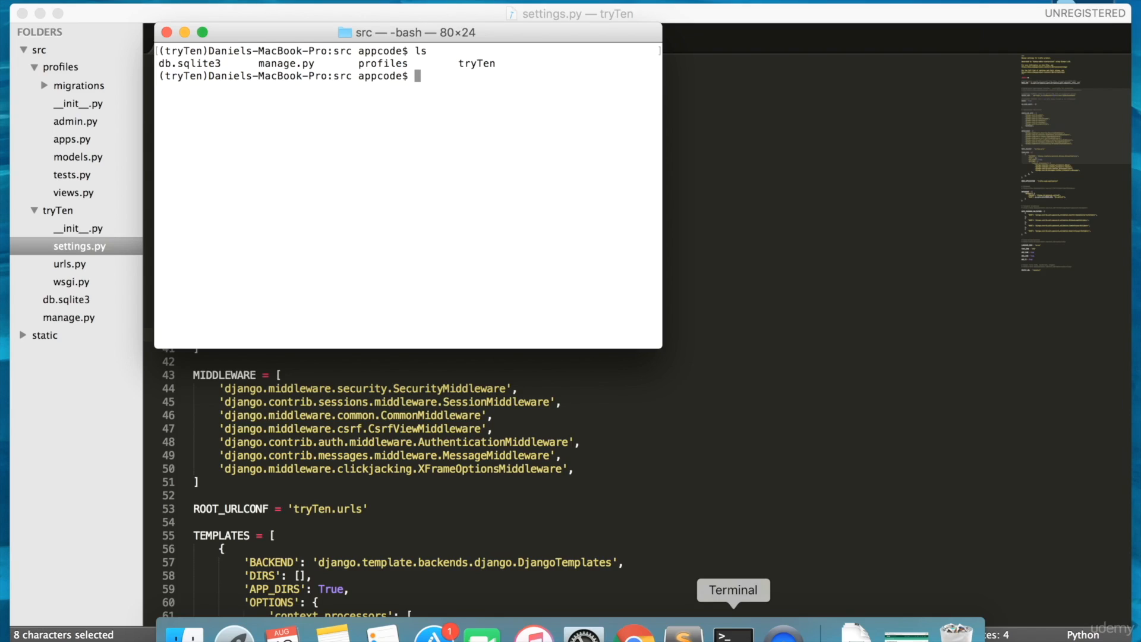
pyautogui.write('python mana')
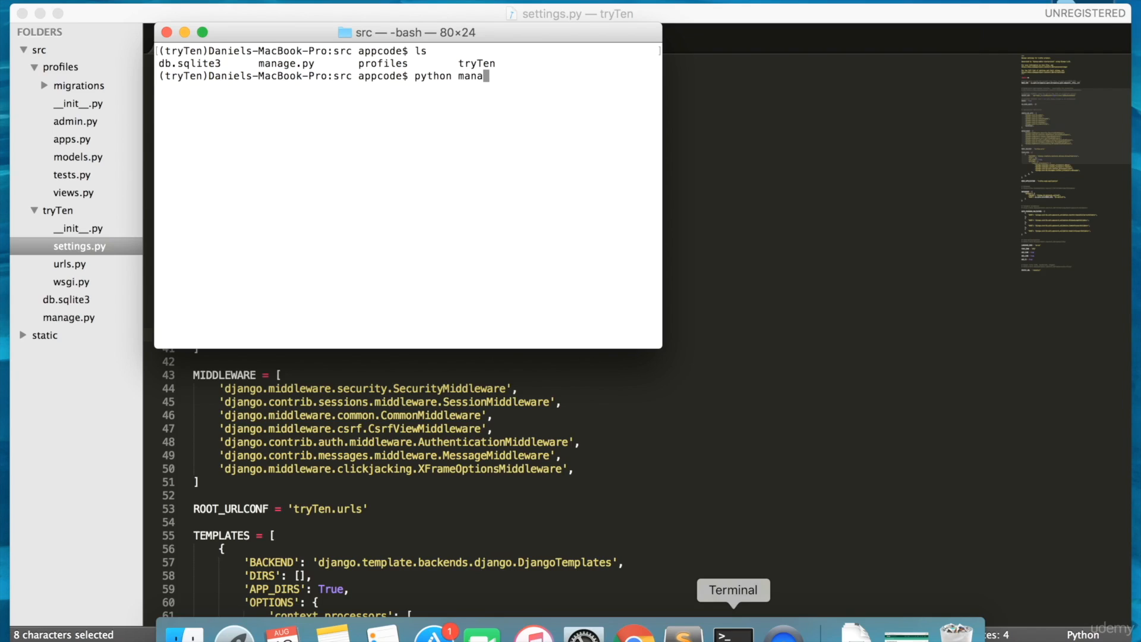
pyautogui.write('ge.py runserver')
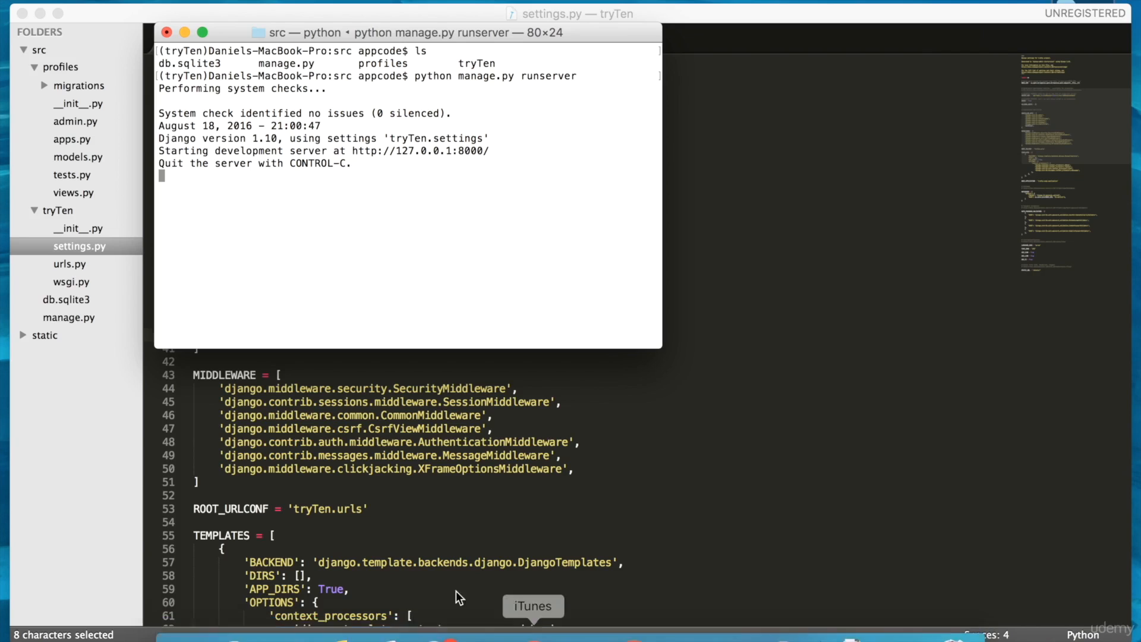
pyautogui.doubleClick(420, 150)
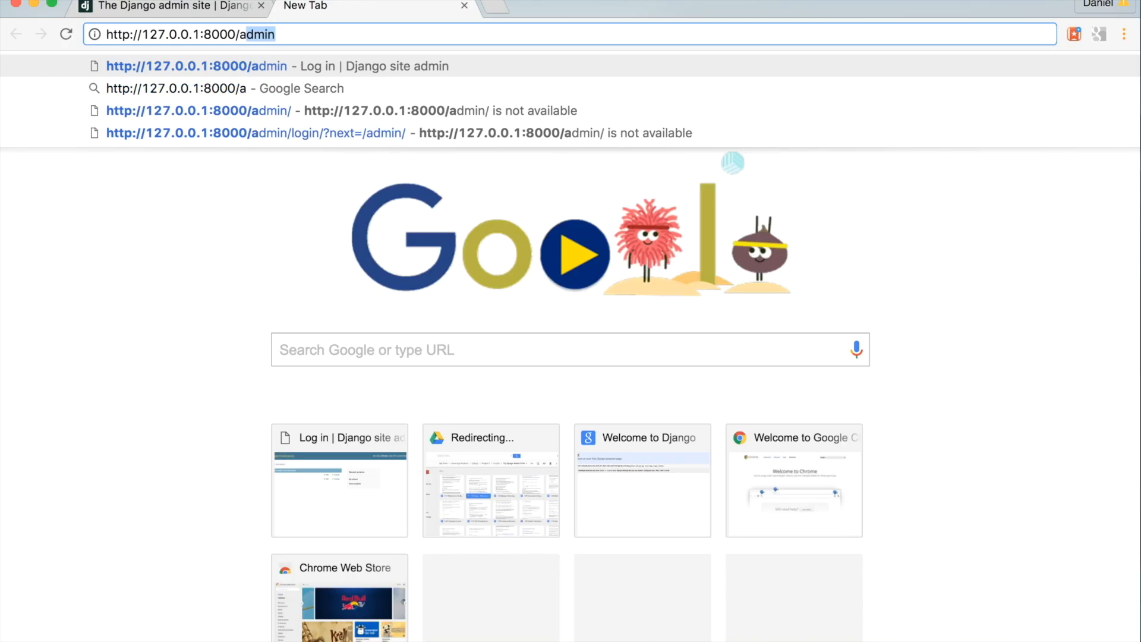
# Load 127.0.0.1:8000/admin in a new Chrome tab.
pyautogui.click(196, 65)
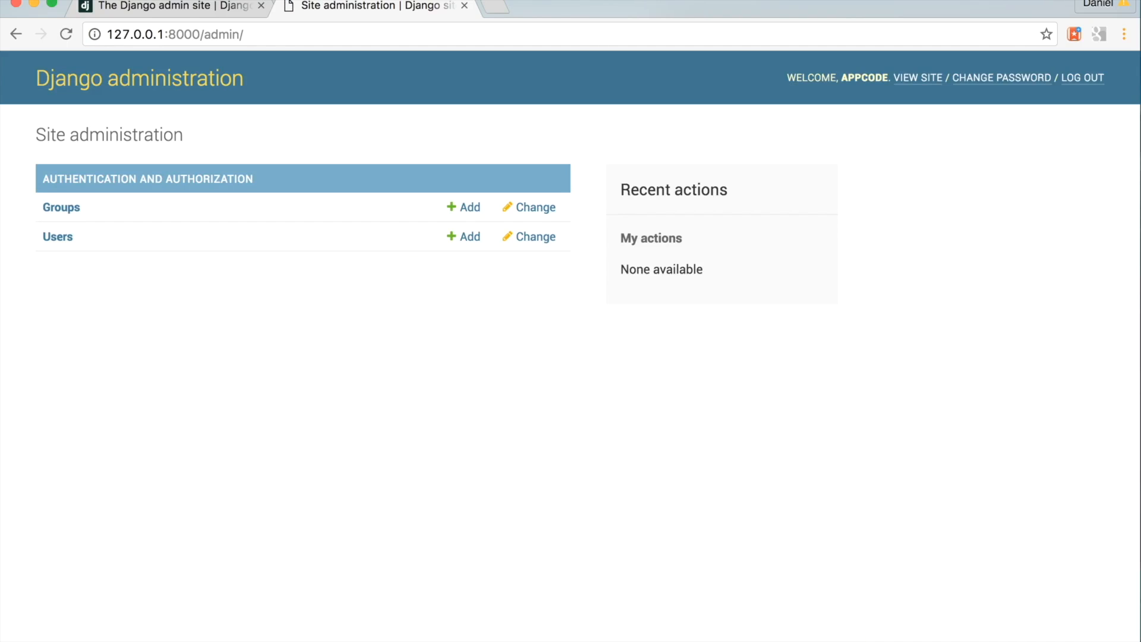
pyautogui.moveTo(285, 294)
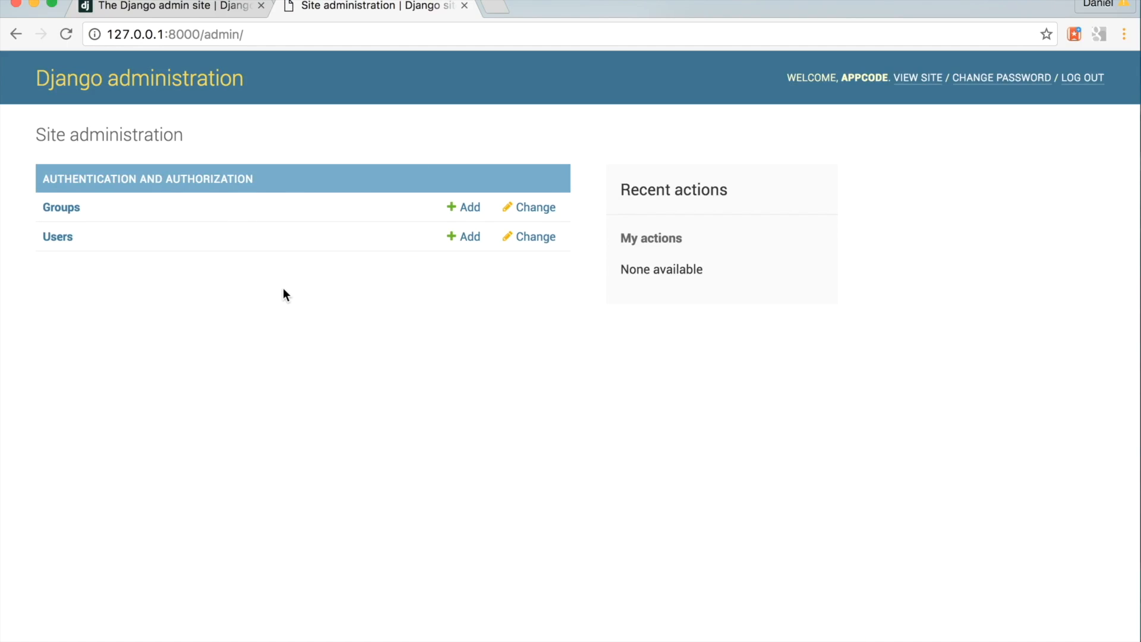
pyautogui.moveTo(410, 328)
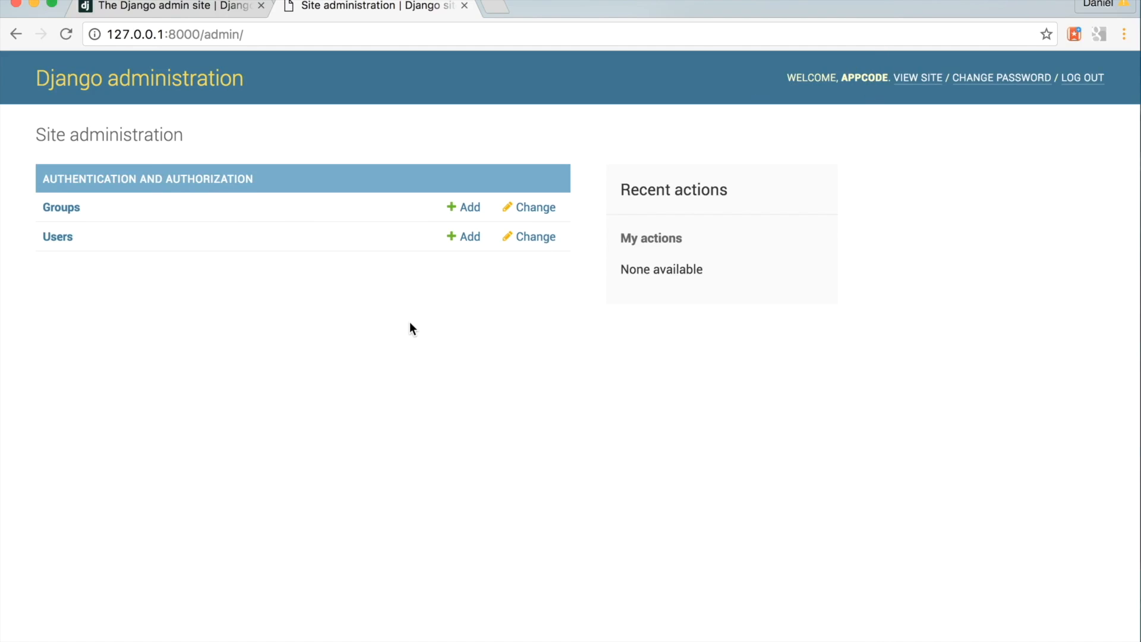
pyautogui.moveTo(140, 249)
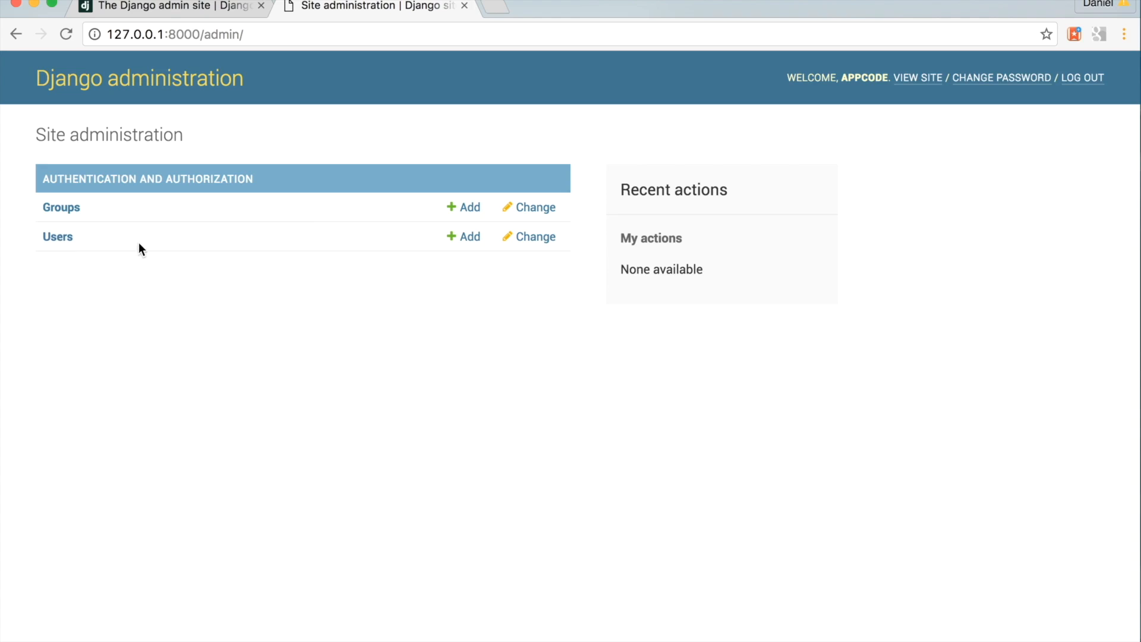
pyautogui.moveTo(521, 565)
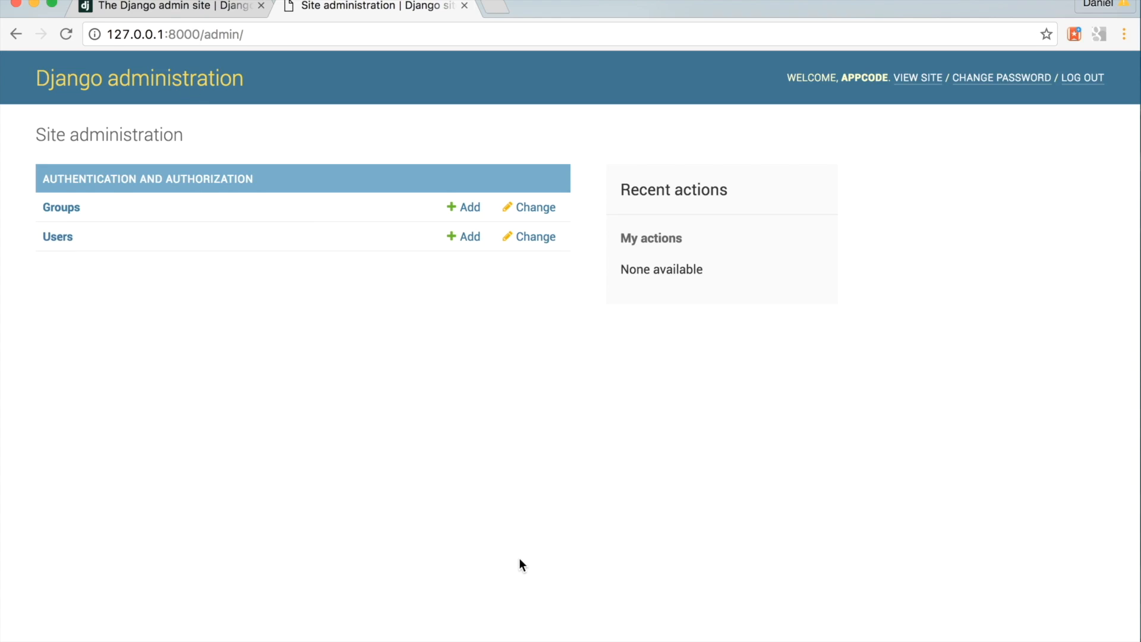
pyautogui.moveTo(707, 630)
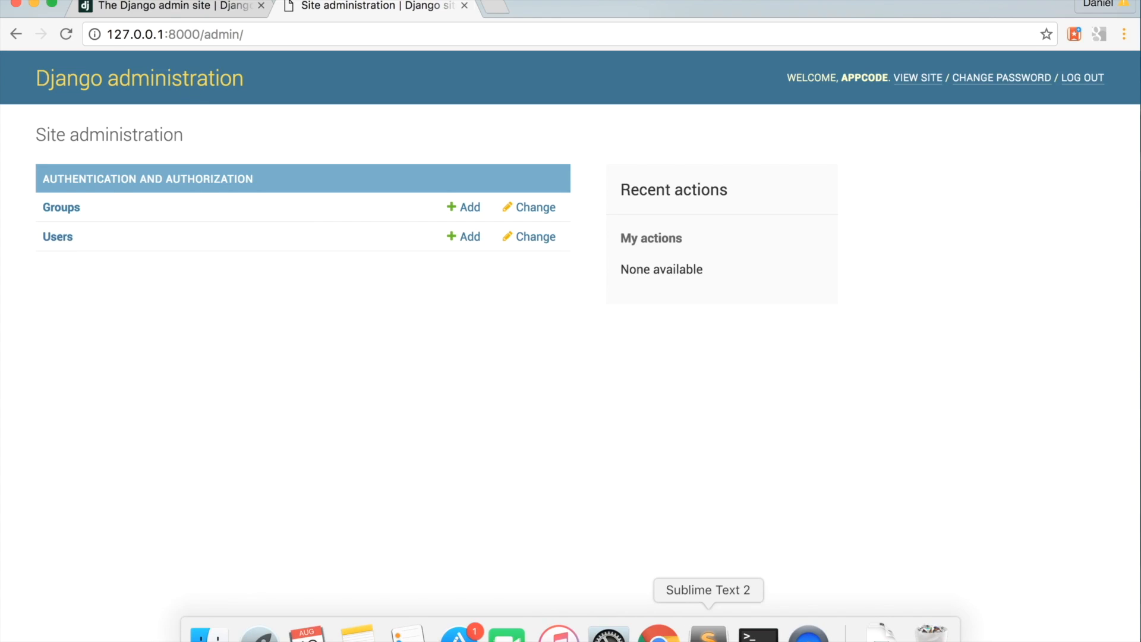
# Open urls.py in the editor and locate the admin url() entry.
pyautogui.click(706, 630)
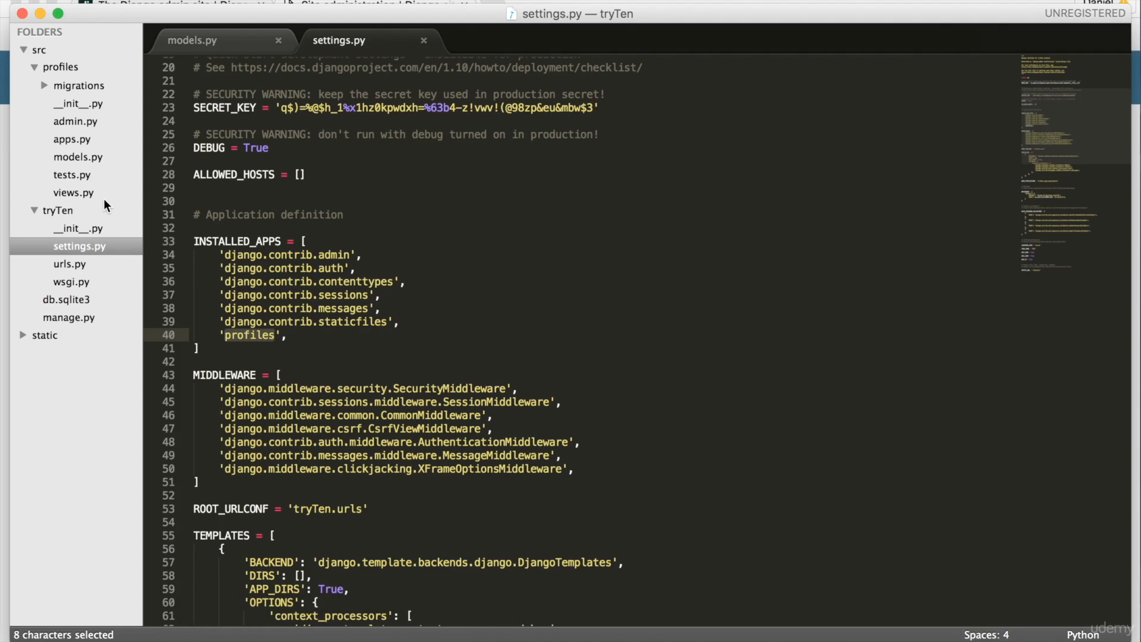
pyautogui.moveTo(42, 180)
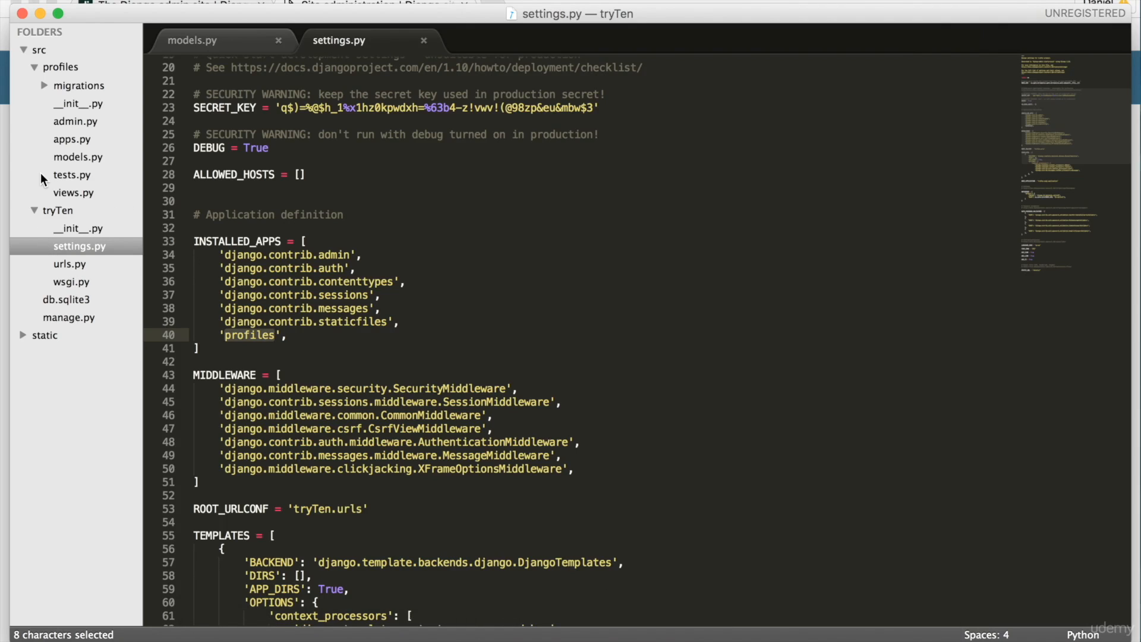
pyautogui.click(69, 263)
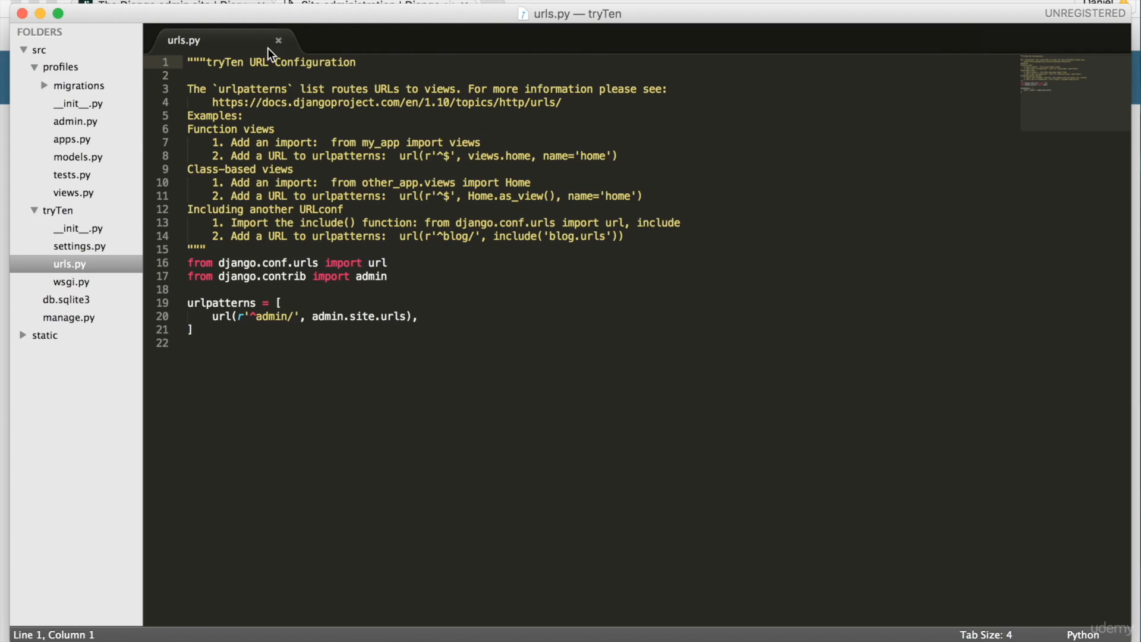
pyautogui.click(77, 156)
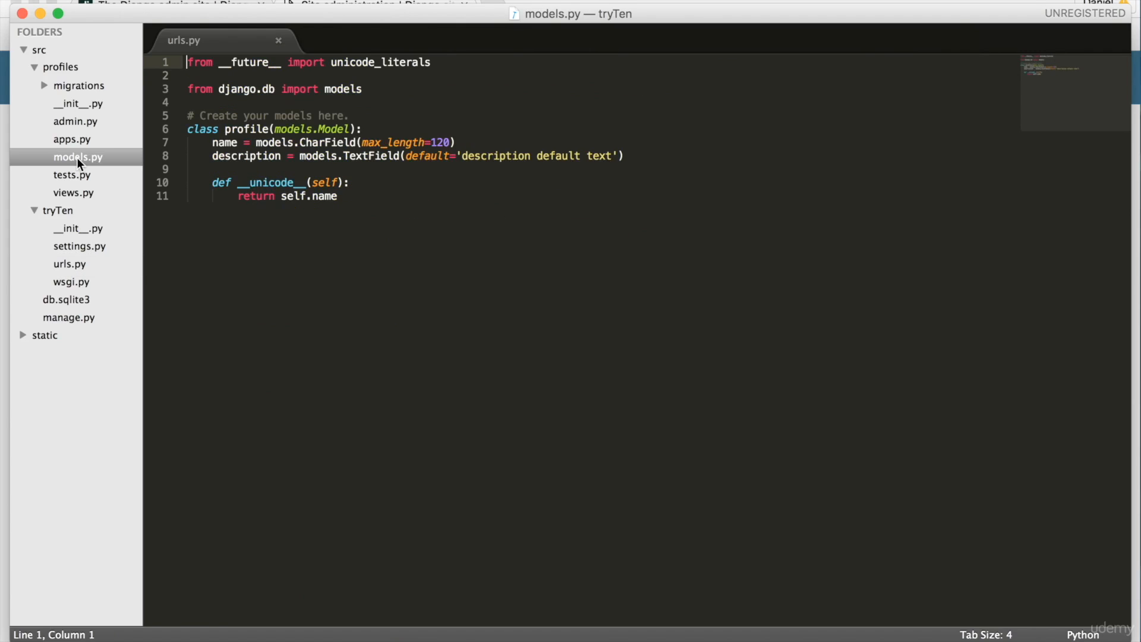
pyautogui.click(69, 263)
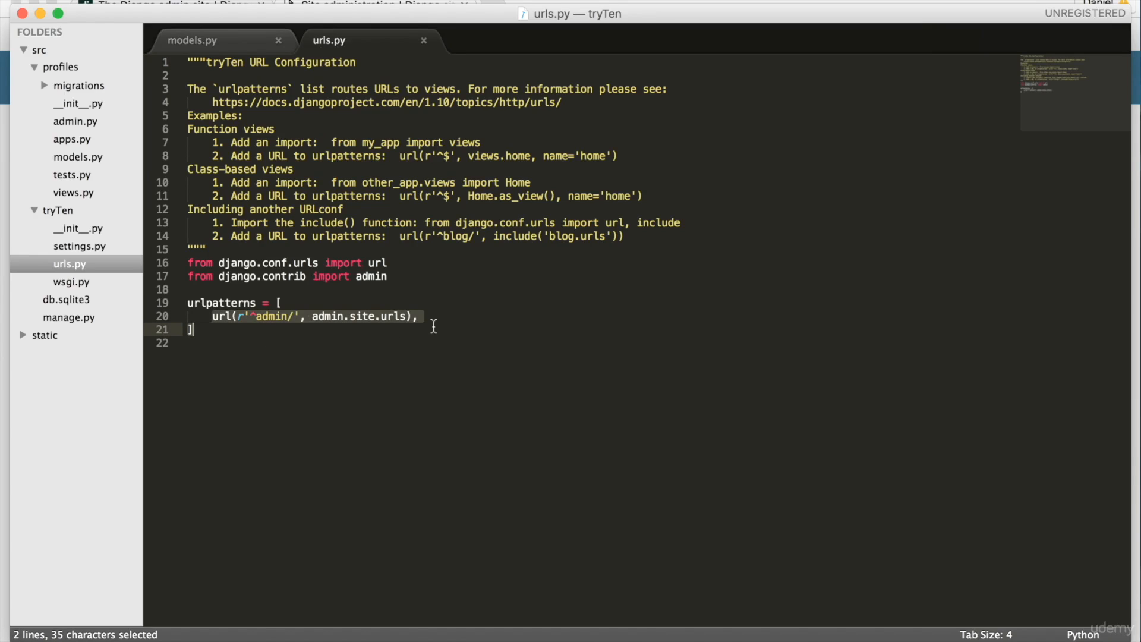
pyautogui.moveTo(433, 328)
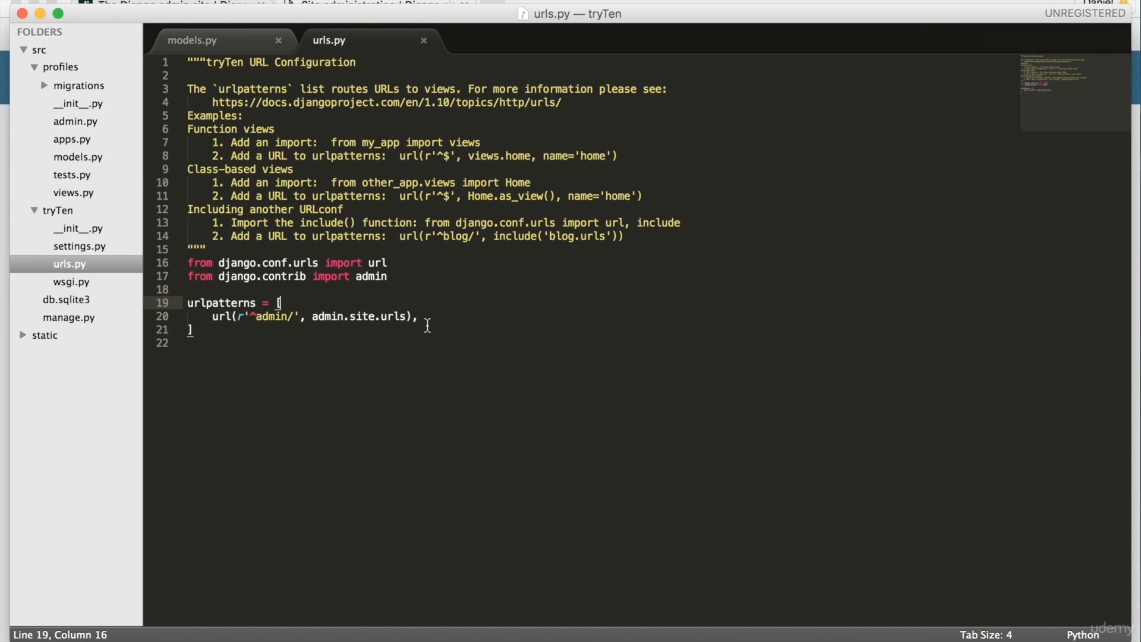
pyautogui.click(256, 316)
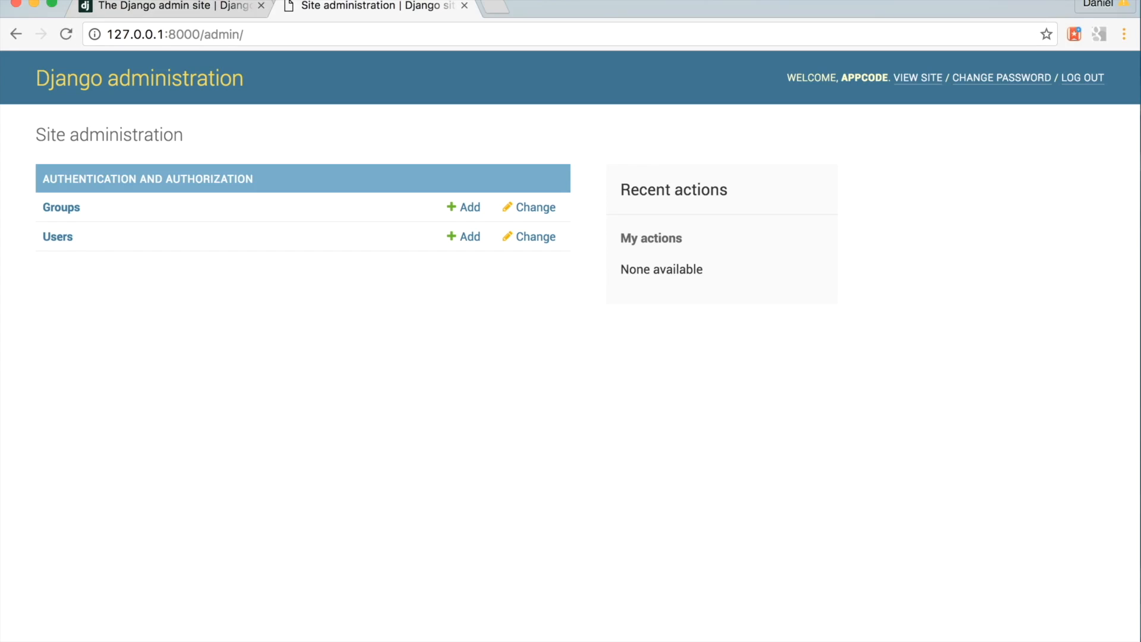
# Change the admin URL regex from ^admin/ to r'^anotherurlpath/'.
pyautogui.click(707, 630)
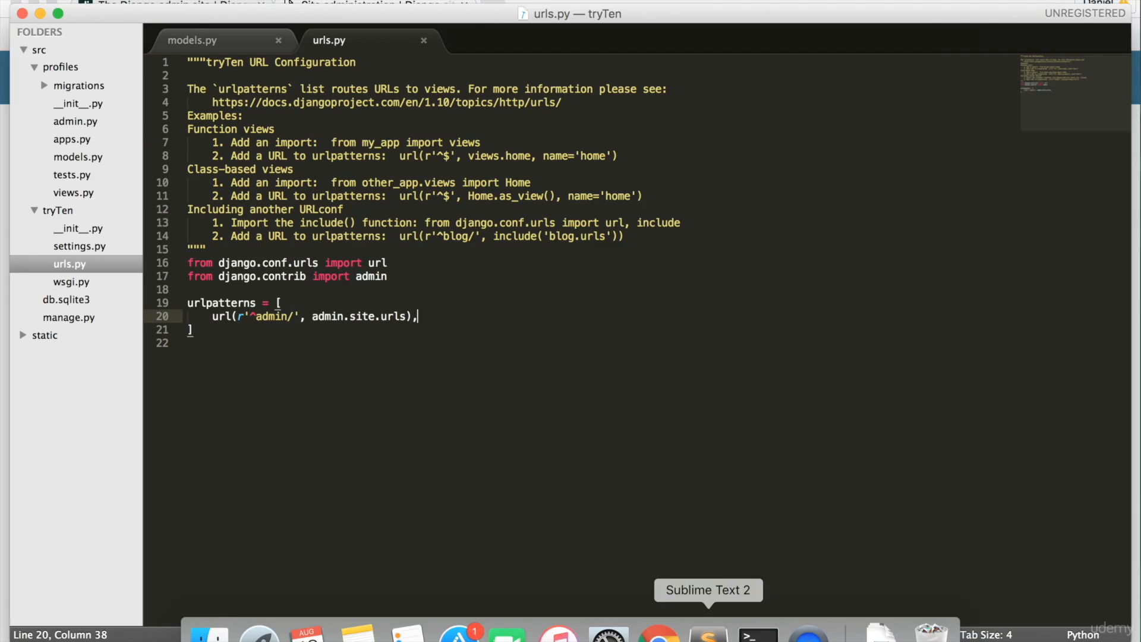
pyautogui.doubleClick(271, 316)
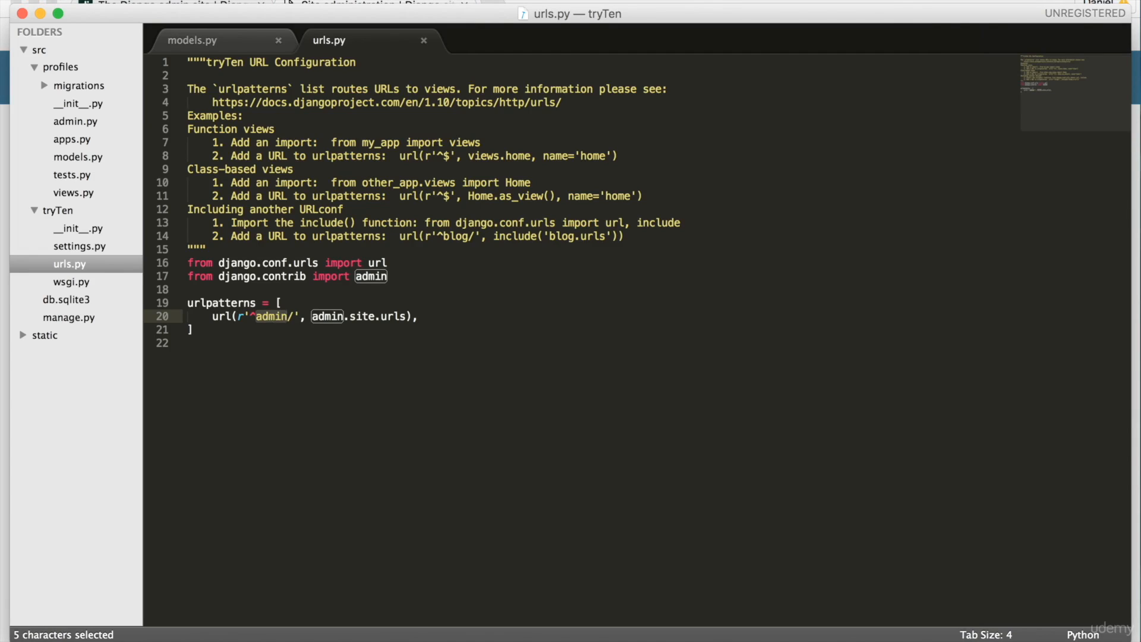
pyautogui.write('an')
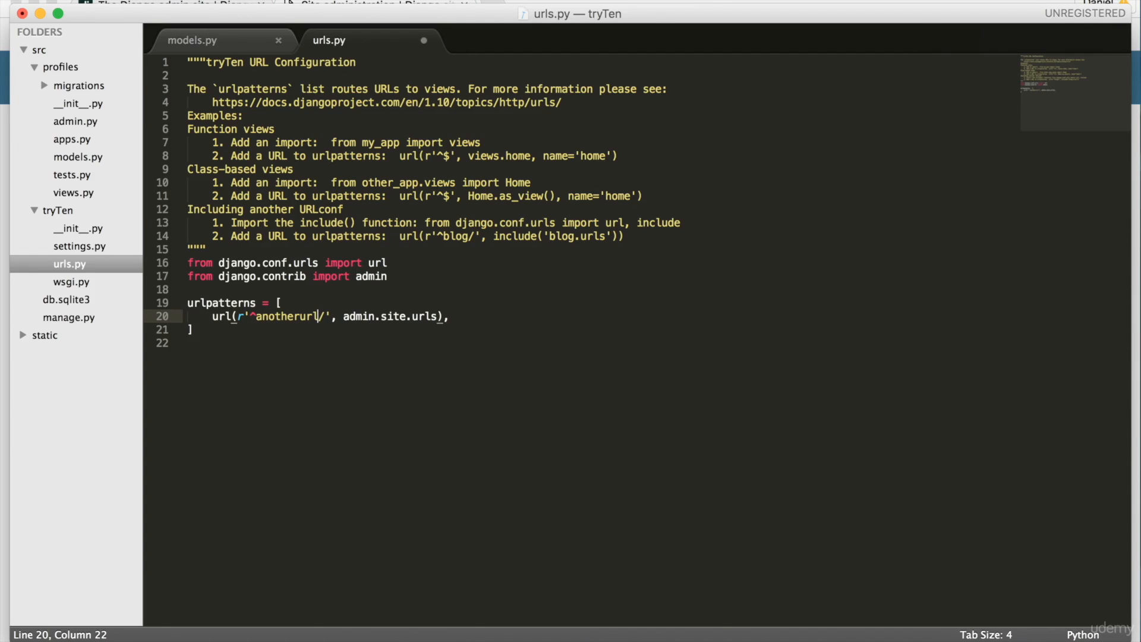
pyautogui.write('path')
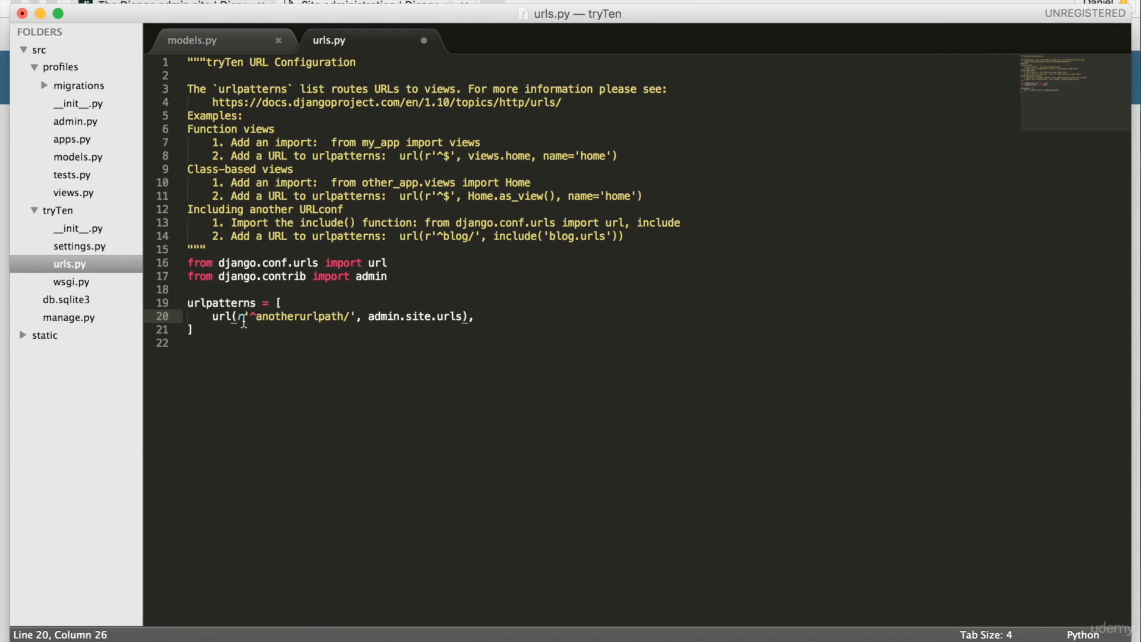
pyautogui.doubleClick(298, 315)
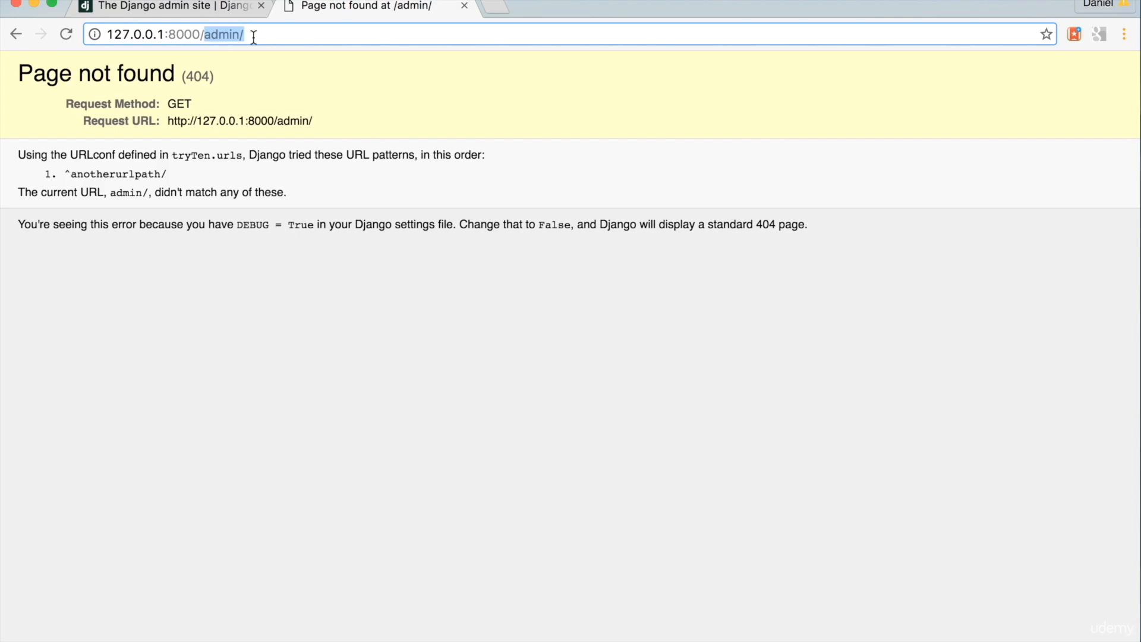
# Confirm /admin/ returns 404, then load 127.0.0.1:8000/anotherurlpath/.
pyautogui.click(705, 631)
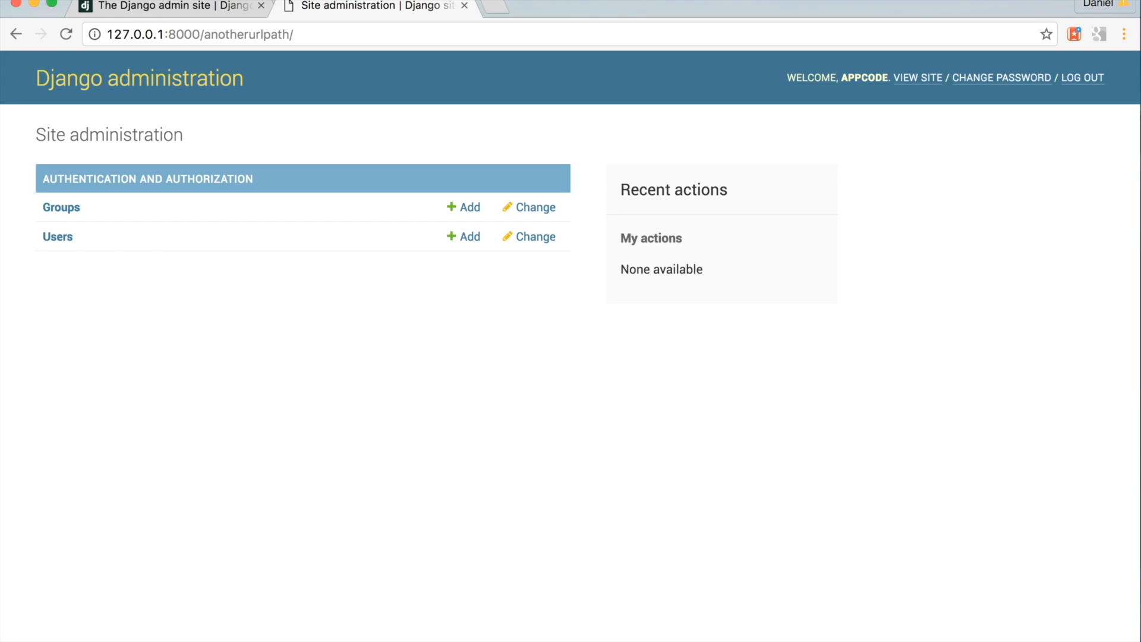
pyautogui.moveTo(325, 311)
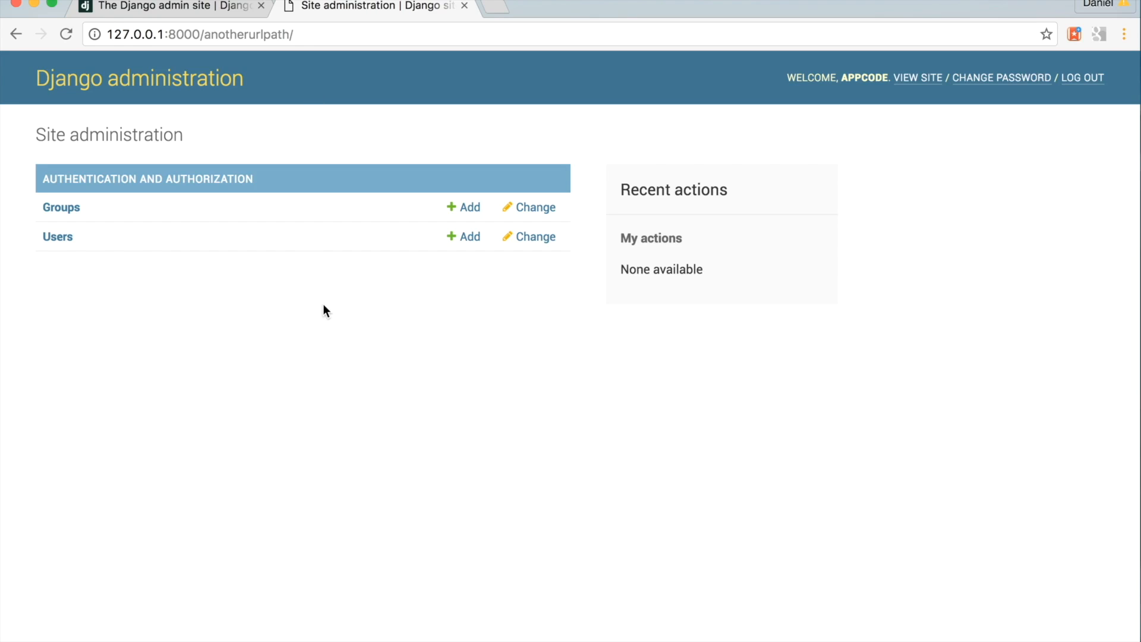
pyautogui.moveTo(758, 631)
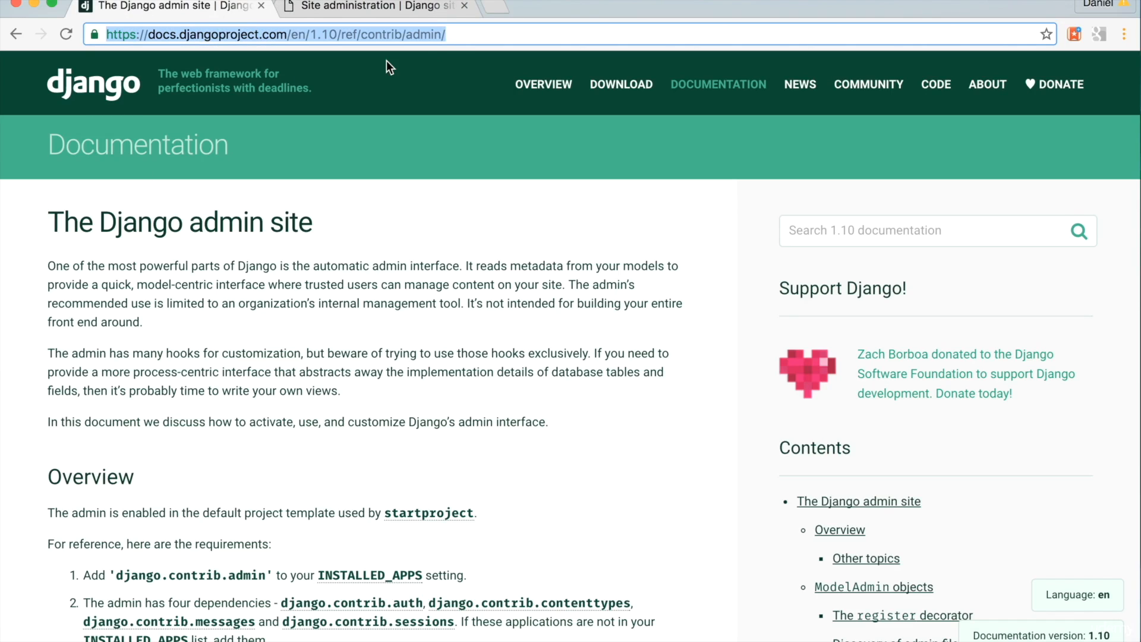
pyautogui.moveTo(303, 496)
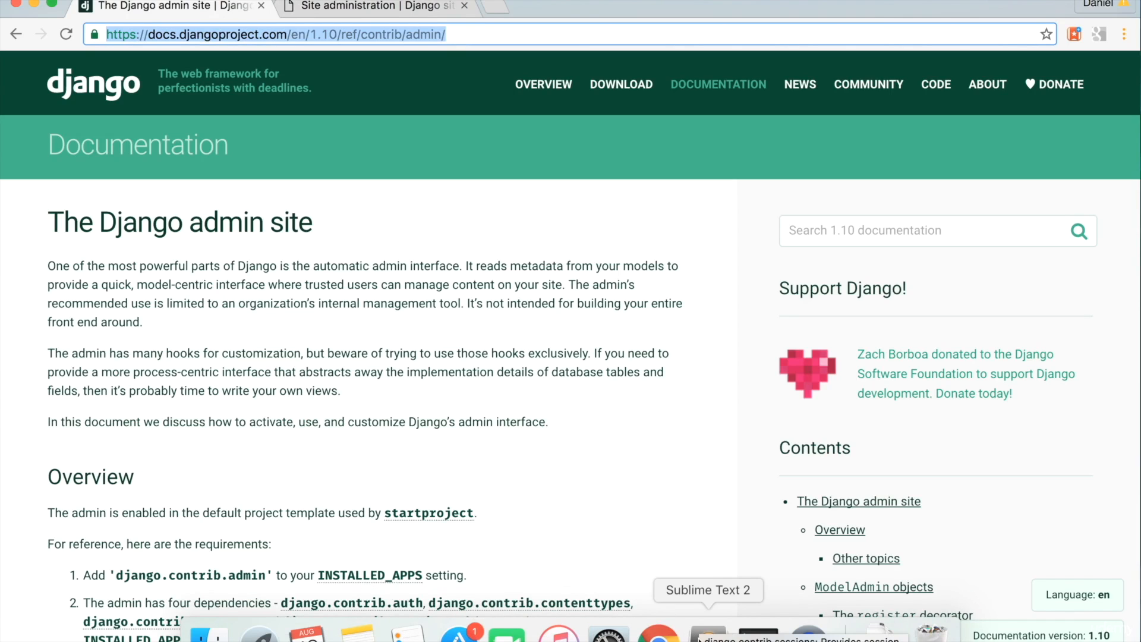
# Review the Django admin site docs, then return to Sublime Text.
pyautogui.click(707, 589)
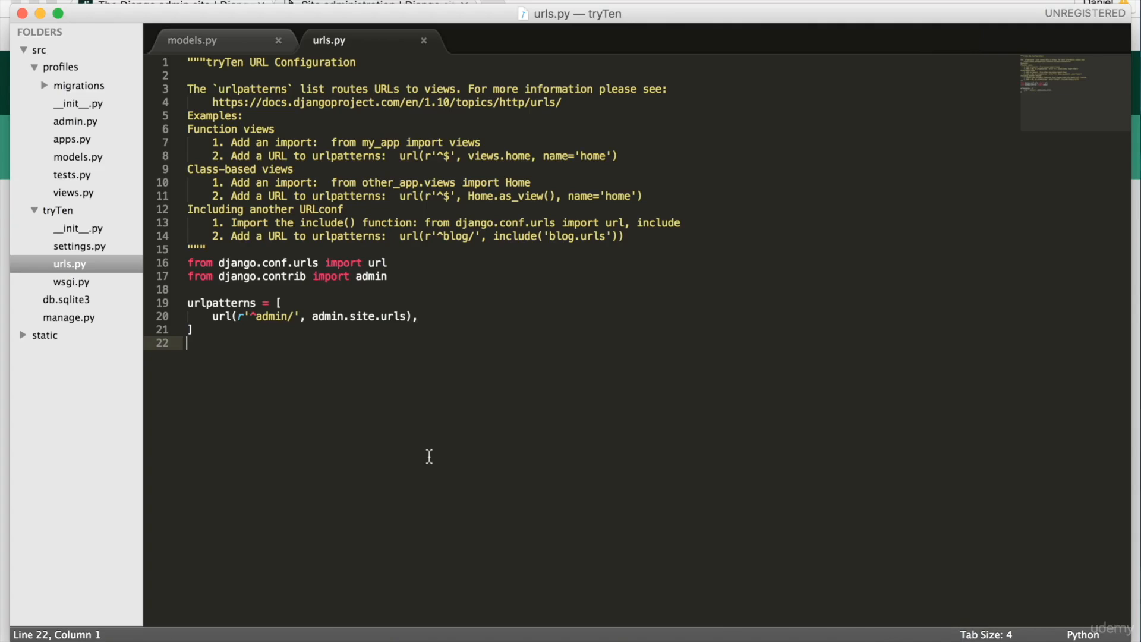
pyautogui.moveTo(65, 181)
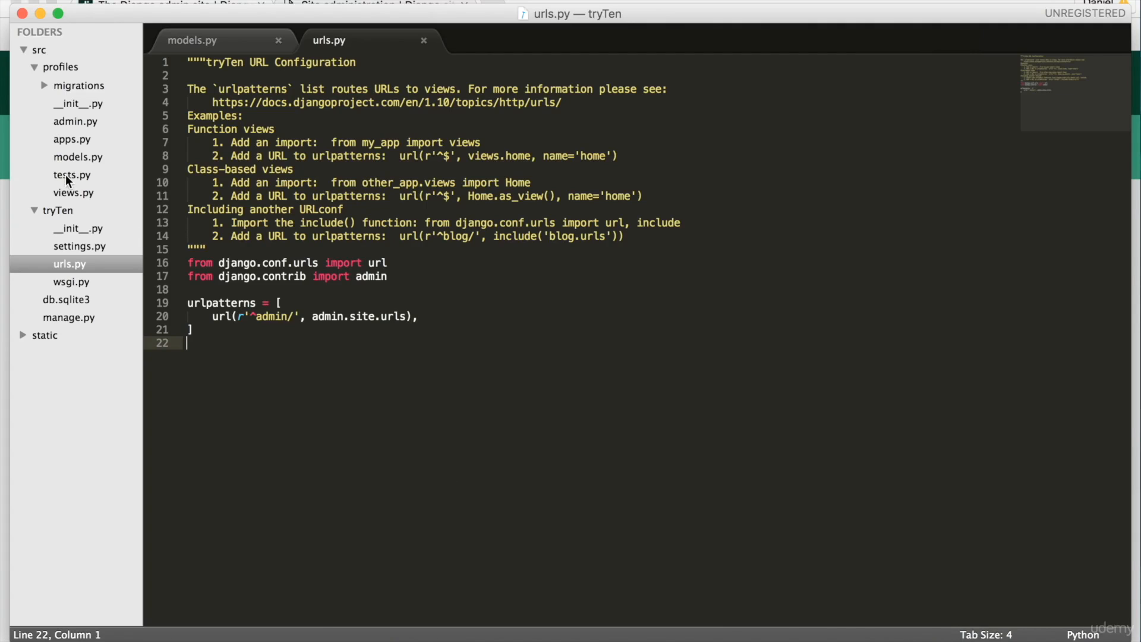
# Add 'from .models import profile' to profiles/admin.py, checking the class name in models.py.
pyautogui.click(75, 120)
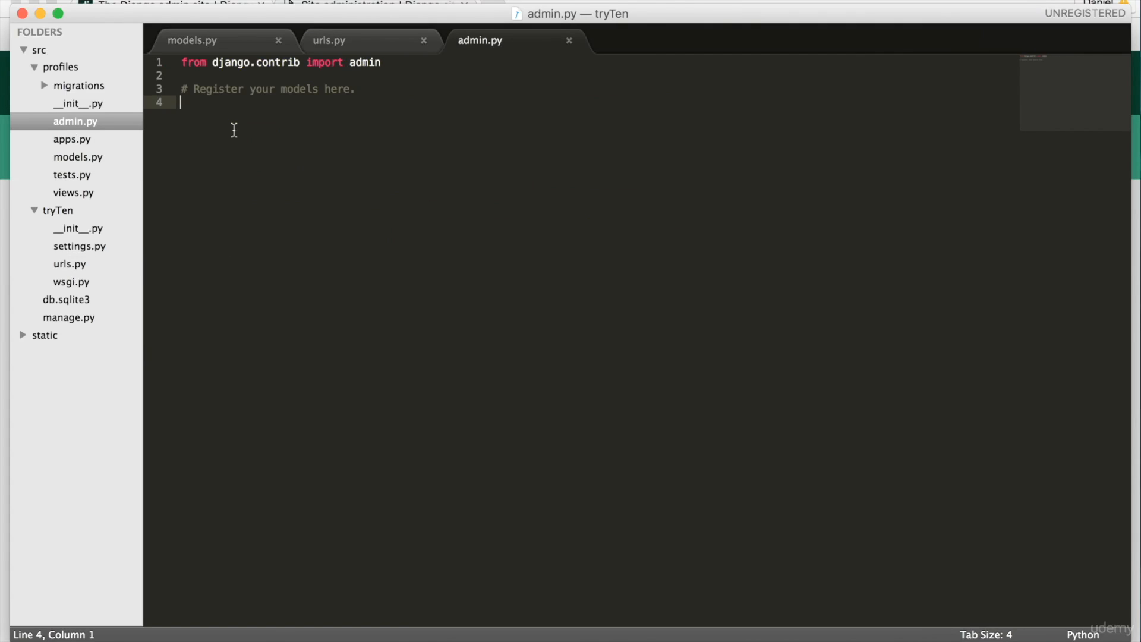
pyautogui.write('from .')
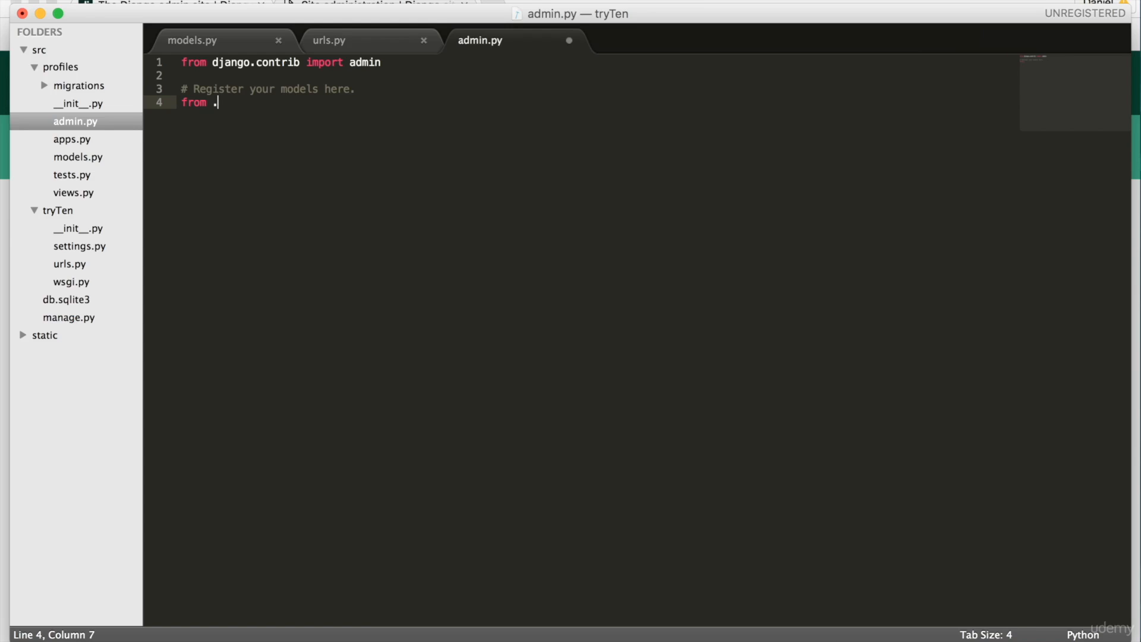
pyautogui.write('models import profile')
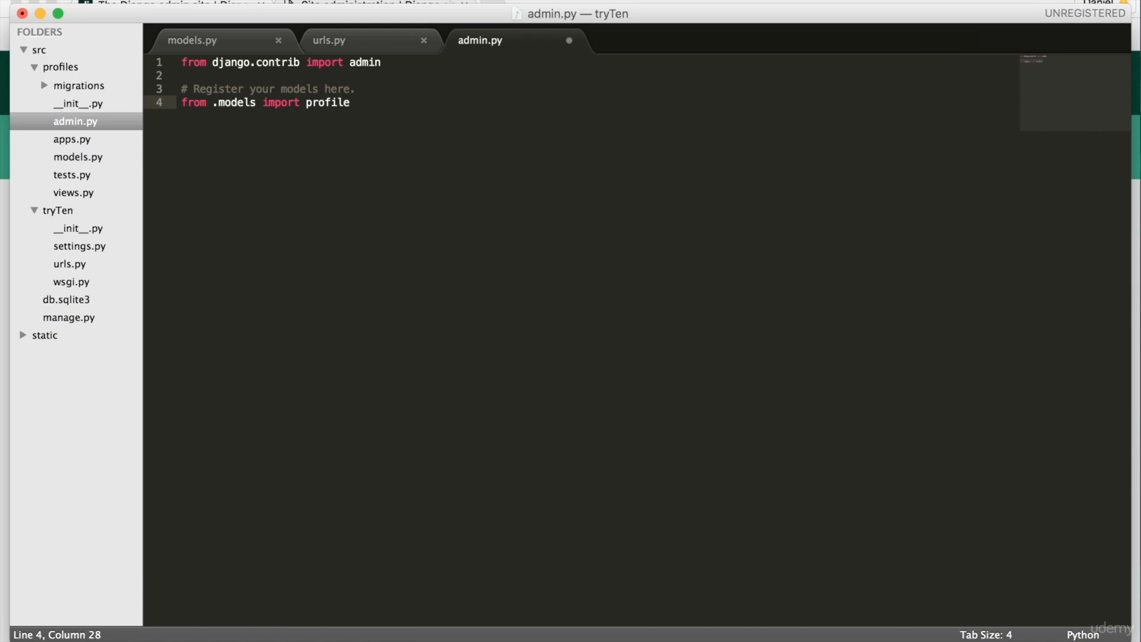
pyautogui.moveTo(98, 130)
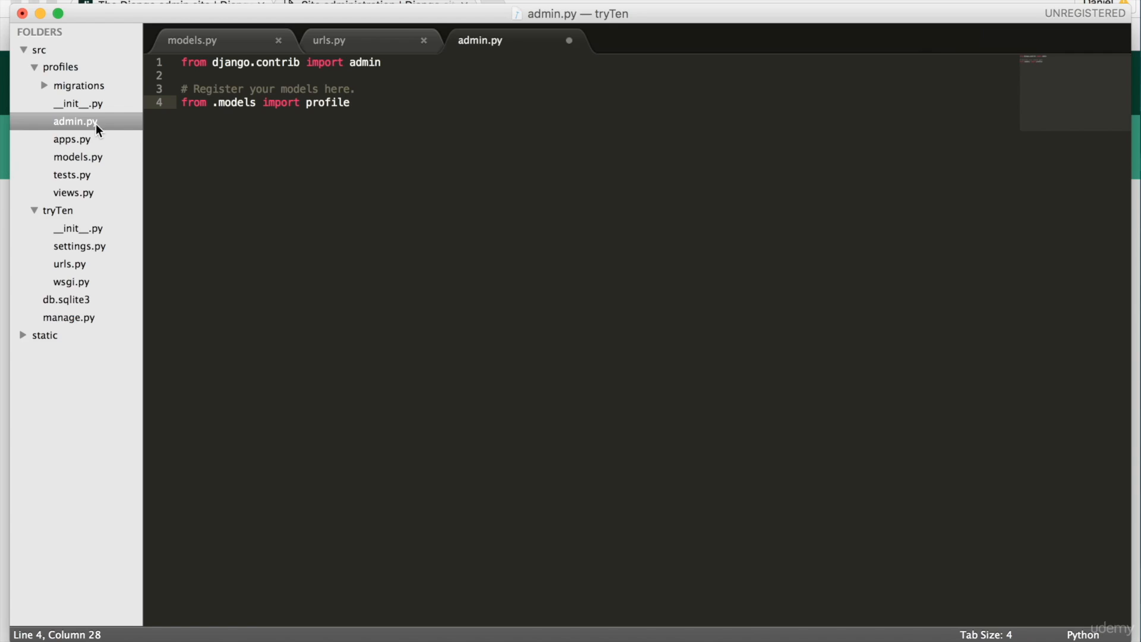
pyautogui.click(44, 85)
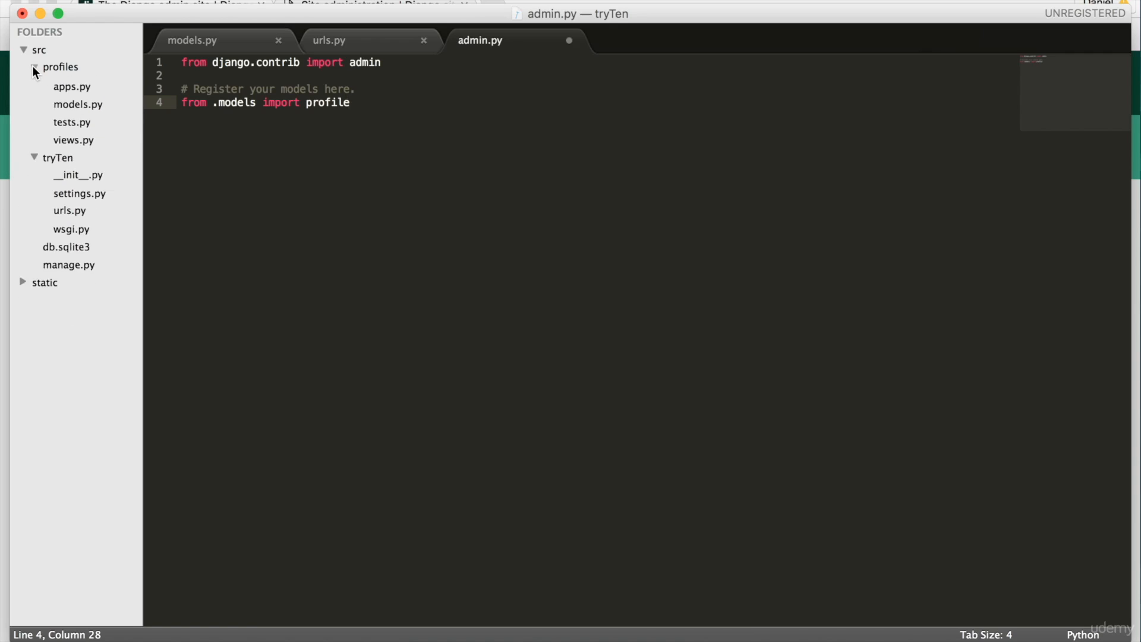
pyautogui.click(192, 40)
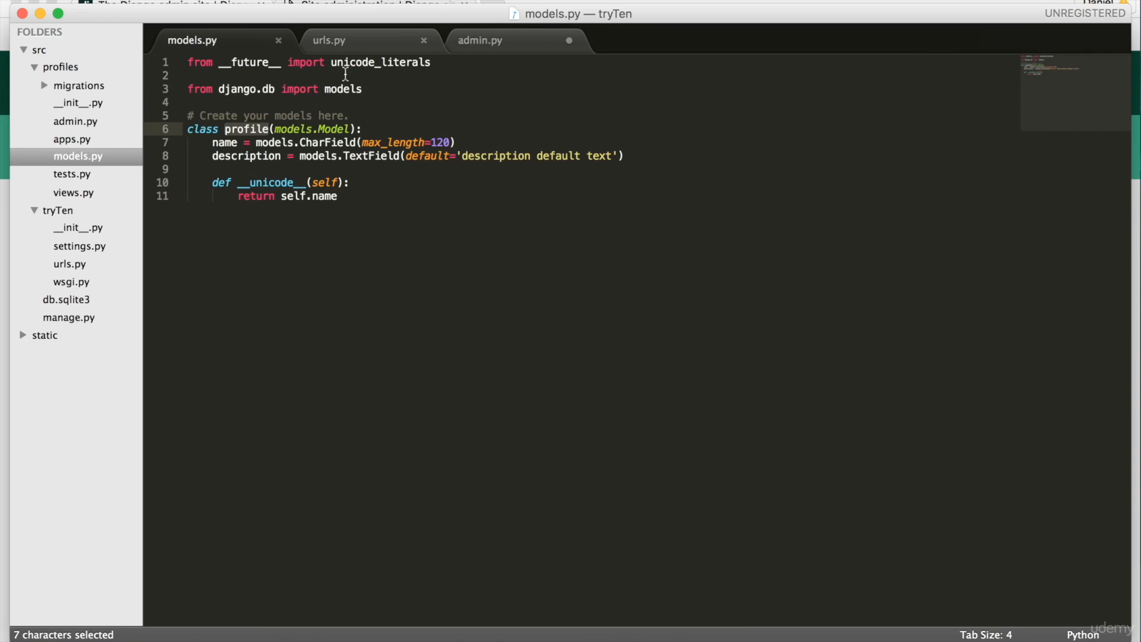
pyautogui.click(479, 40)
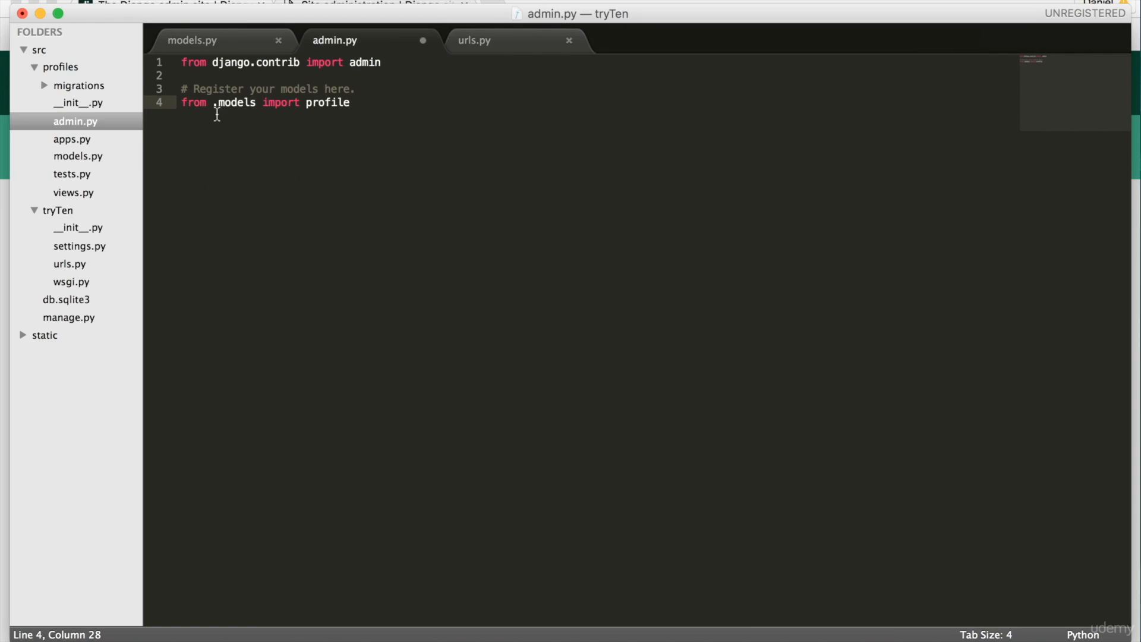
pyautogui.moveTo(387, 110)
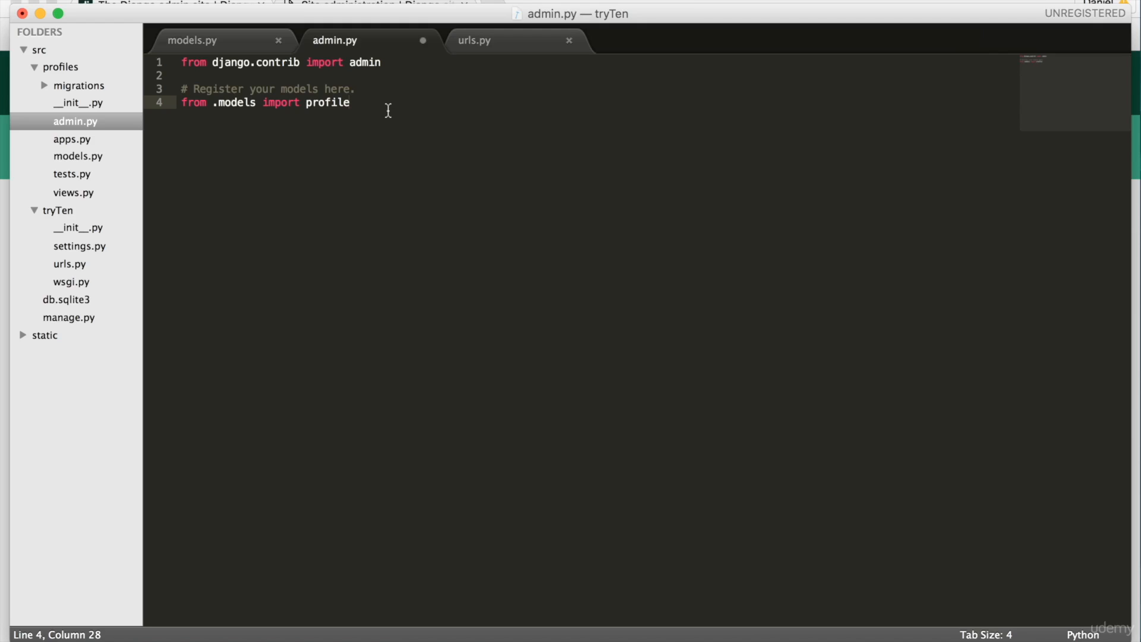
# Define class profileAdmin(admin.ModelAdmin) with a Meta setting model = profile.
pyautogui.write('c')
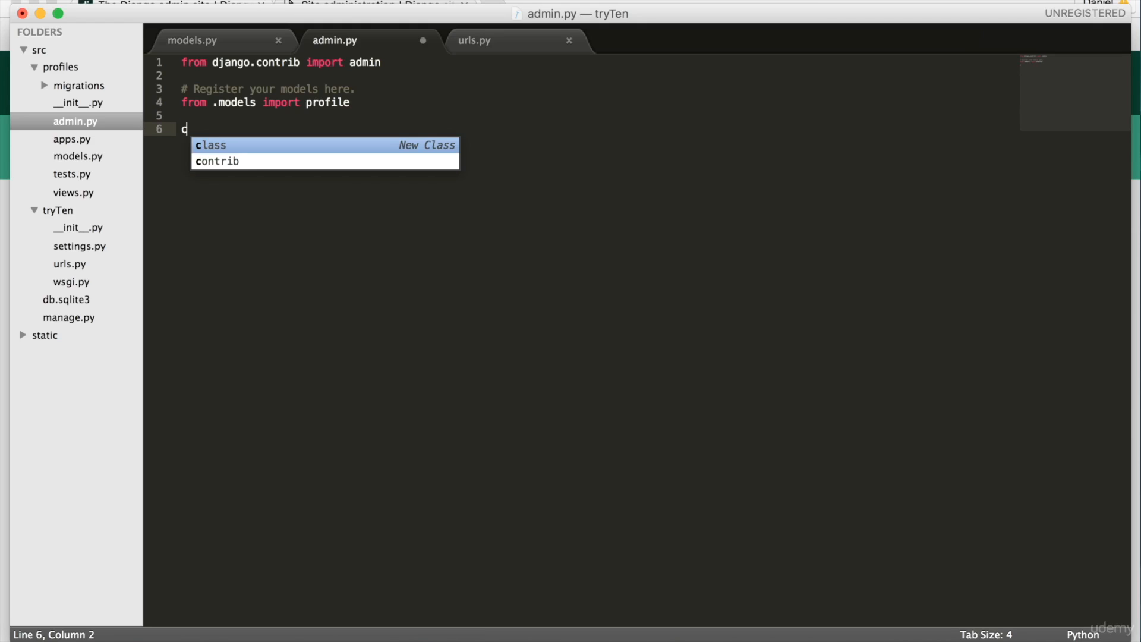
pyautogui.write('lass pro')
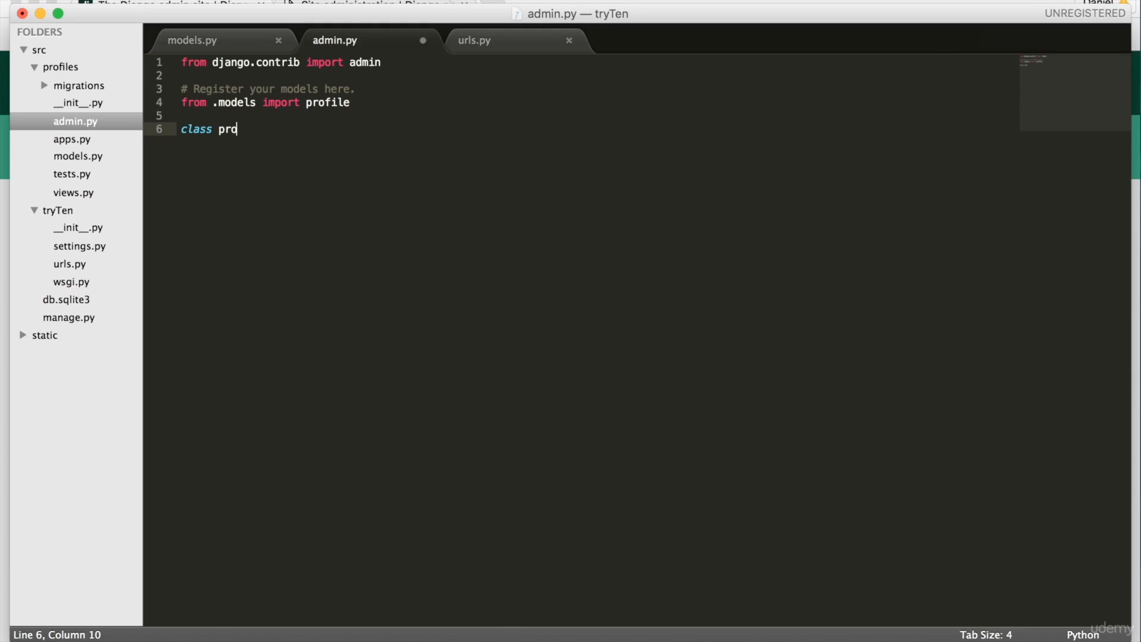
pyautogui.write('fileAdmin')
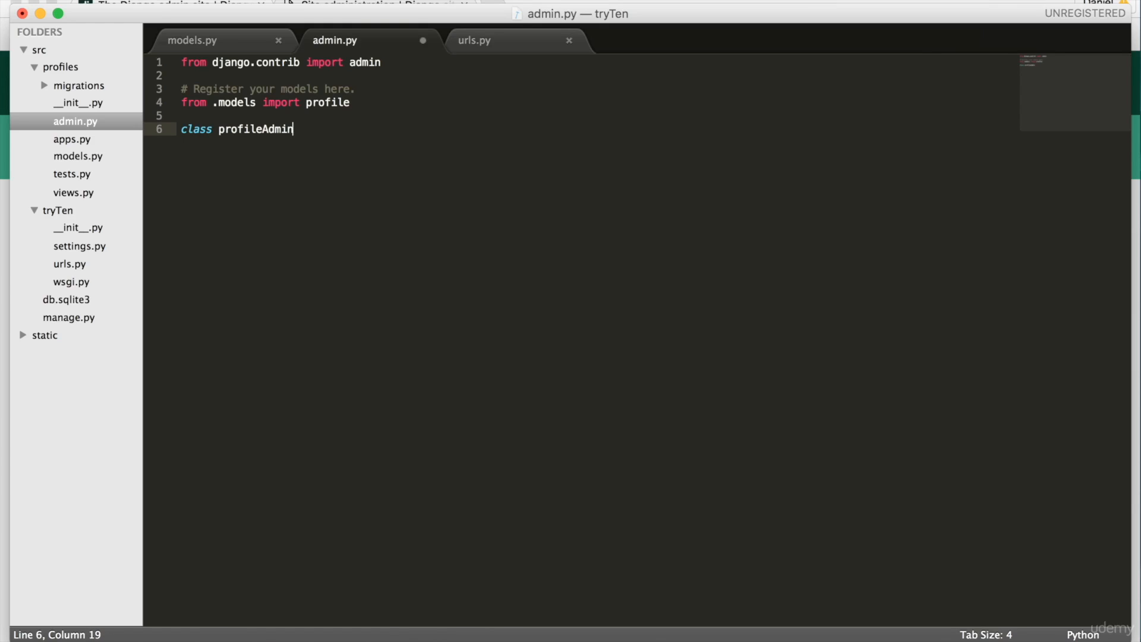
pyautogui.write('(admin.Model')
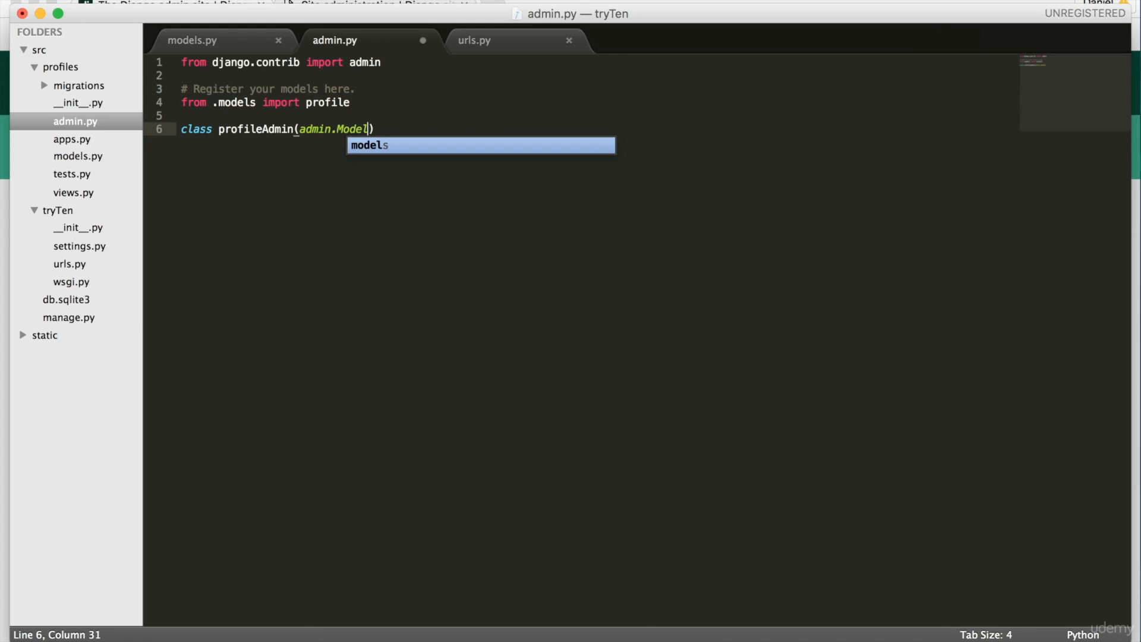
pyautogui.write('admin')
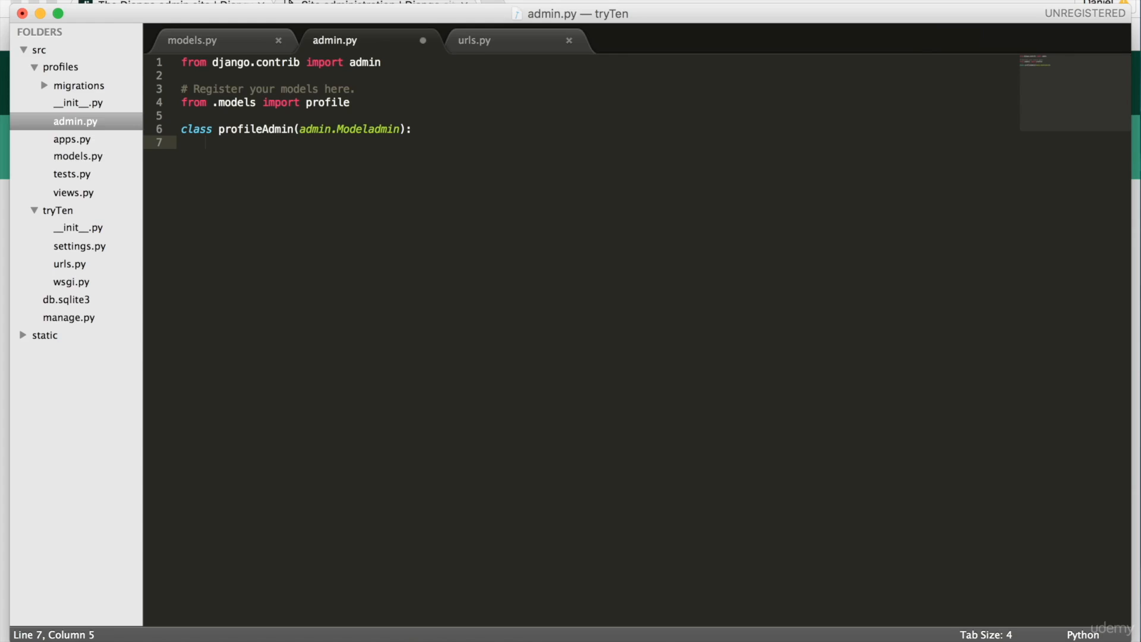
pyautogui.write('class Meta:')
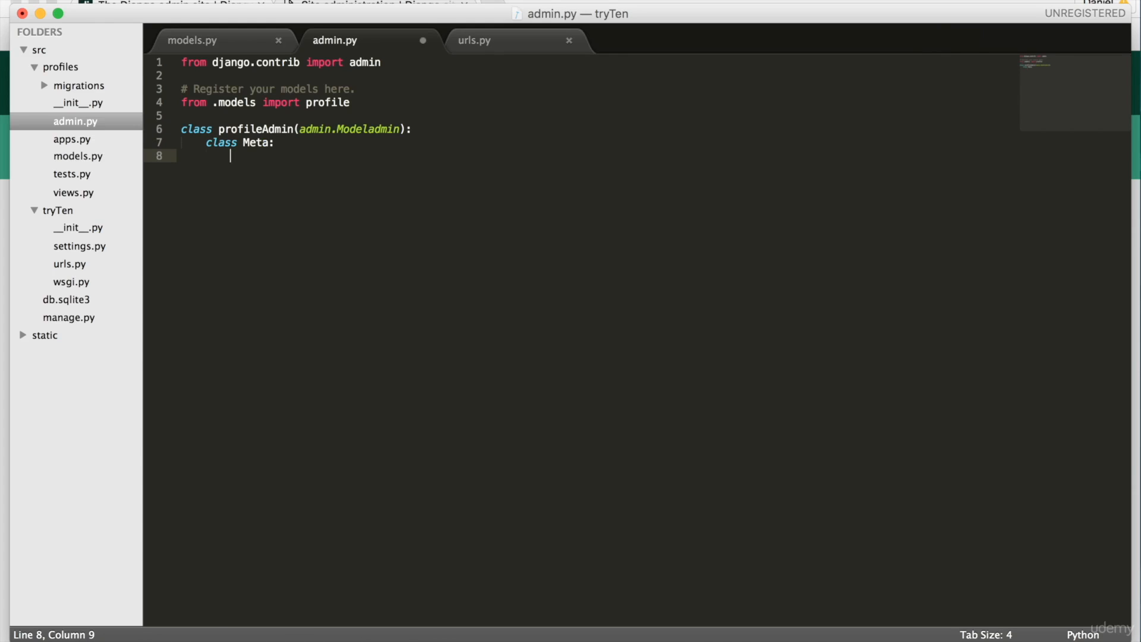
pyautogui.write('model = profile')
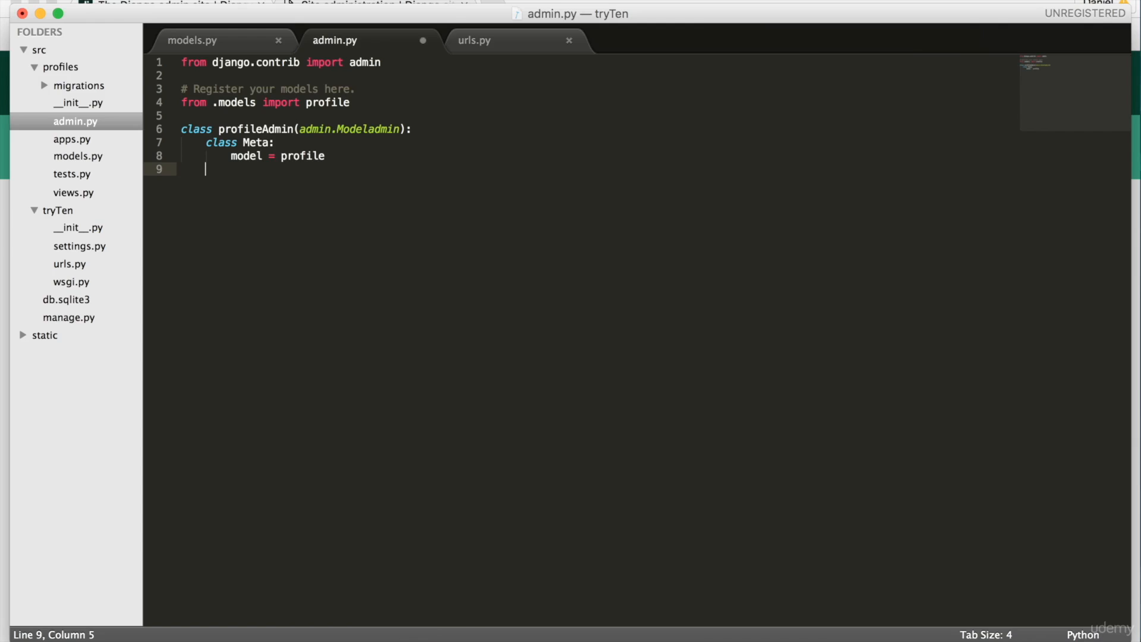
# Add admin.site.register(profile, profileAdmin) and save admin.py.
pyautogui.press('Home')
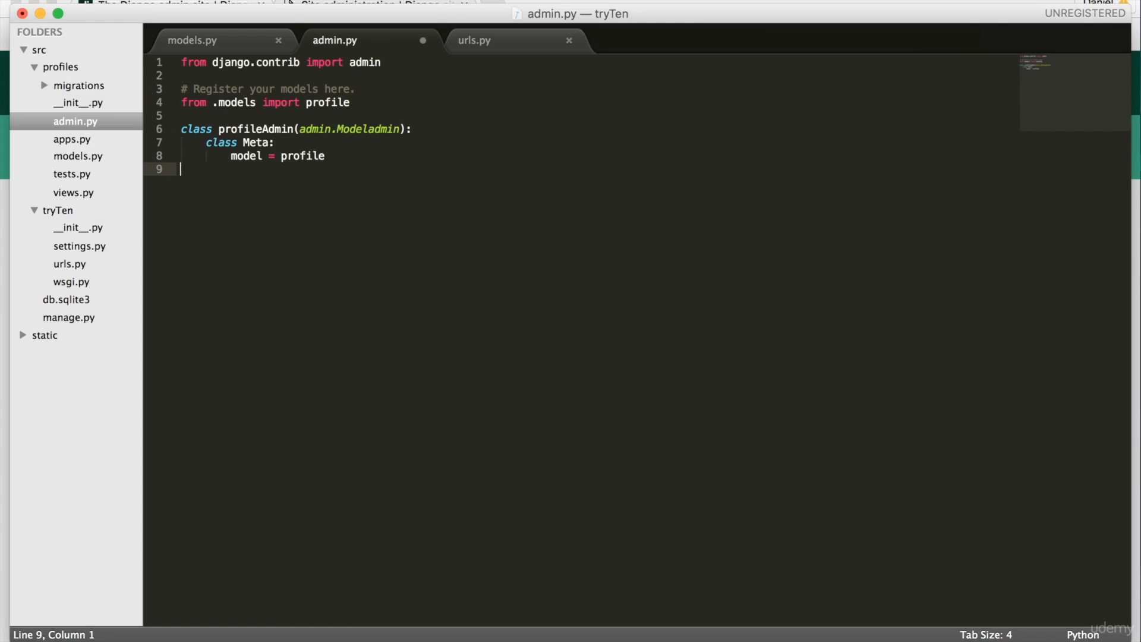
pyautogui.write('admin.site.')
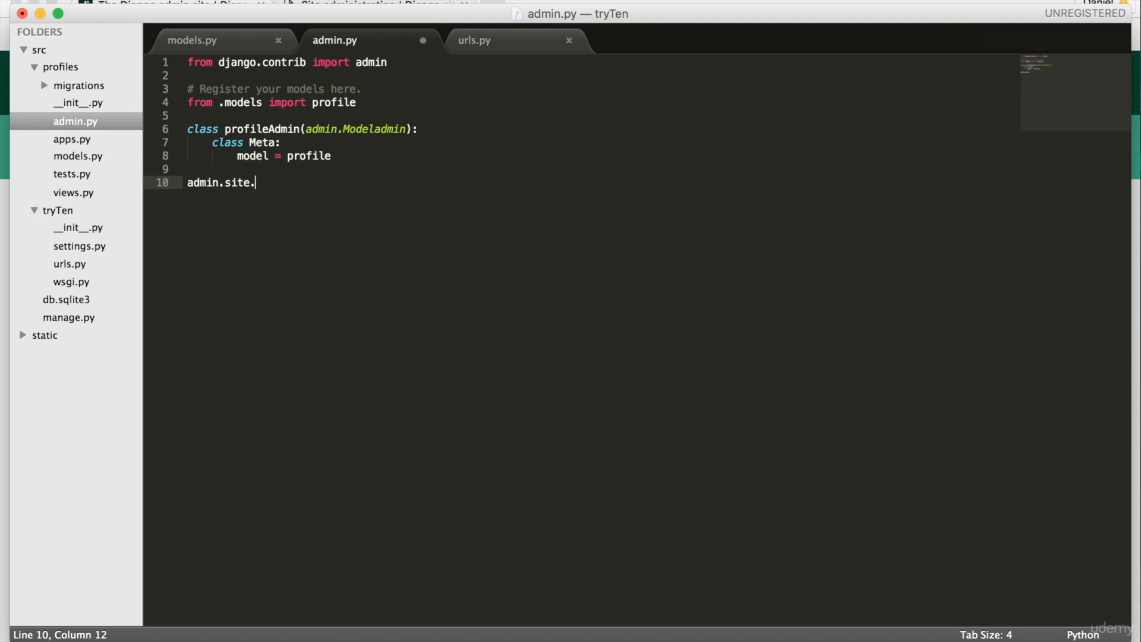
pyautogui.write('register()')
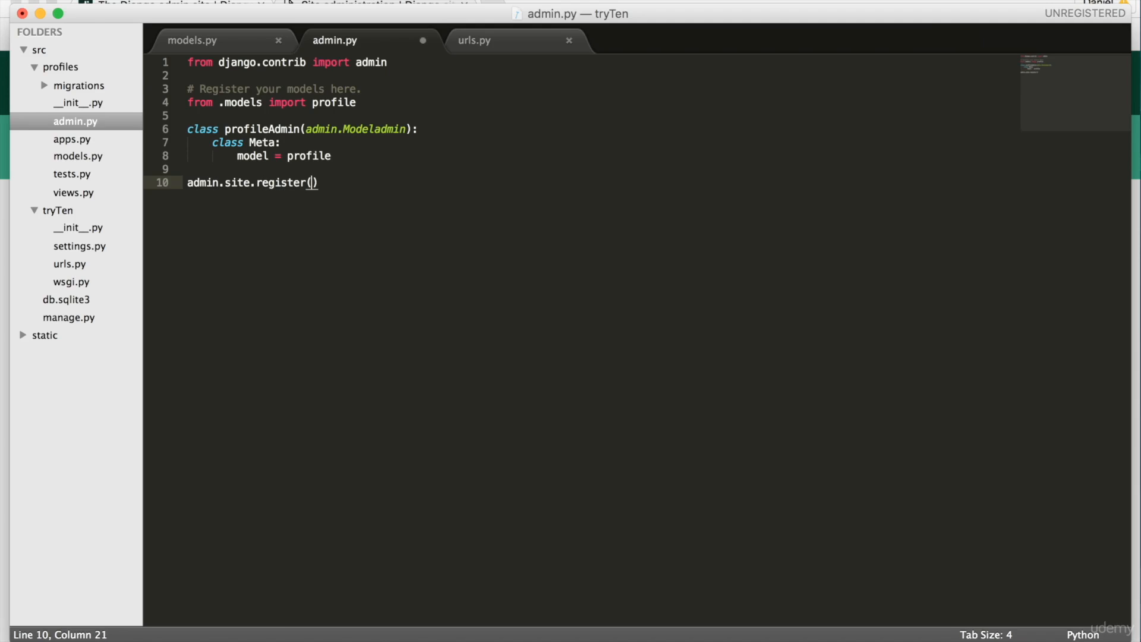
pyautogui.write('profile,')
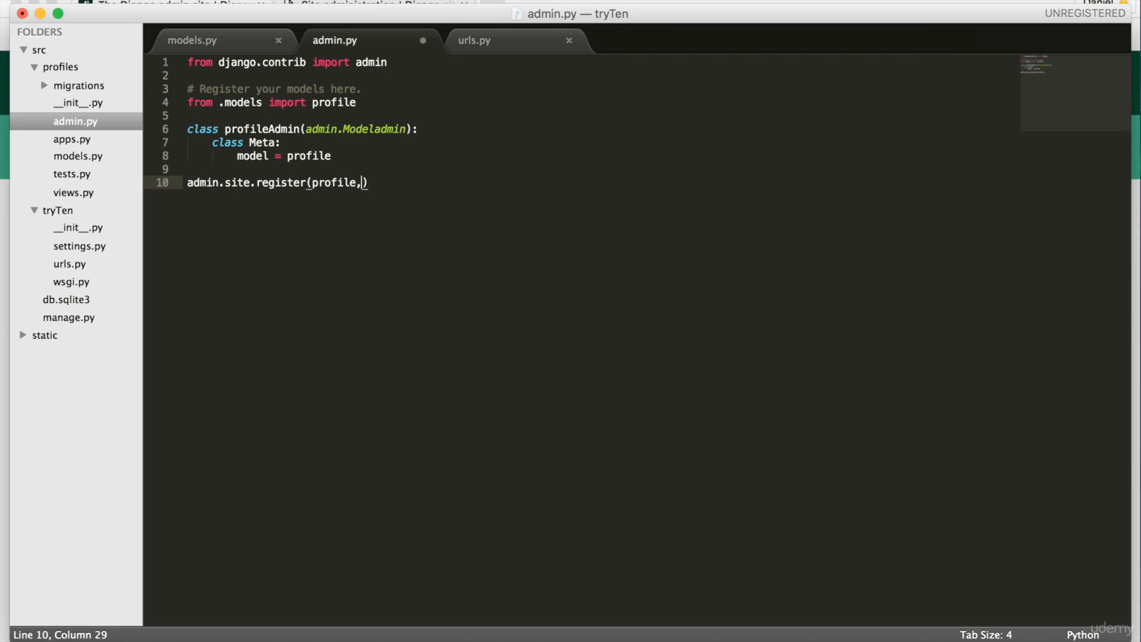
pyautogui.write('profileAdmin')
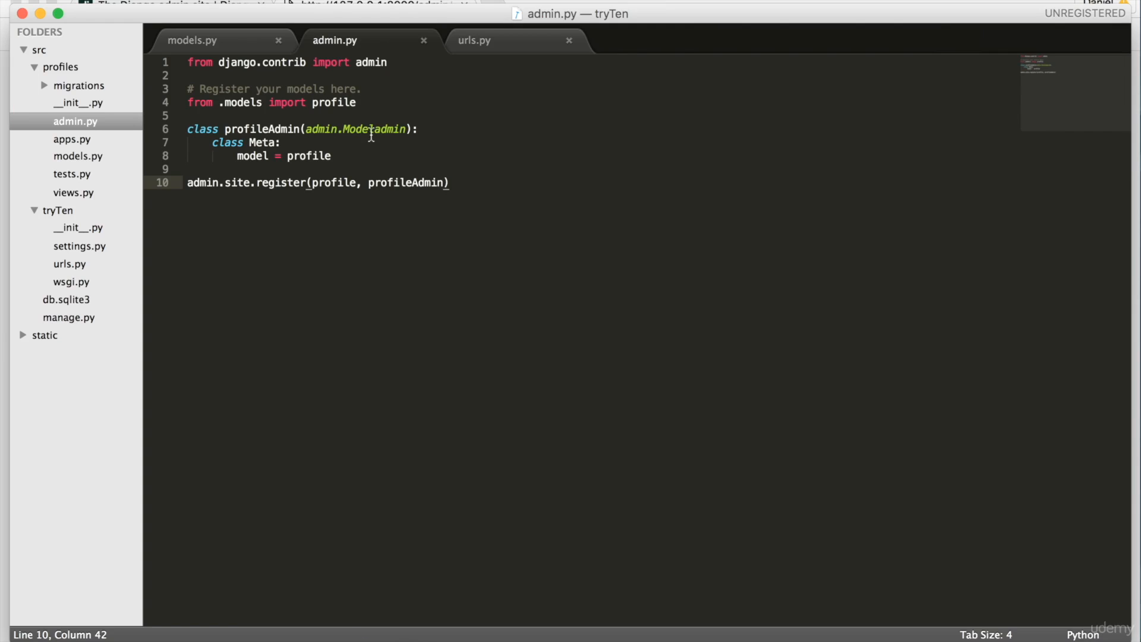
pyautogui.press('cmd+s')
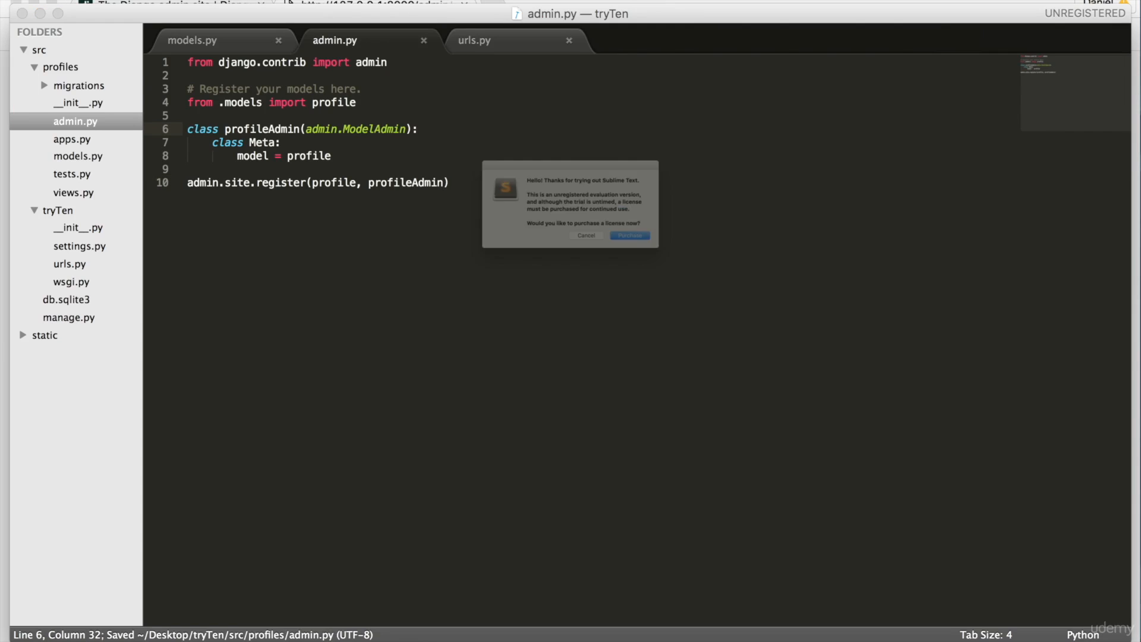
pyautogui.click(586, 235)
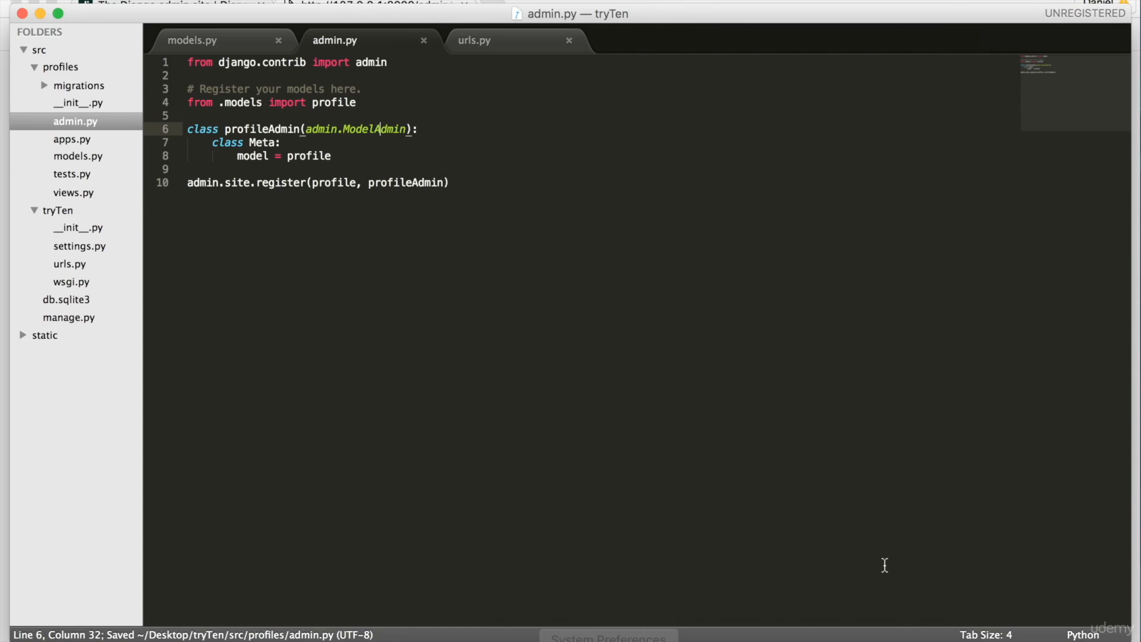
# Add and save a profile named joe with the default description.
pyautogui.click(375, 7)
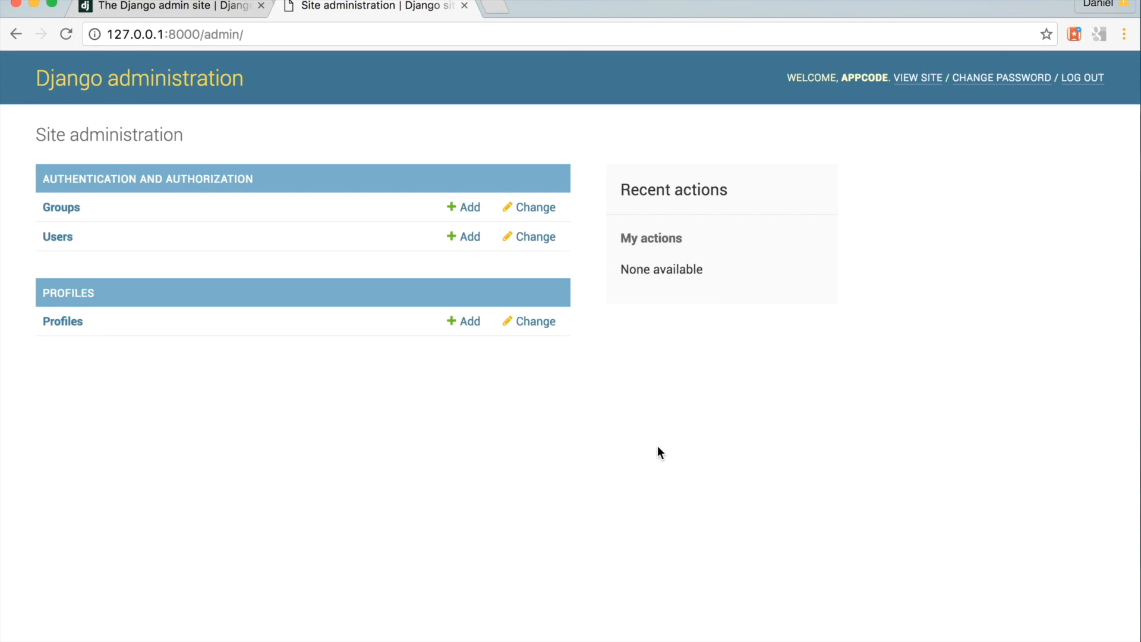
pyautogui.moveTo(484, 359)
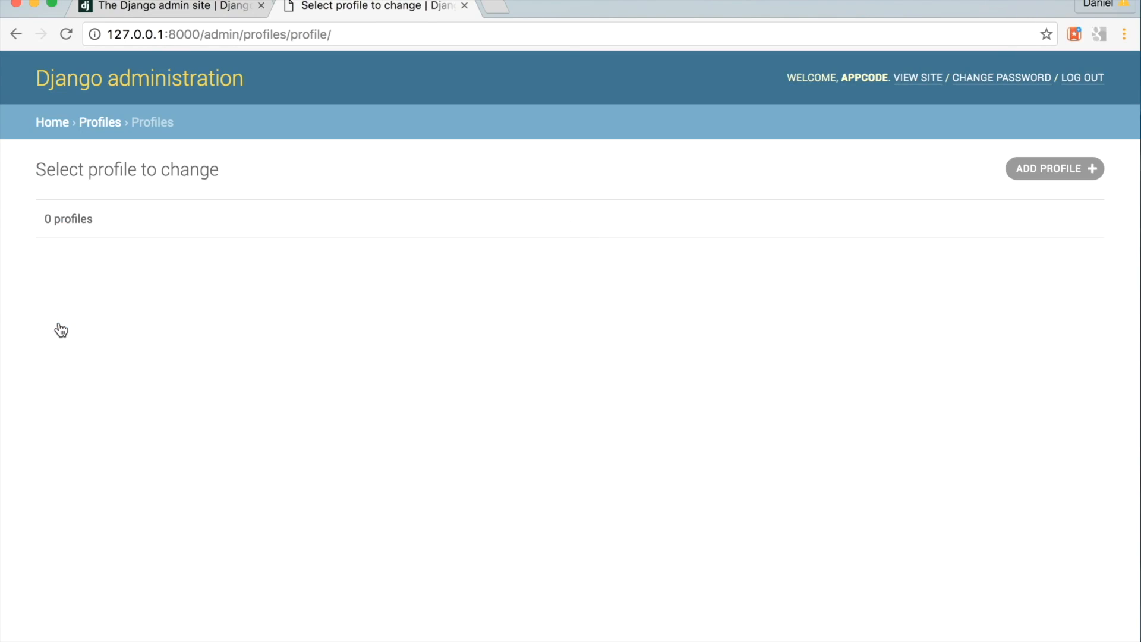
pyautogui.click(1054, 169)
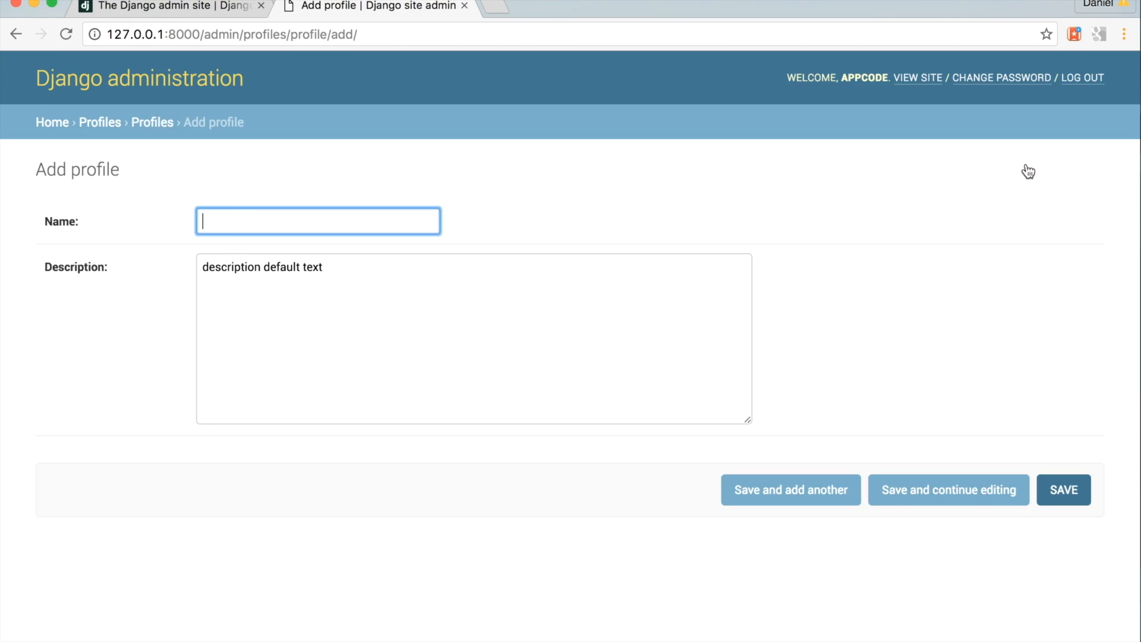
pyautogui.moveTo(131, 317)
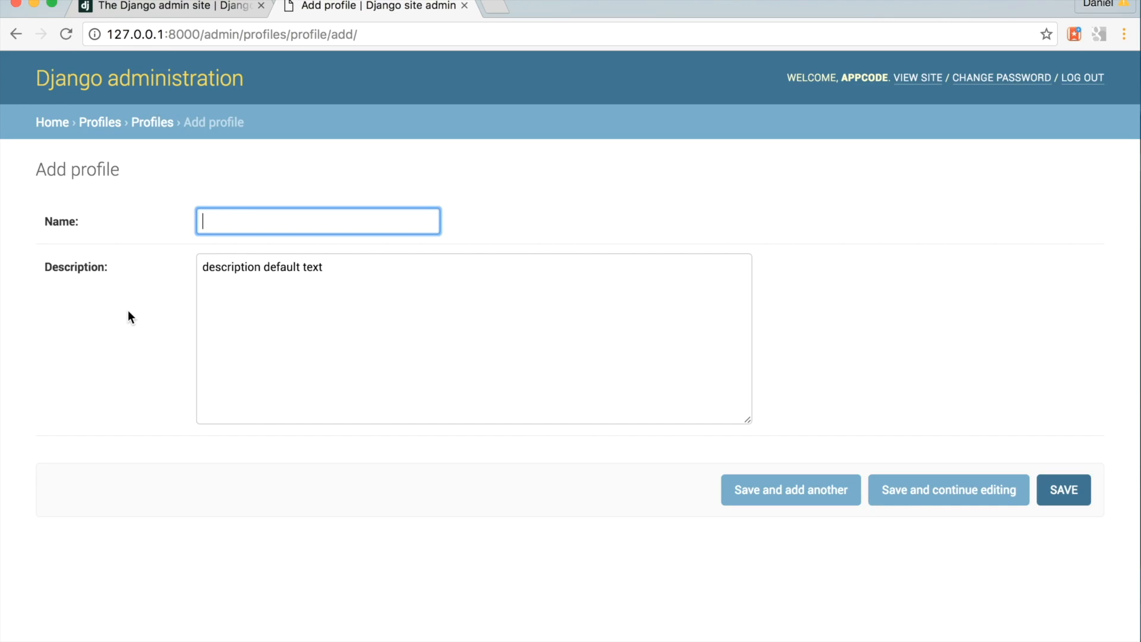
pyautogui.write('joe')
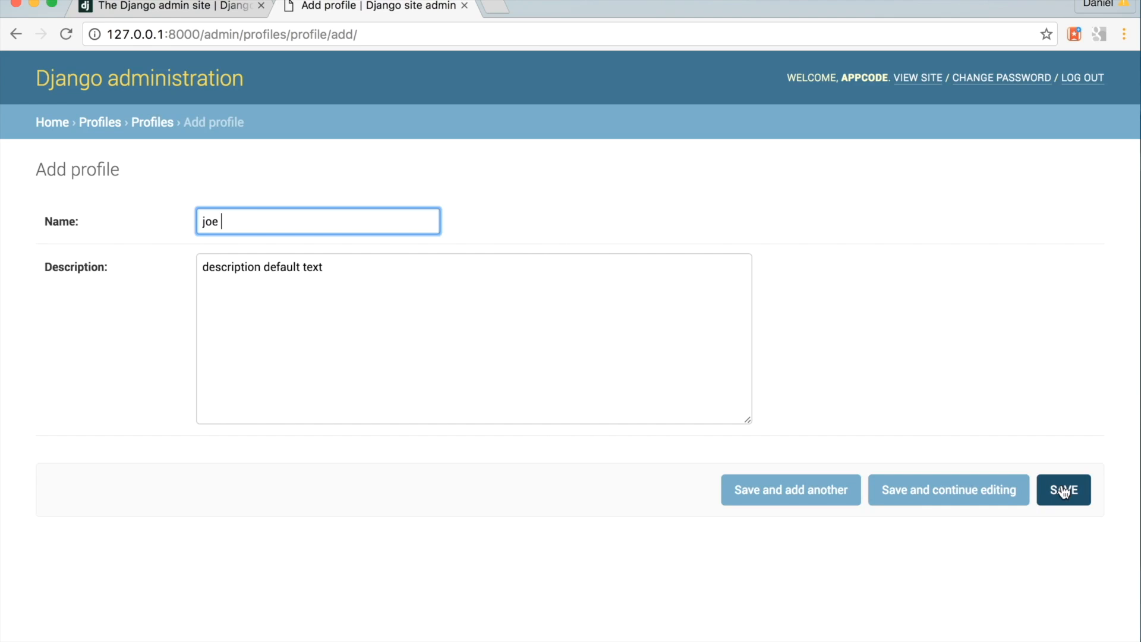
pyautogui.click(1063, 490)
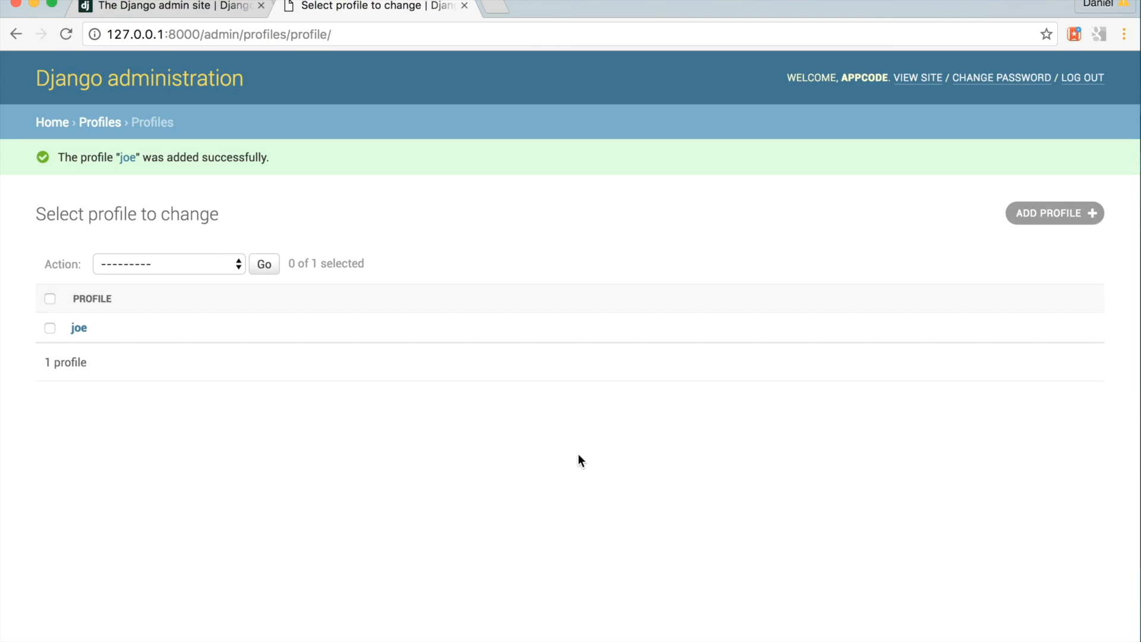
pyautogui.moveTo(110, 336)
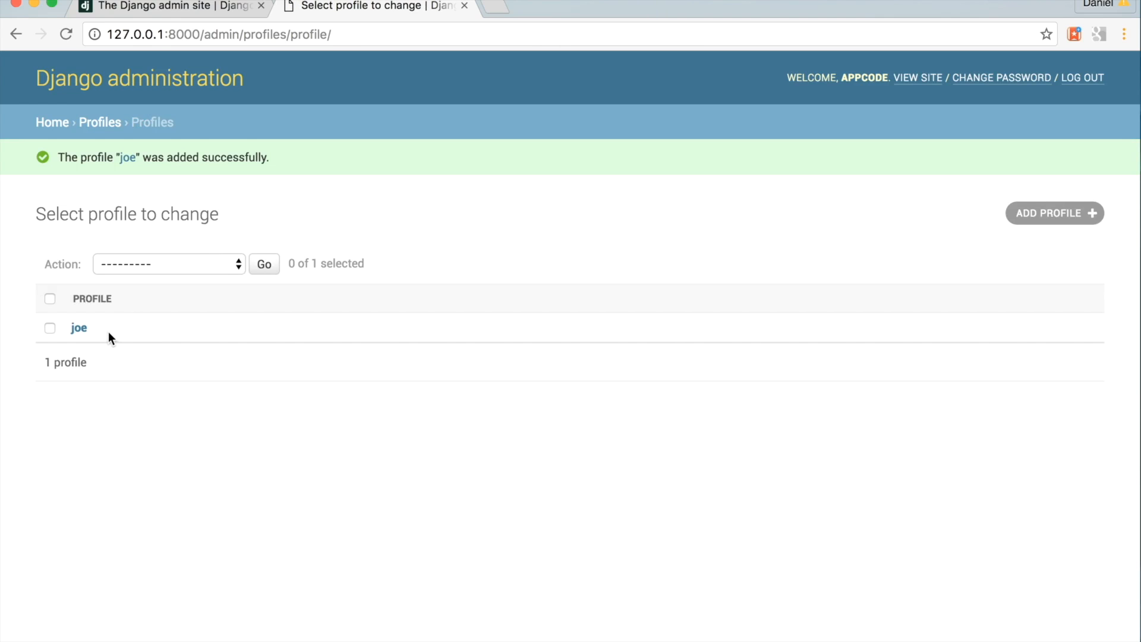
pyautogui.click(707, 634)
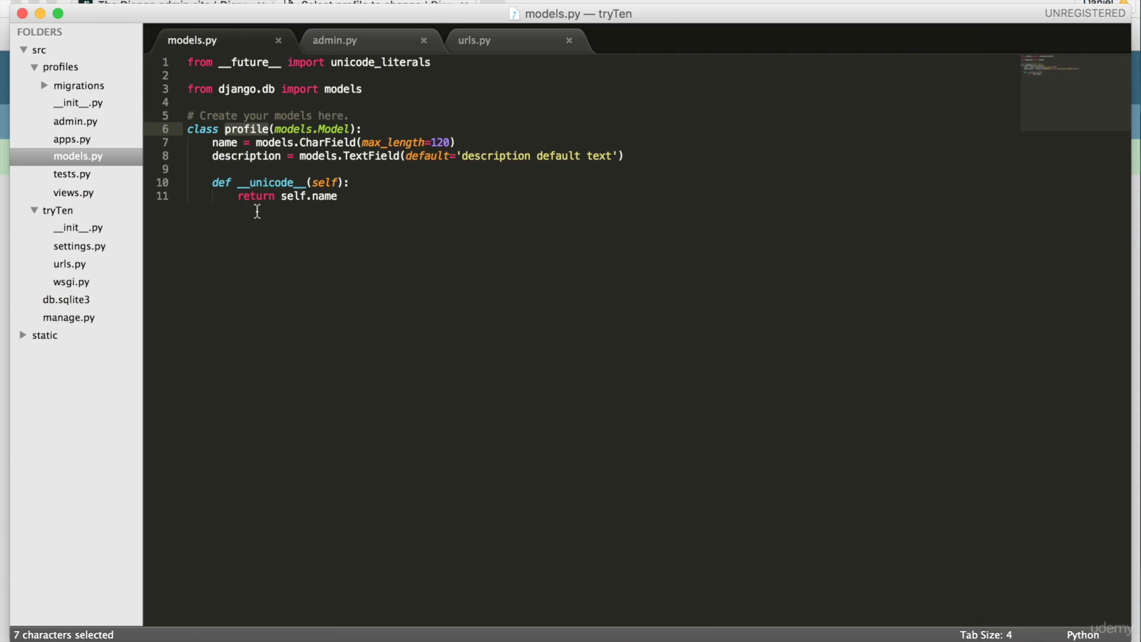
# Highlight the 'return self.name' line in models.py, then go back to the profile list.
pyautogui.moveTo(236, 195); pyautogui.dragTo(337, 195)
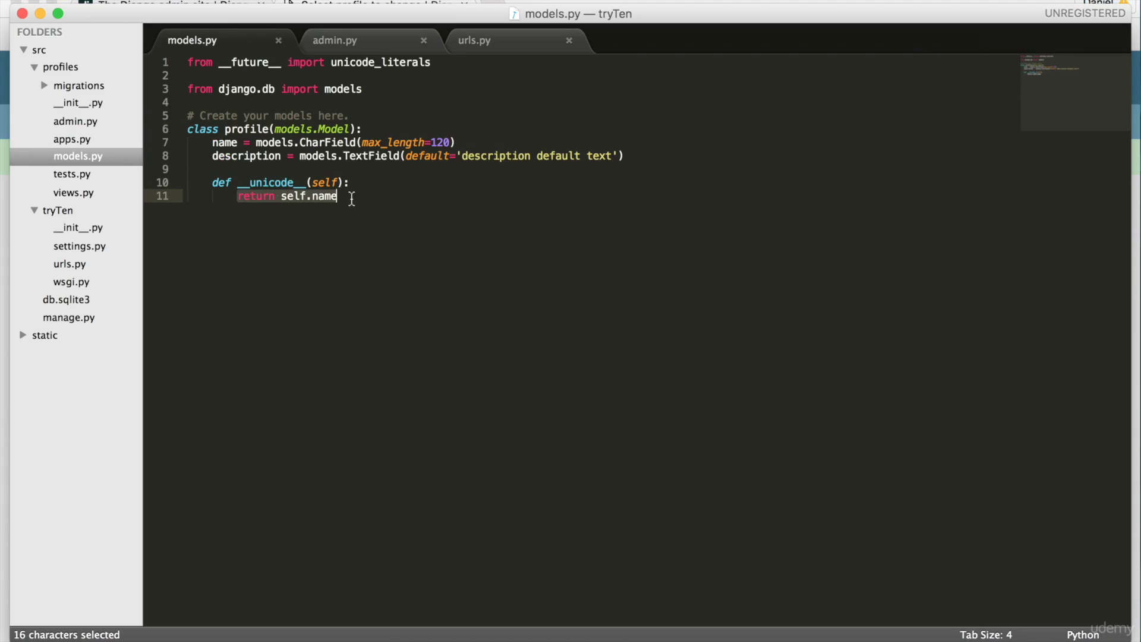
pyautogui.click(338, 195)
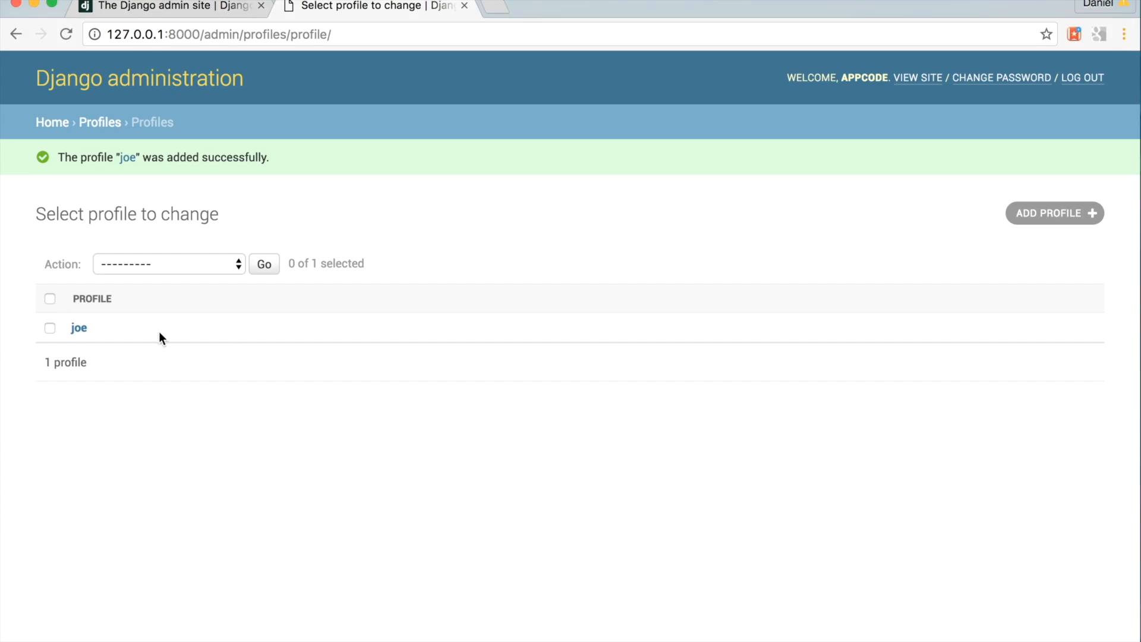
pyautogui.moveTo(928, 241)
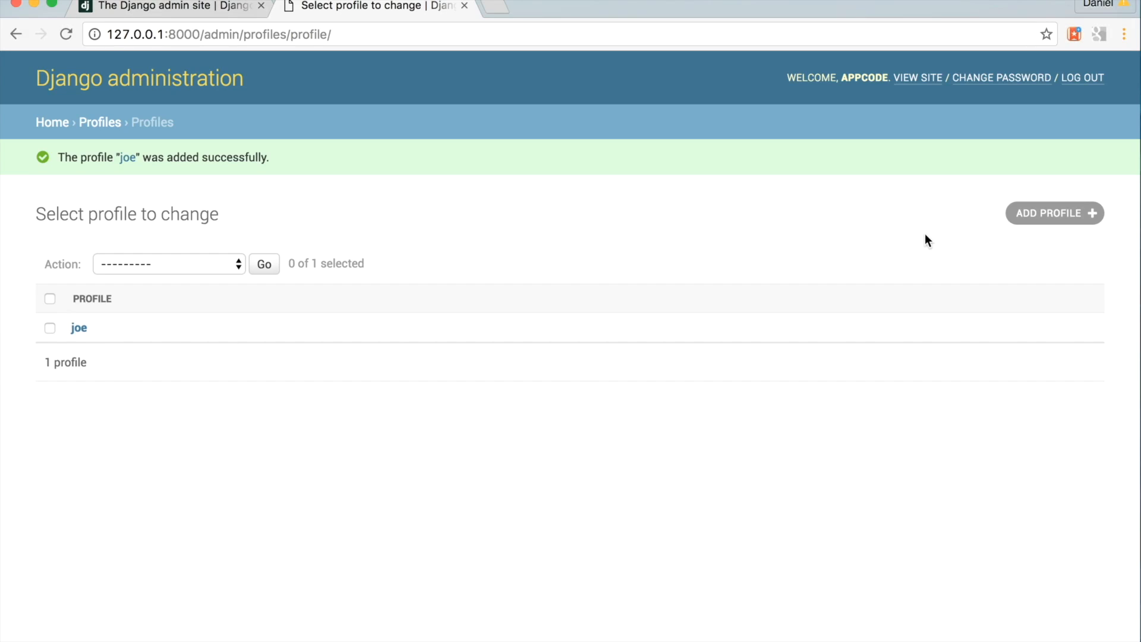
pyautogui.moveTo(1054, 214)
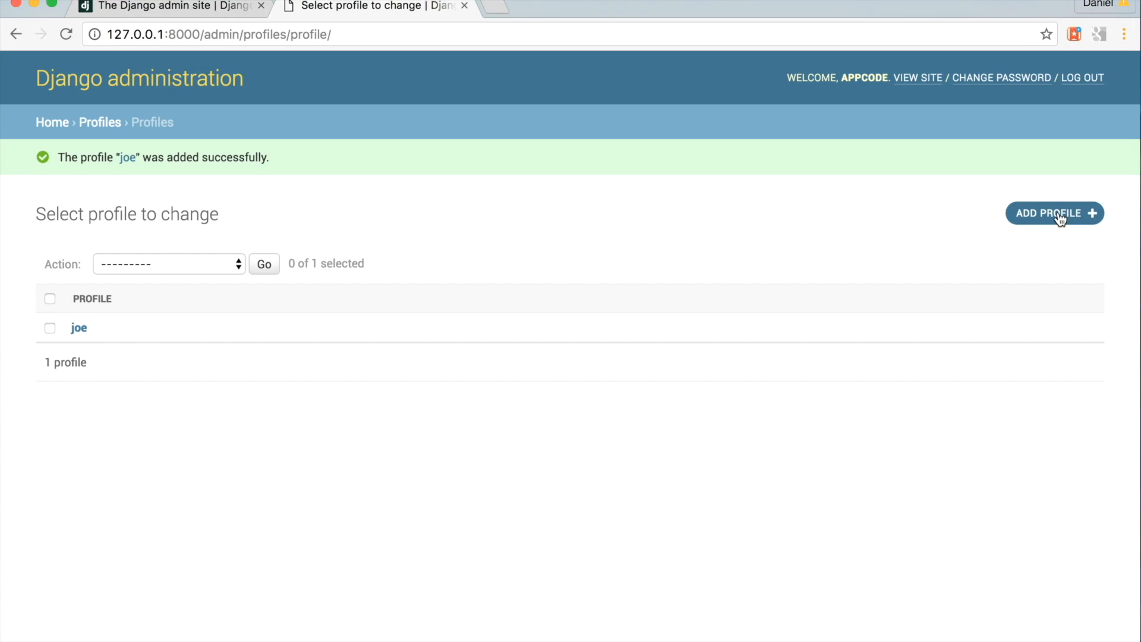
pyautogui.moveTo(702, 362)
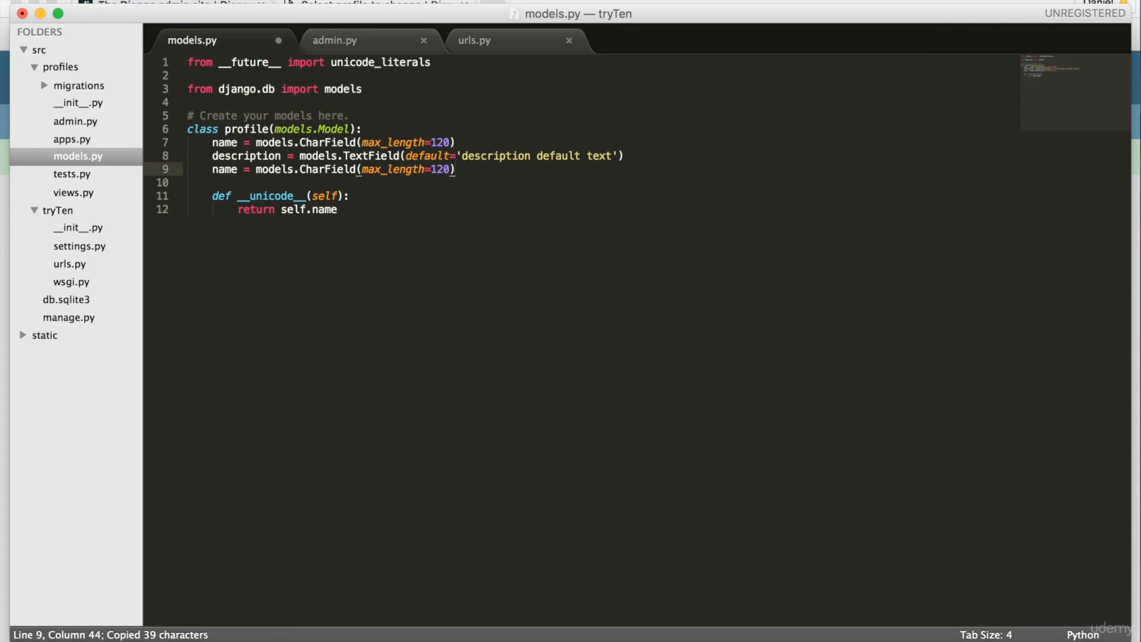
# Rename the copied name field to location, keeping CharField with max_length 120.
pyautogui.write('ld')
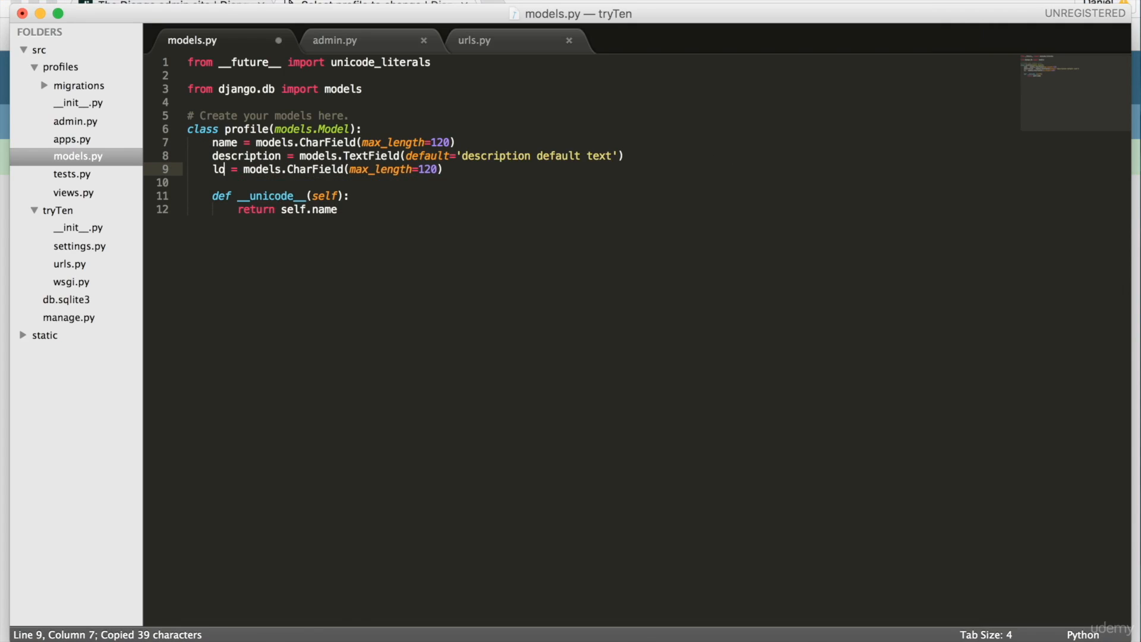
pyautogui.write('location')
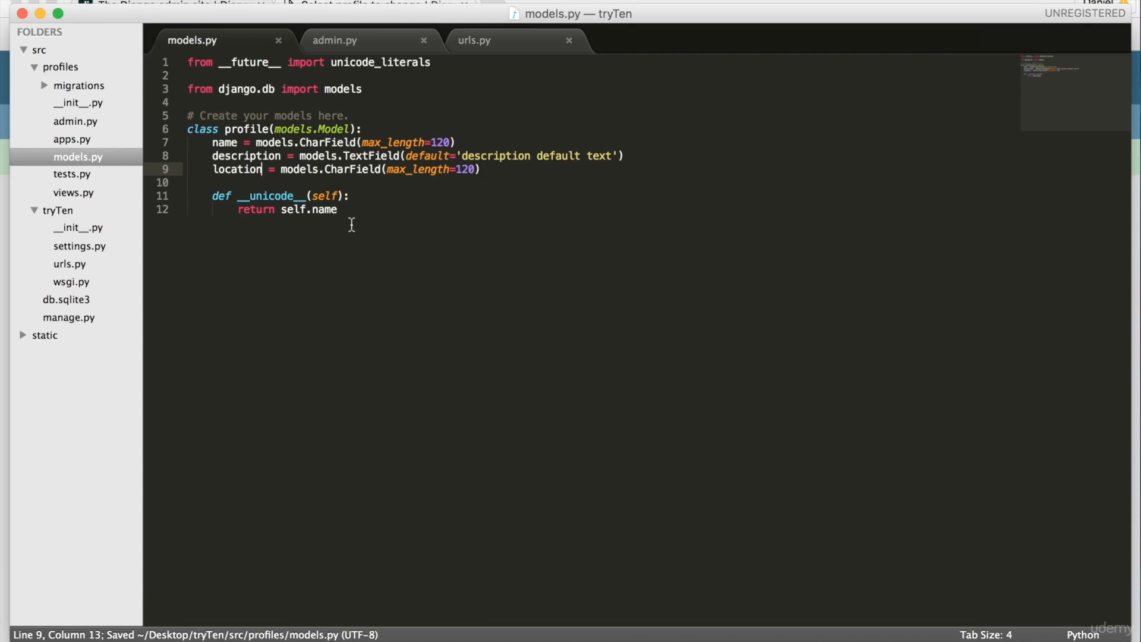
# Stop the development server in Terminal and enter python manage.py makemigrations.
pyautogui.click(757, 632)
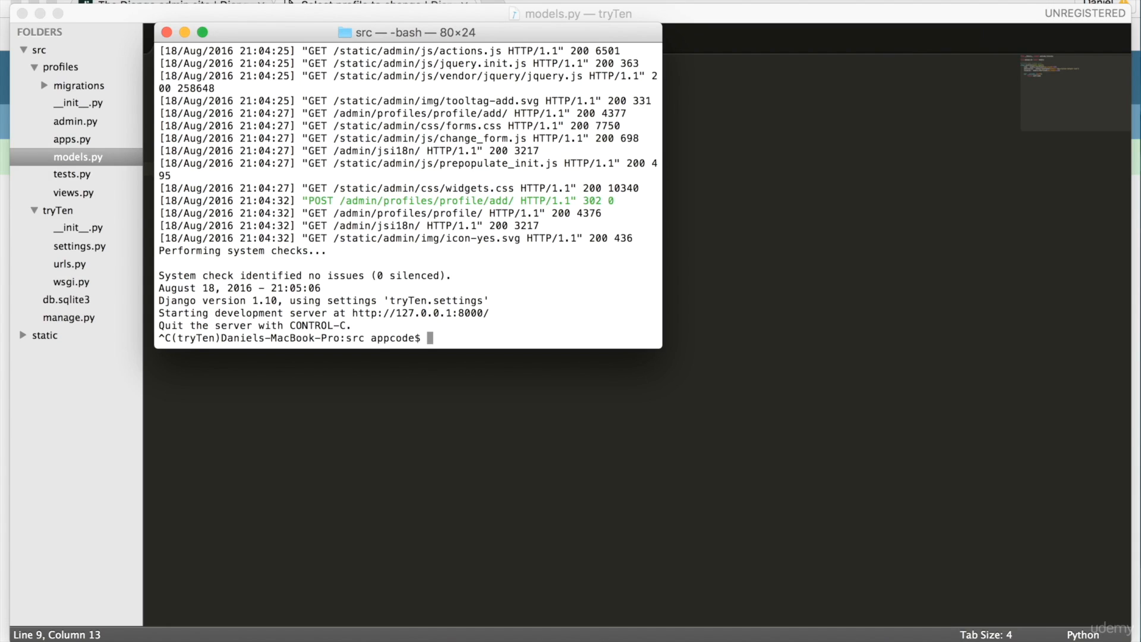
pyautogui.write('python manage.py migrate')
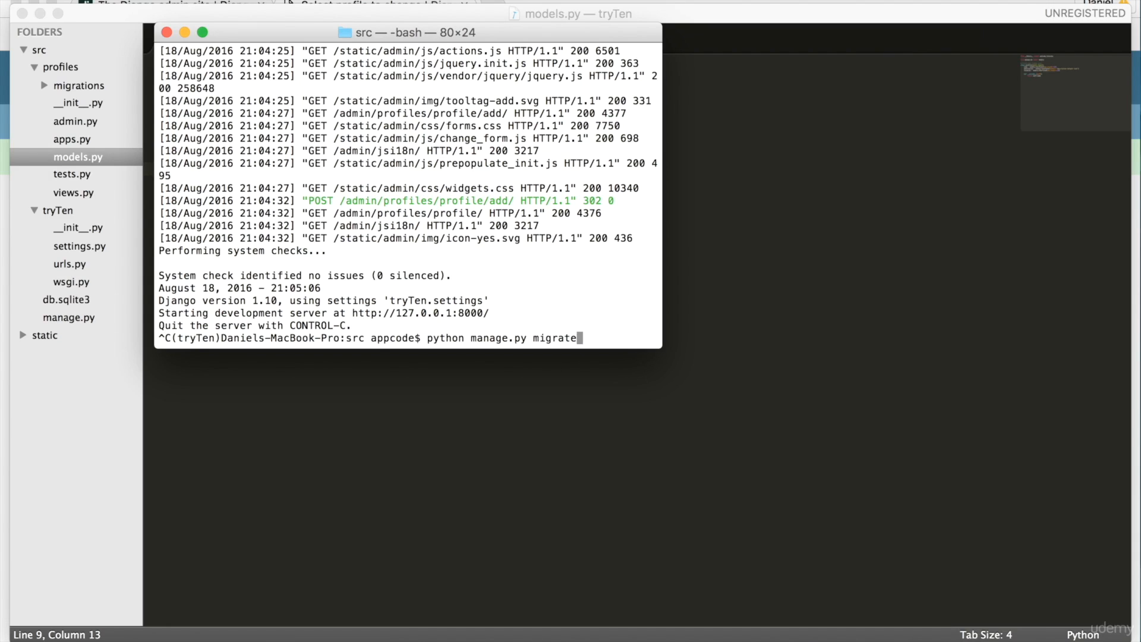
pyautogui.write('makemigrations')
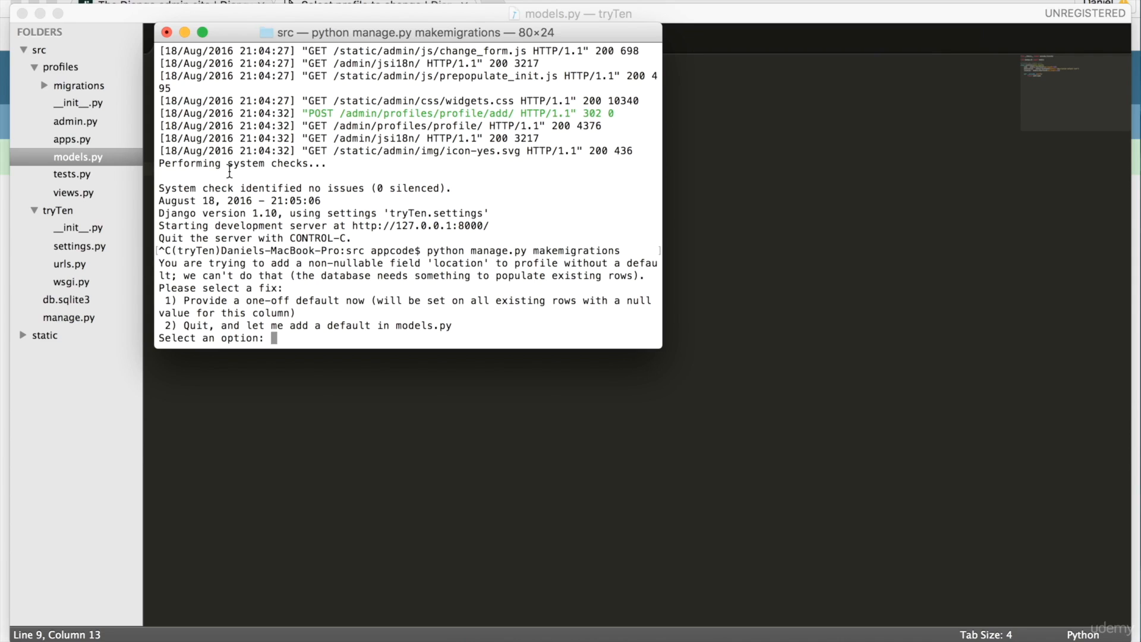
# Review the non-nullable location field warning, then choose option 2 to quit makemigrations.
pyautogui.moveTo(184, 262); pyautogui.dragTo(420, 263)
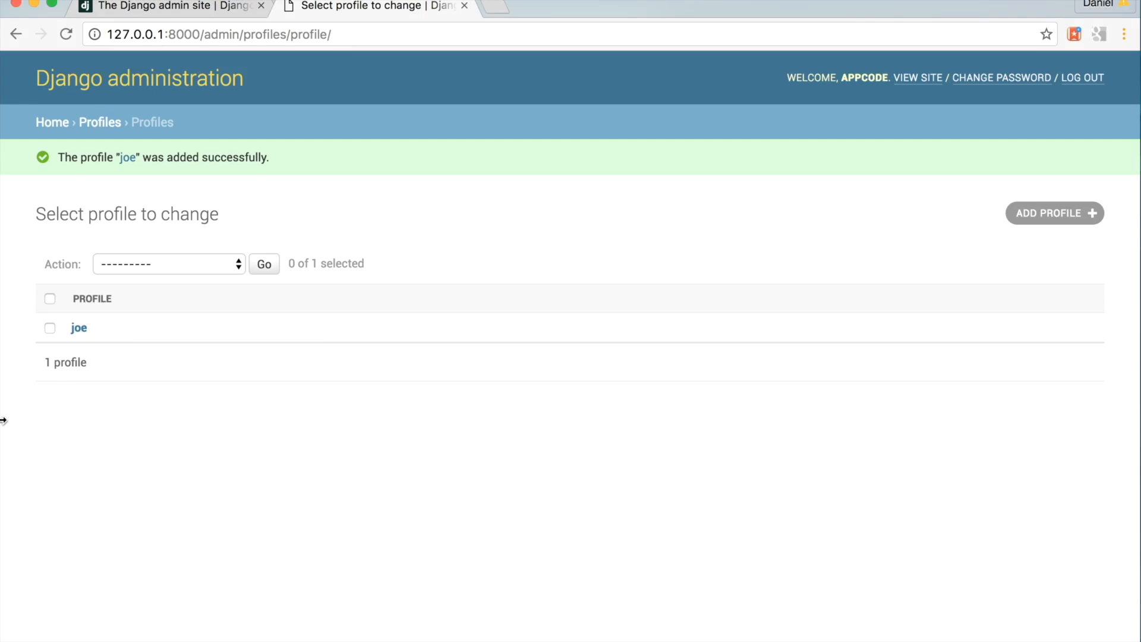
pyautogui.moveTo(1054, 213)
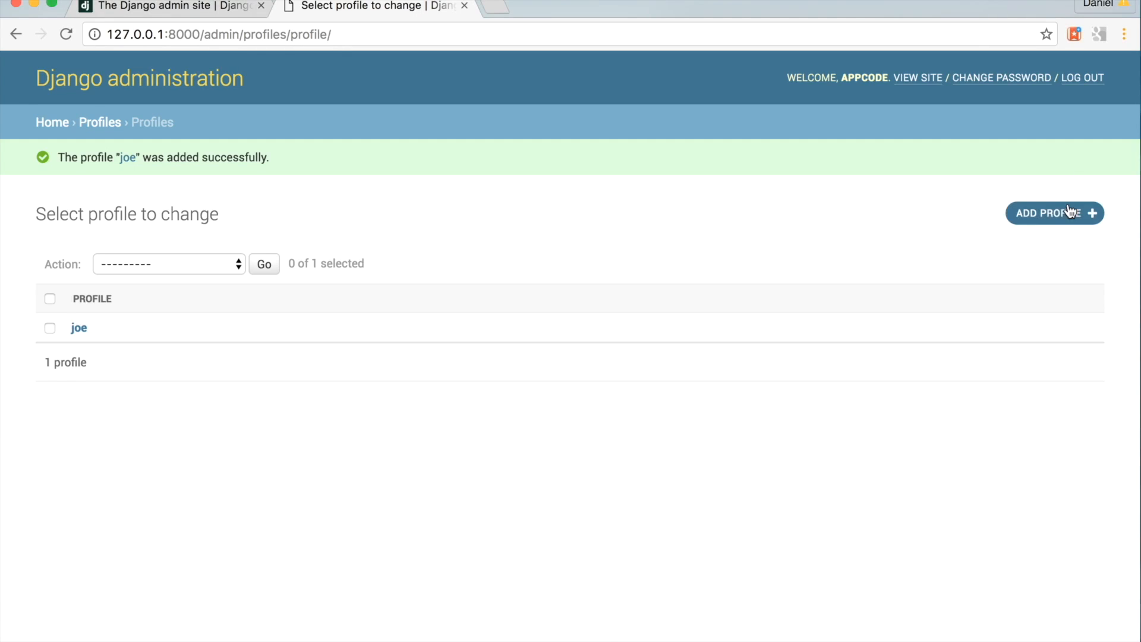
pyautogui.moveTo(78, 328)
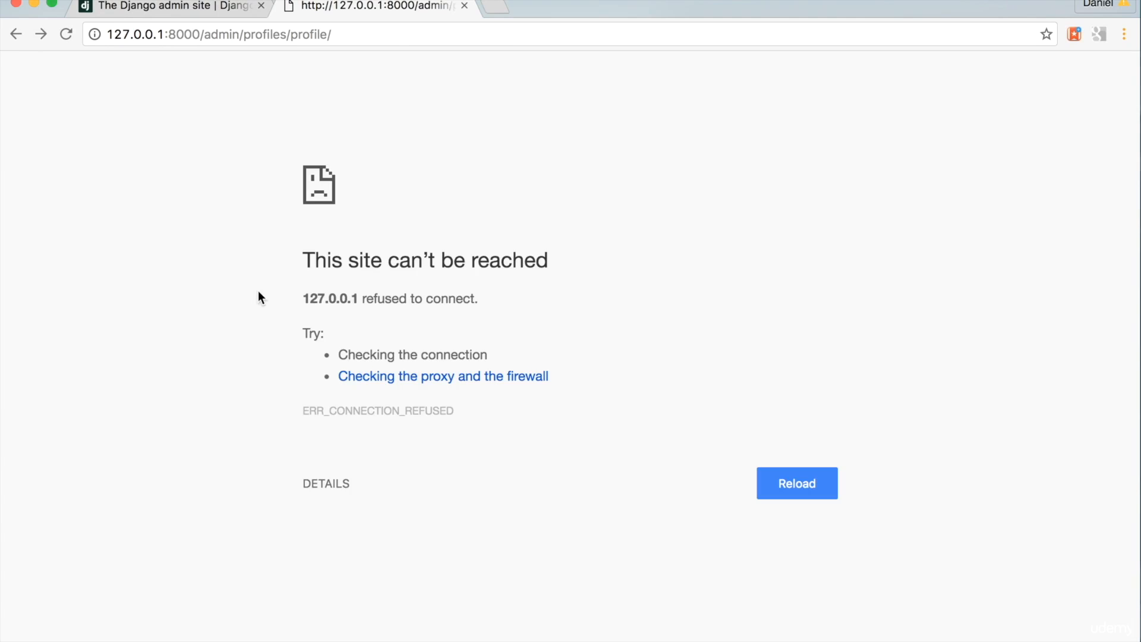
pyautogui.click(758, 632)
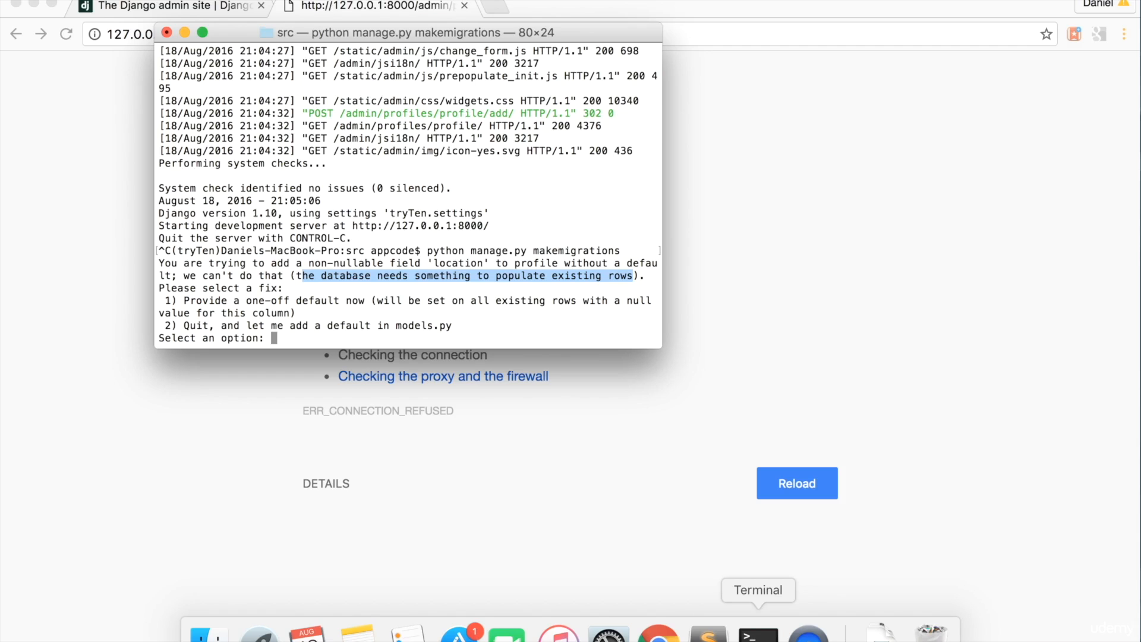
pyautogui.moveTo(662, 496)
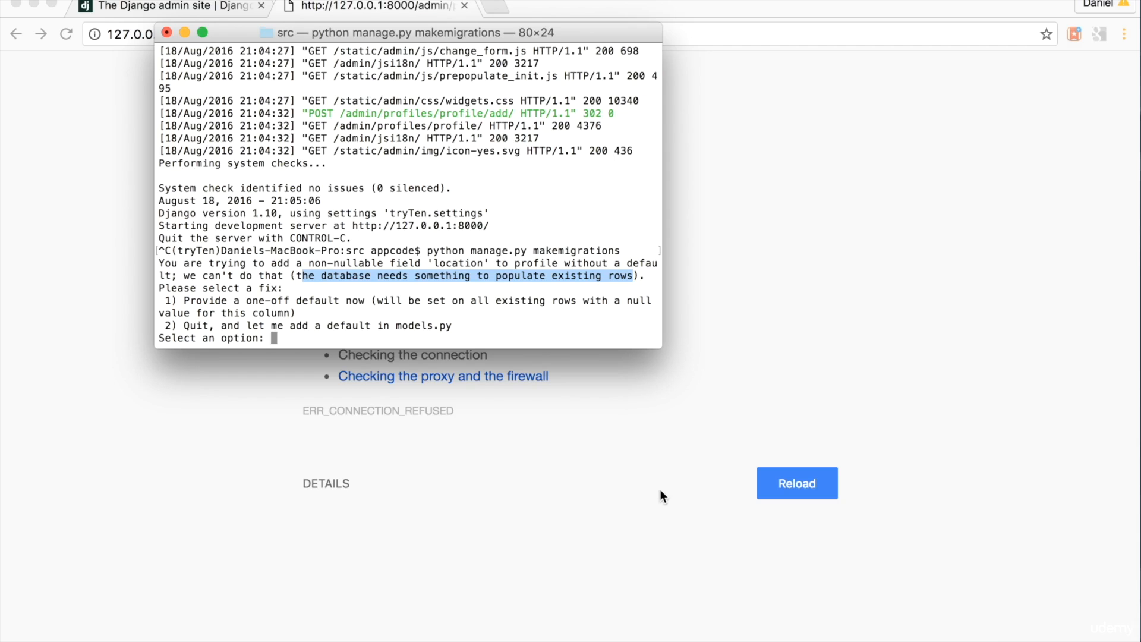
pyautogui.moveTo(602, 417)
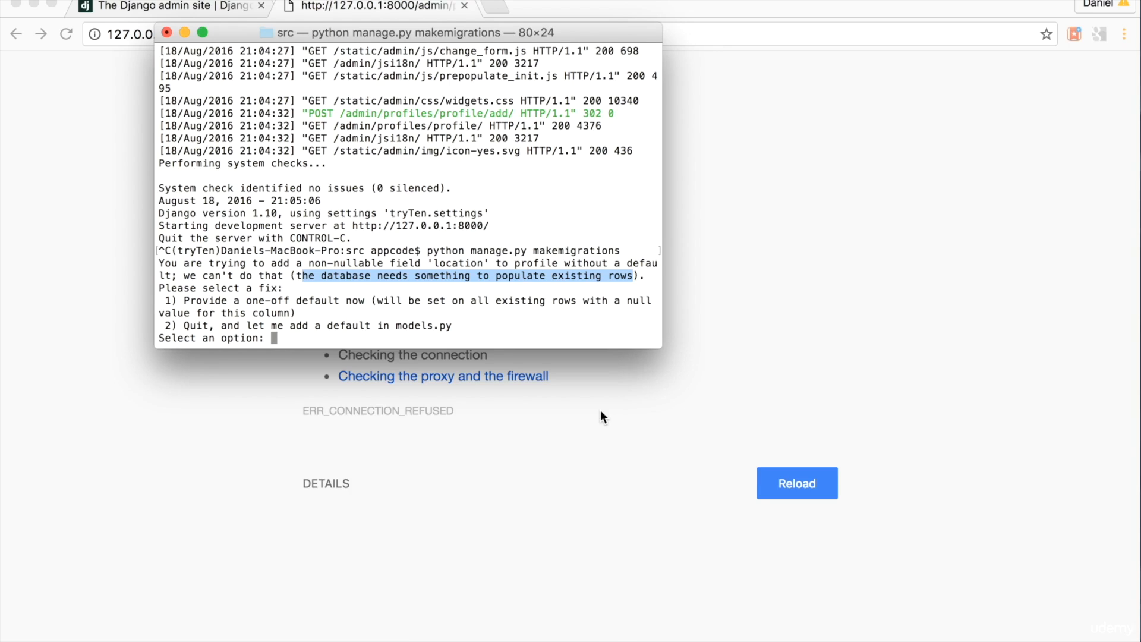
pyautogui.write('2')
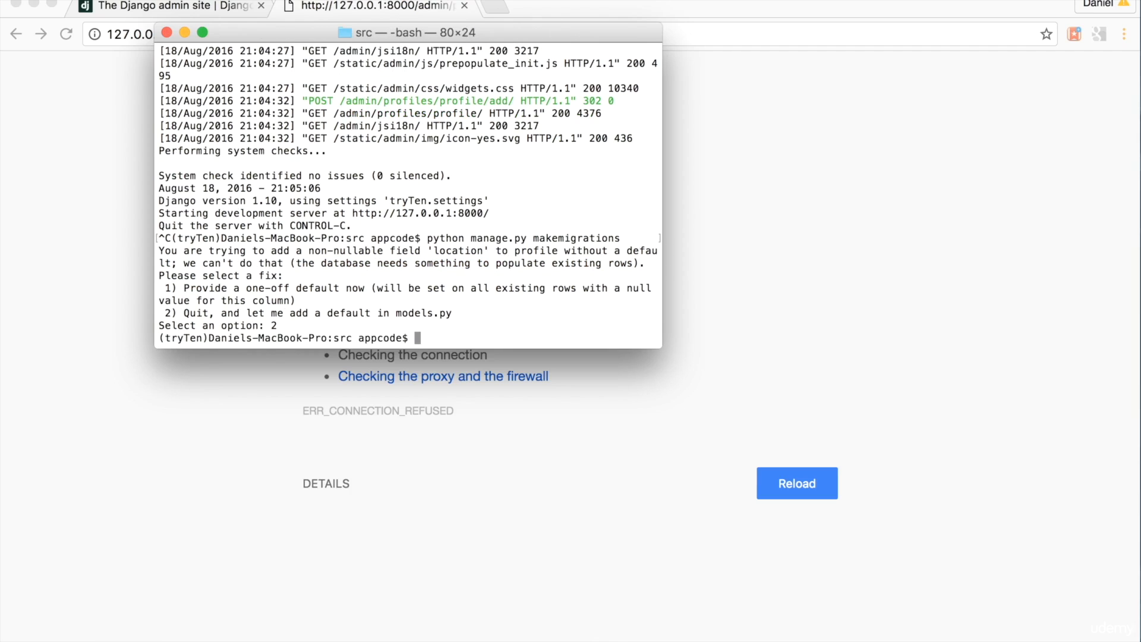
pyautogui.moveTo(397, 478)
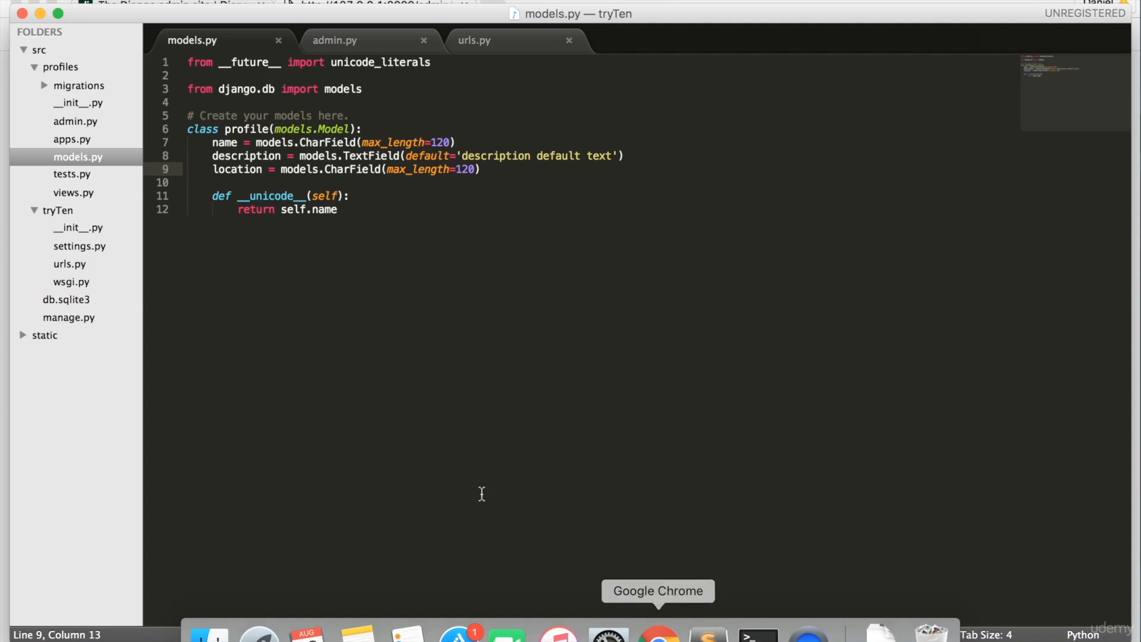
pyautogui.moveTo(450, 171)
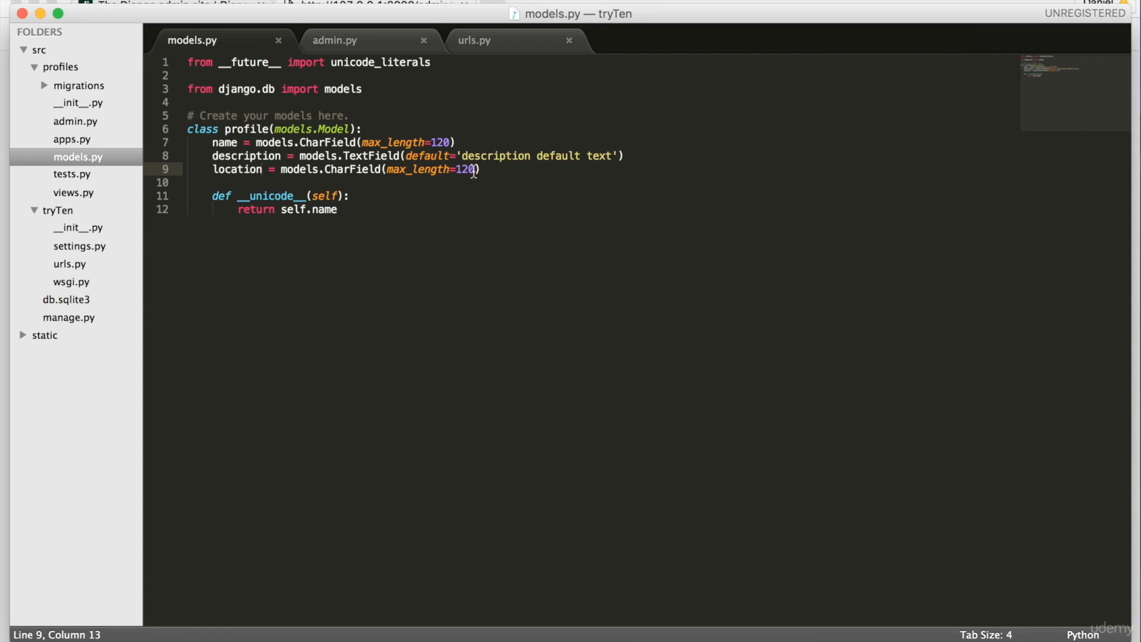
# Add default='my location default' to the location CharField.
pyautogui.click(477, 170)
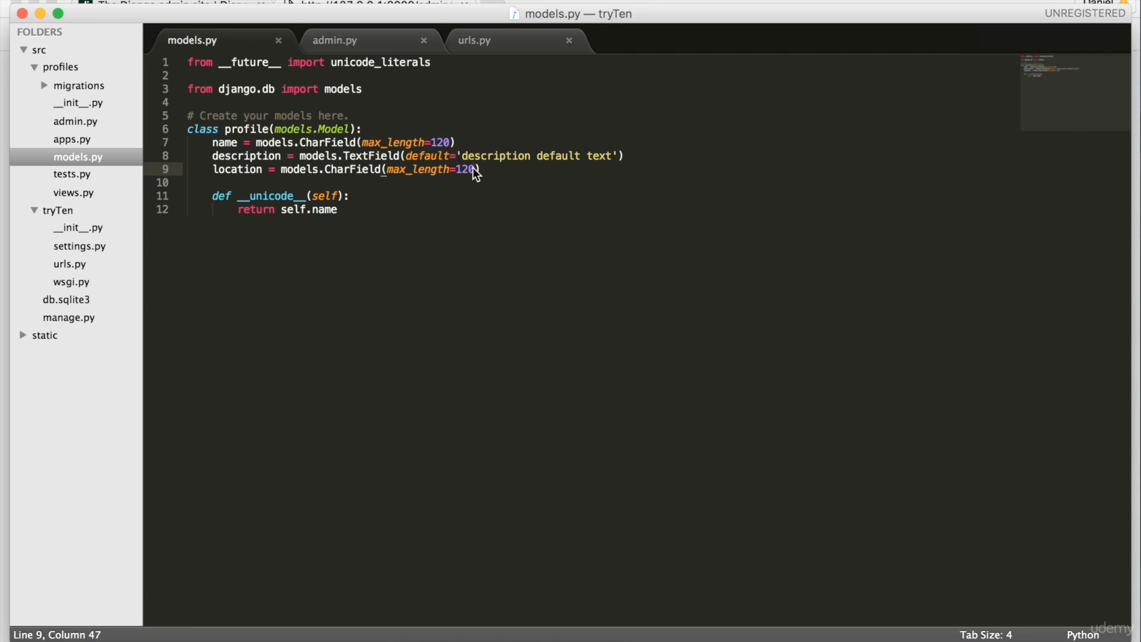
pyautogui.write(", default='my")
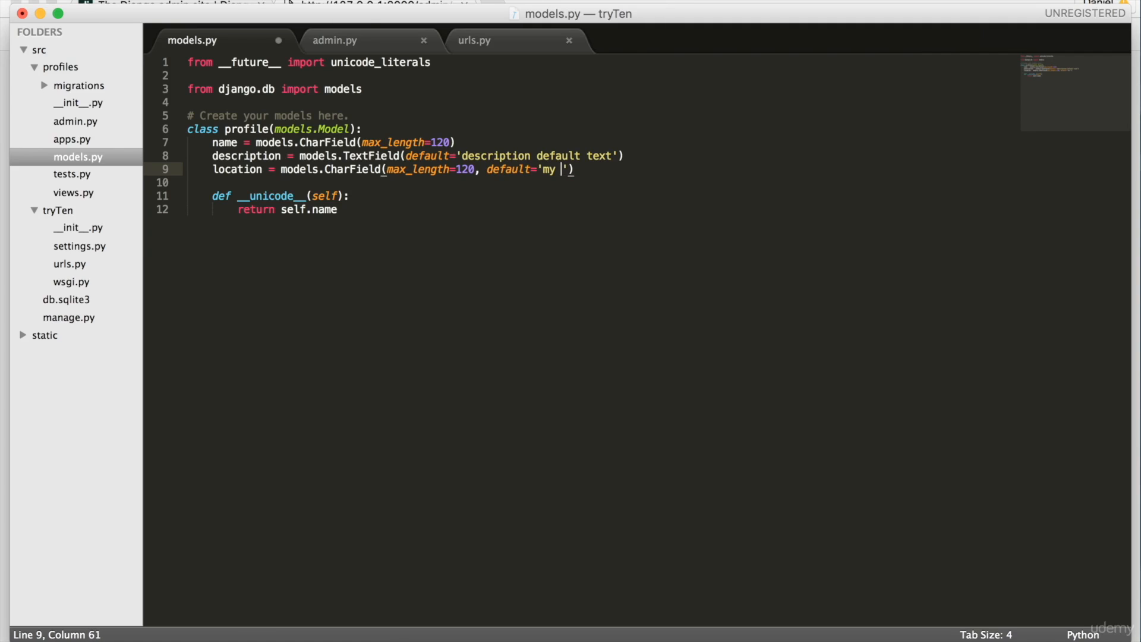
pyautogui.write('location default')
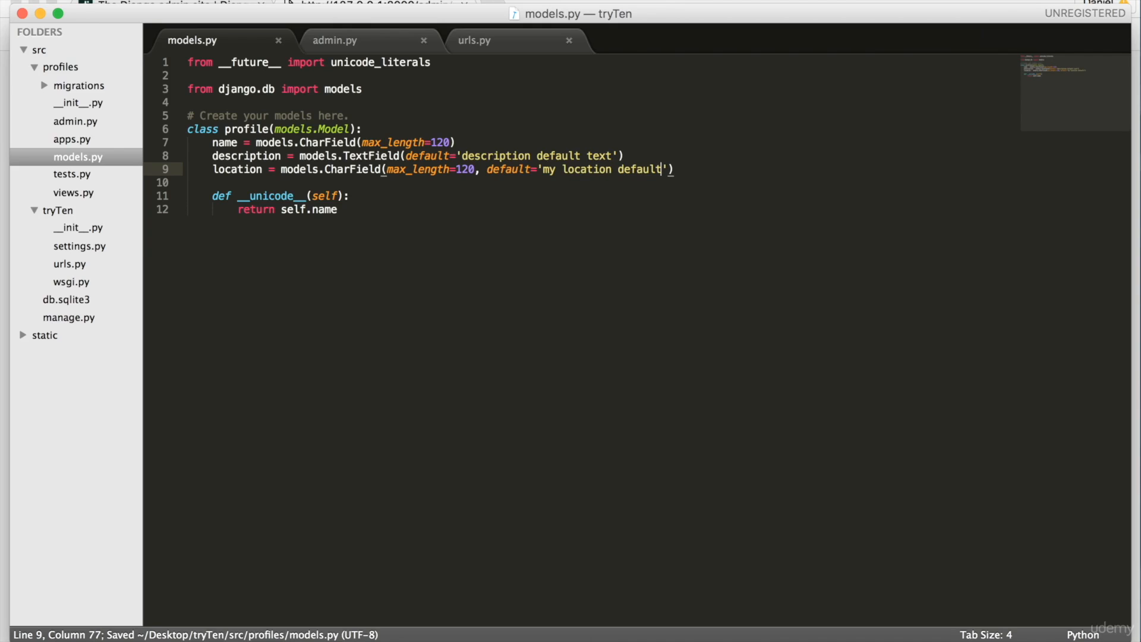
pyautogui.moveTo(758, 632)
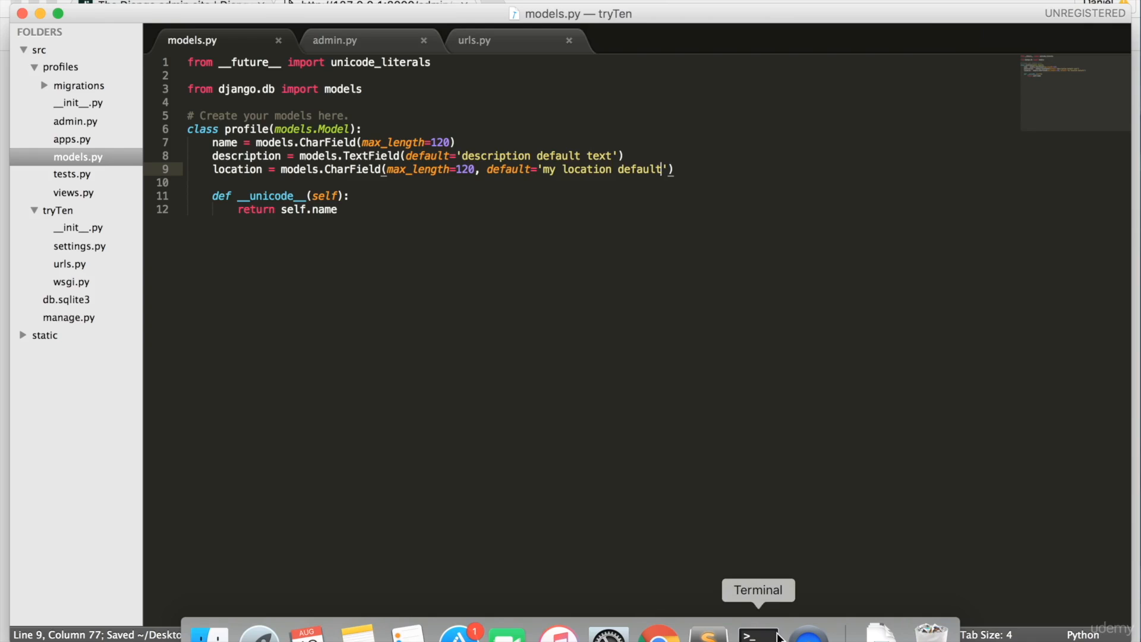
# Create and apply the 0003_profile_location migration, then restart the development server.
pyautogui.click(756, 633)
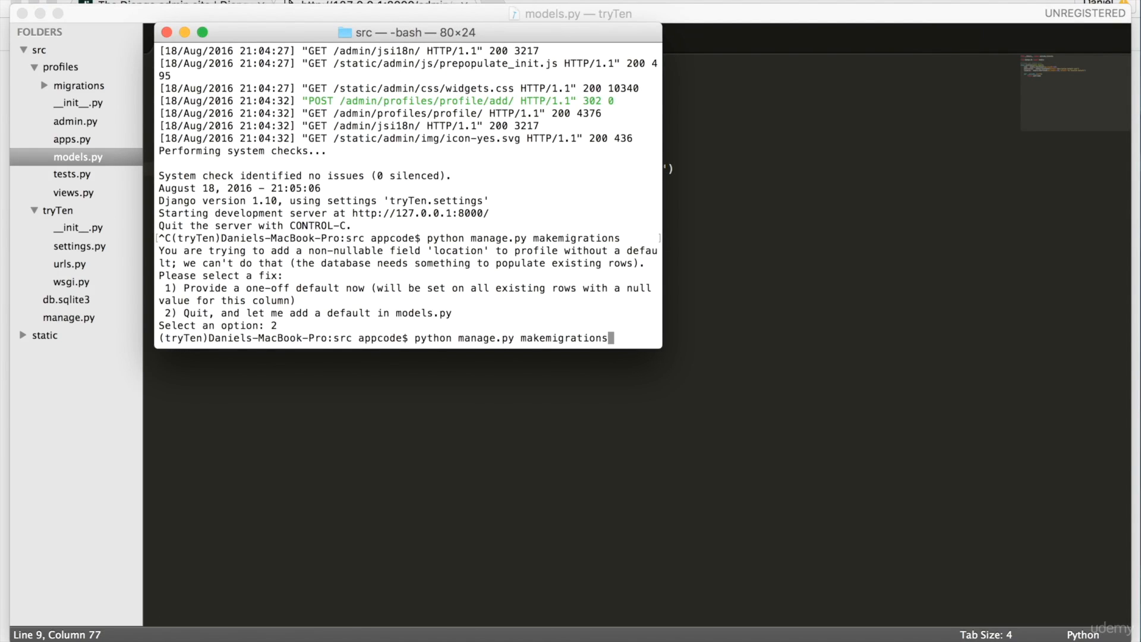
pyautogui.press('Return')
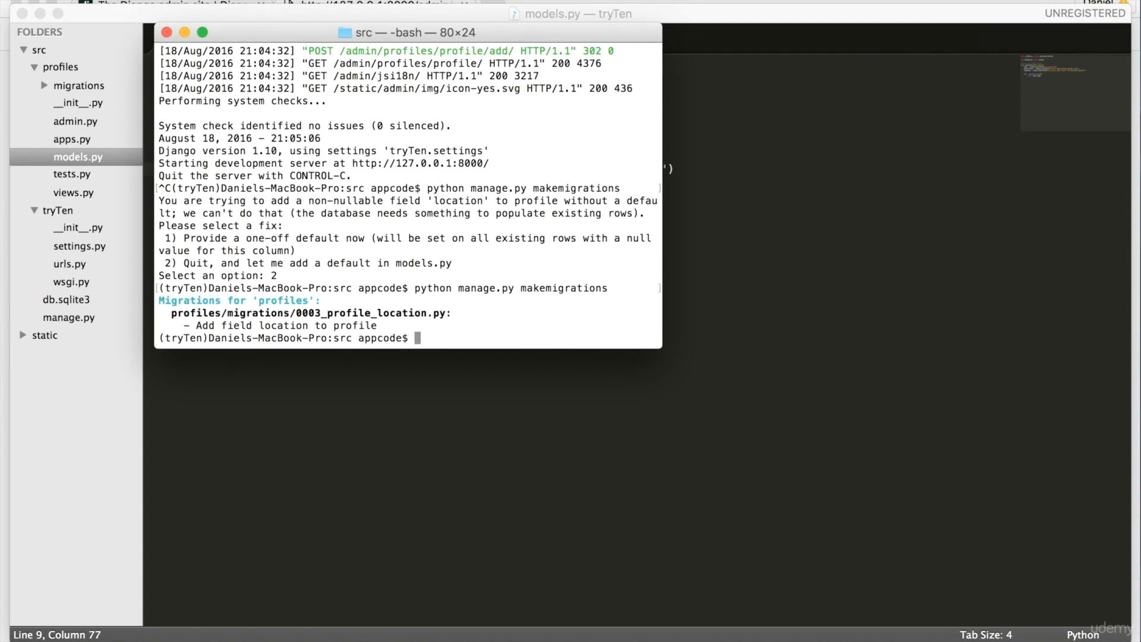
pyautogui.write('python manage.py runserver')
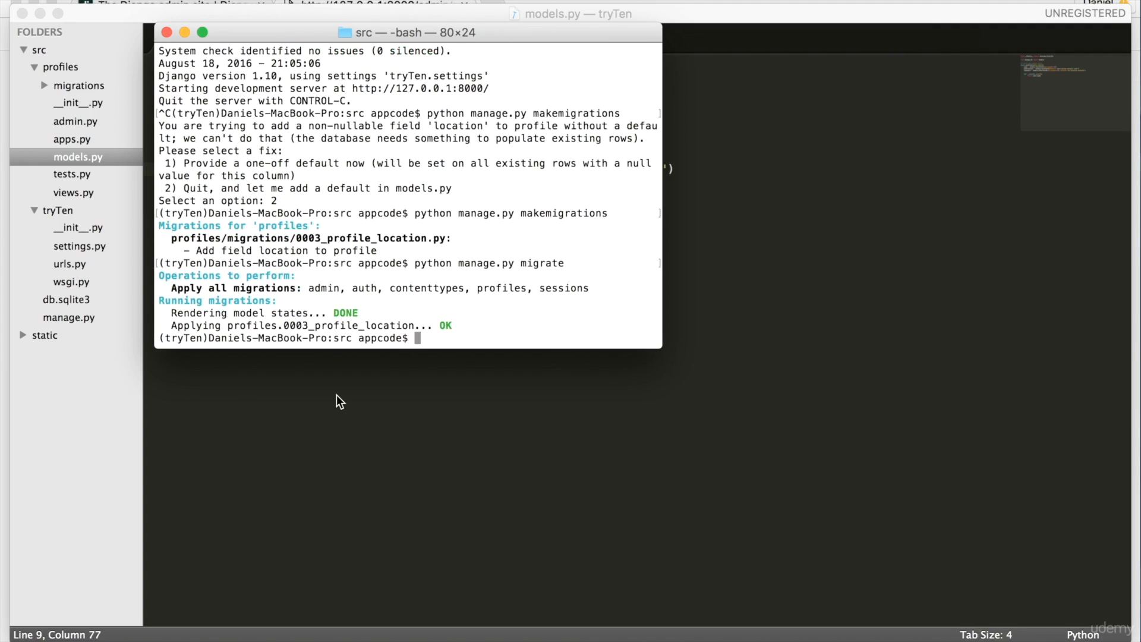
pyautogui.moveTo(285, 345)
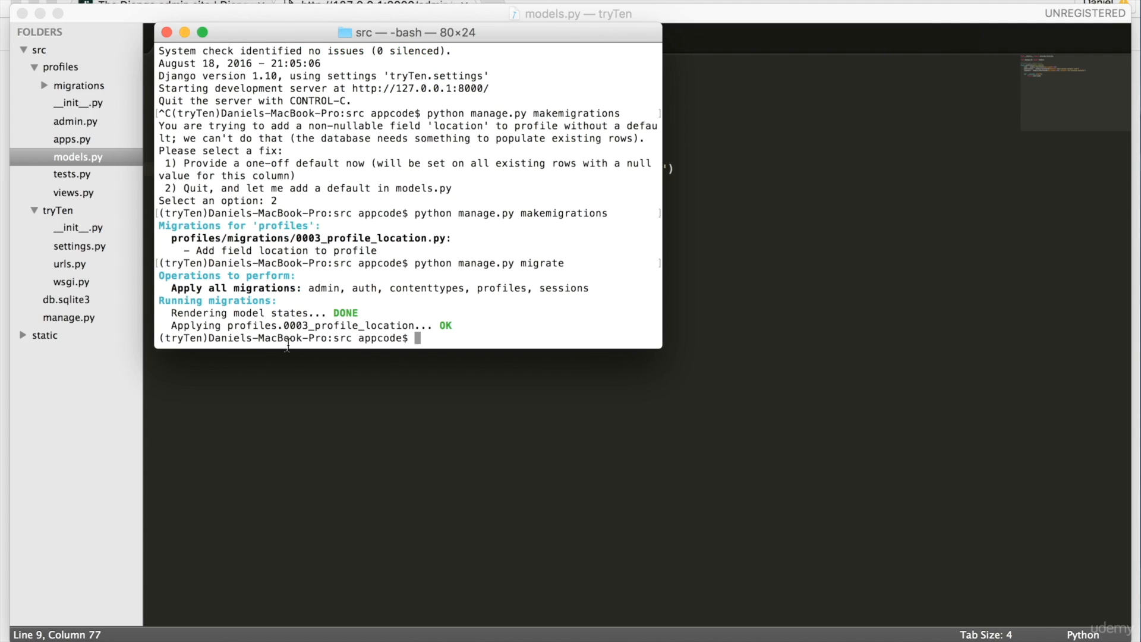
pyautogui.write('python manage.py makemigrations')
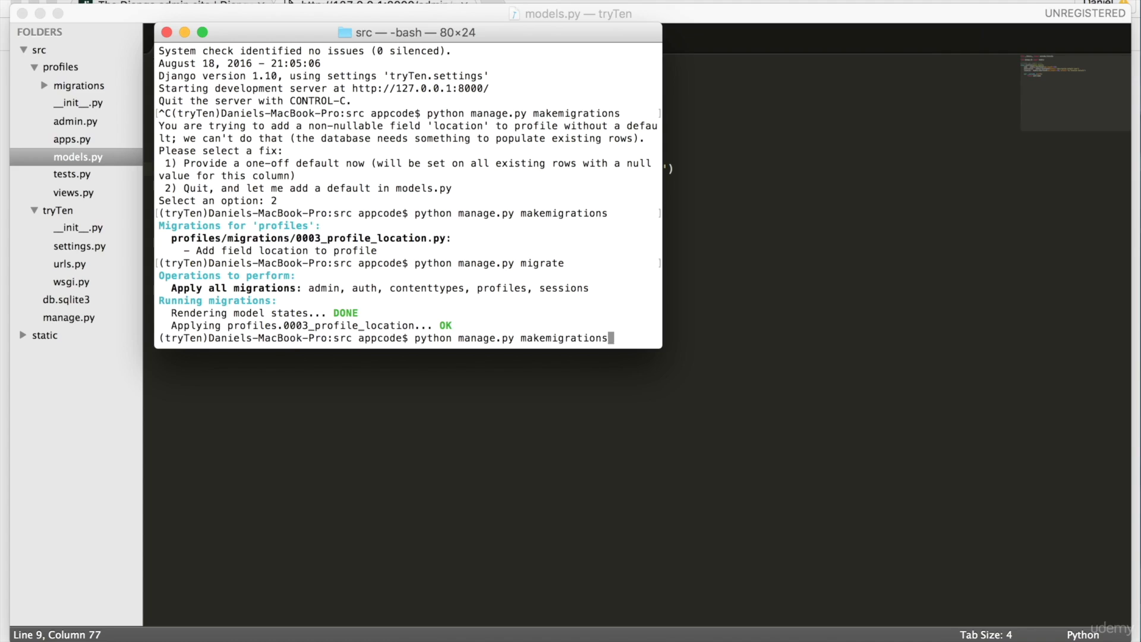
pyautogui.press('Return')
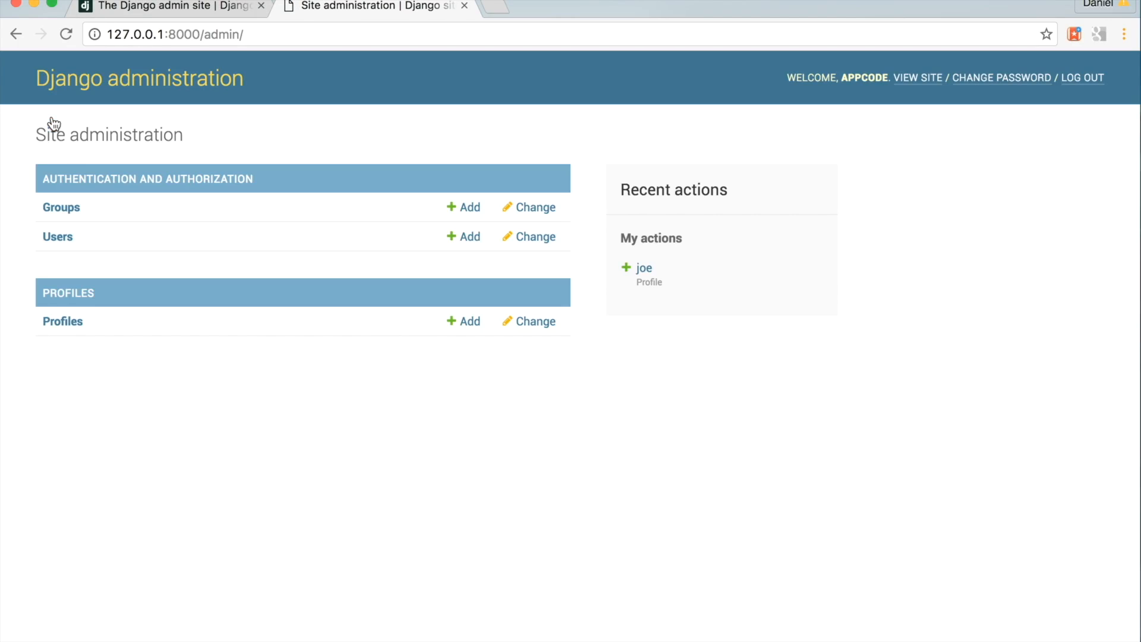
# Open joe's profile in Django admin to confirm Location reads 'my location default'.
pyautogui.click(62, 321)
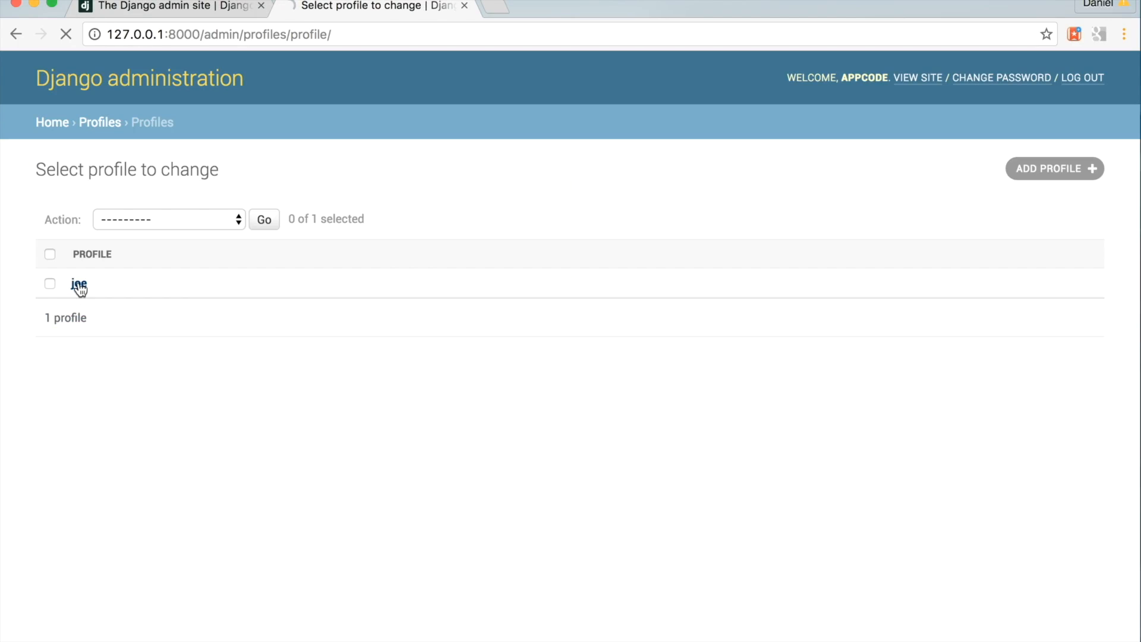
pyautogui.click(79, 284)
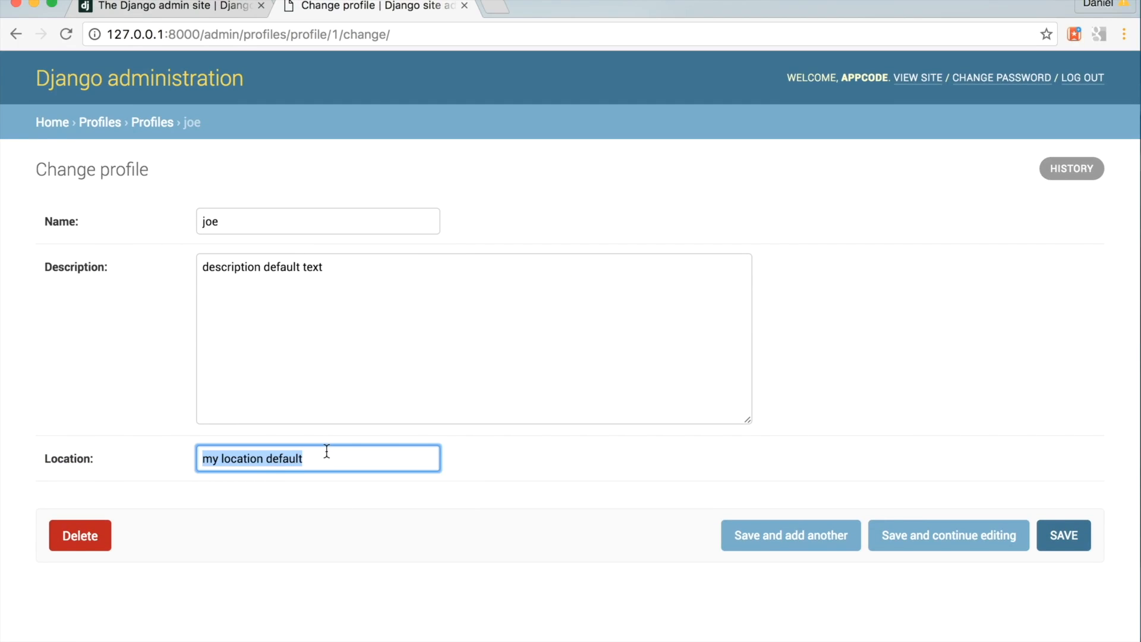
pyautogui.moveTo(458, 626)
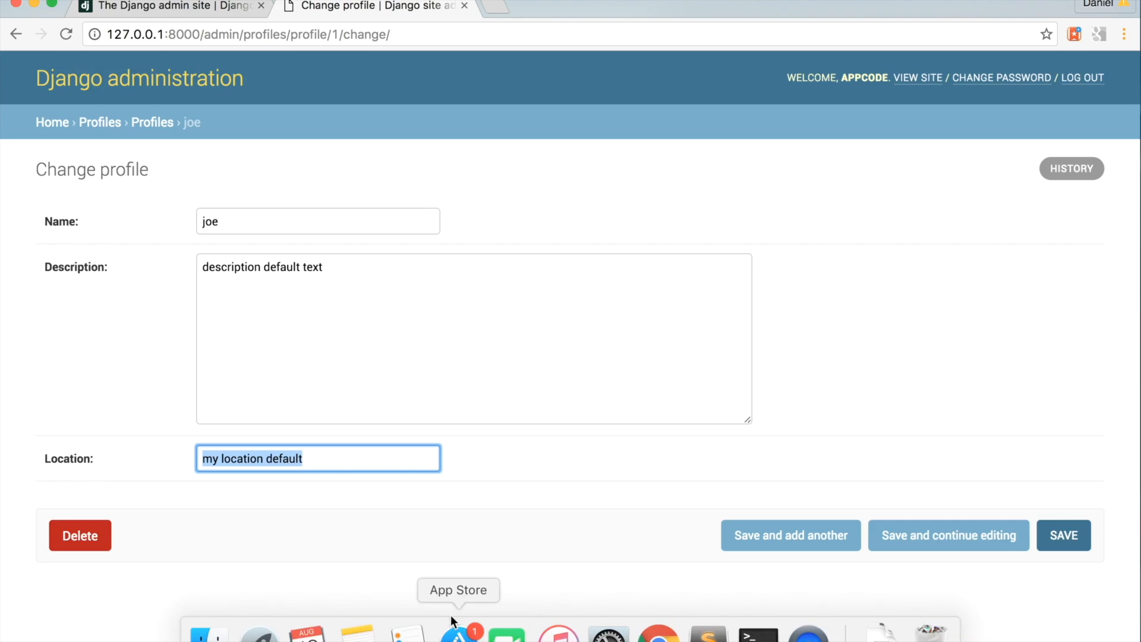
pyautogui.click(707, 632)
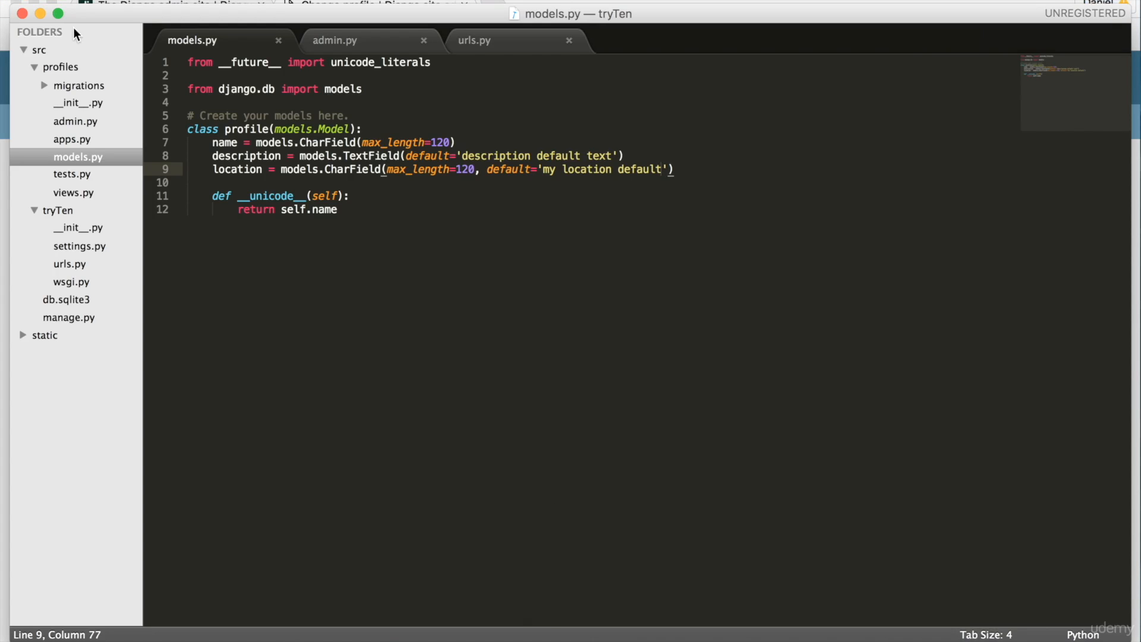
pyautogui.moveTo(488, 202)
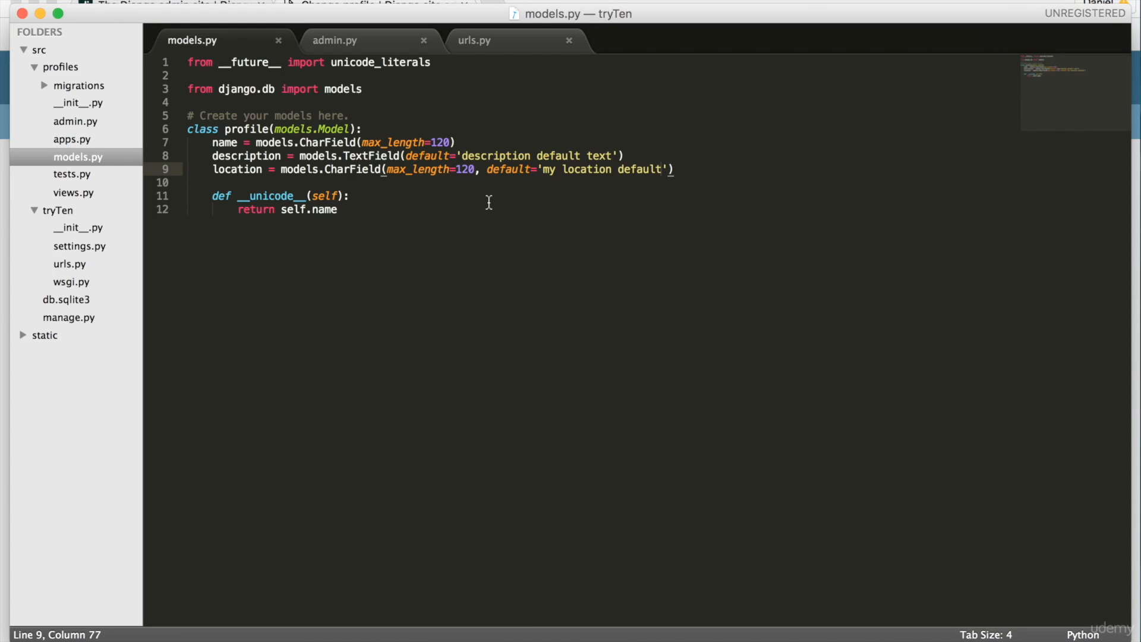
pyautogui.moveTo(649, 163)
pyautogui.write("job = models.CharField(max_length=120, default='my location default')")
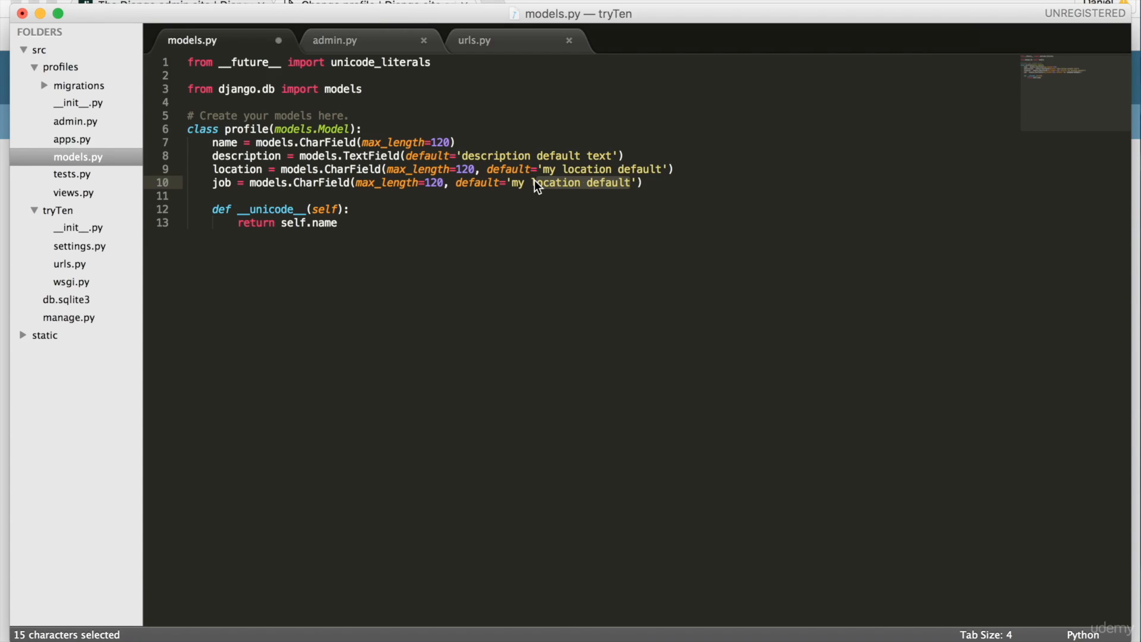
# Turn the duplicated location line into a job CharField with null=True instead of a default.
pyautogui.press('Delete')
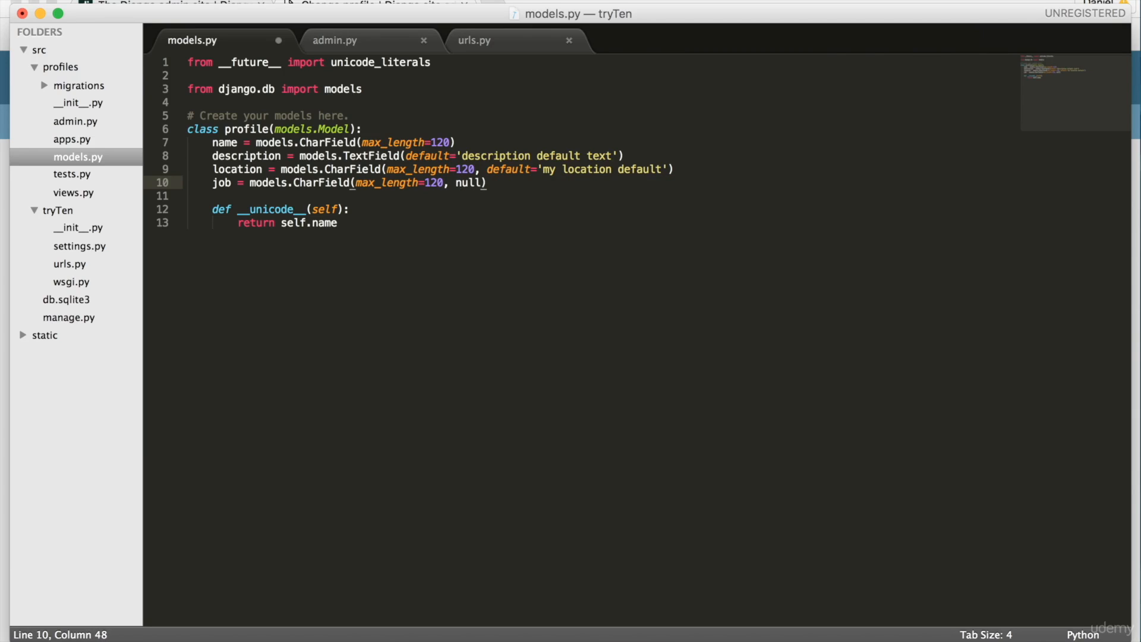
pyautogui.write('=True')
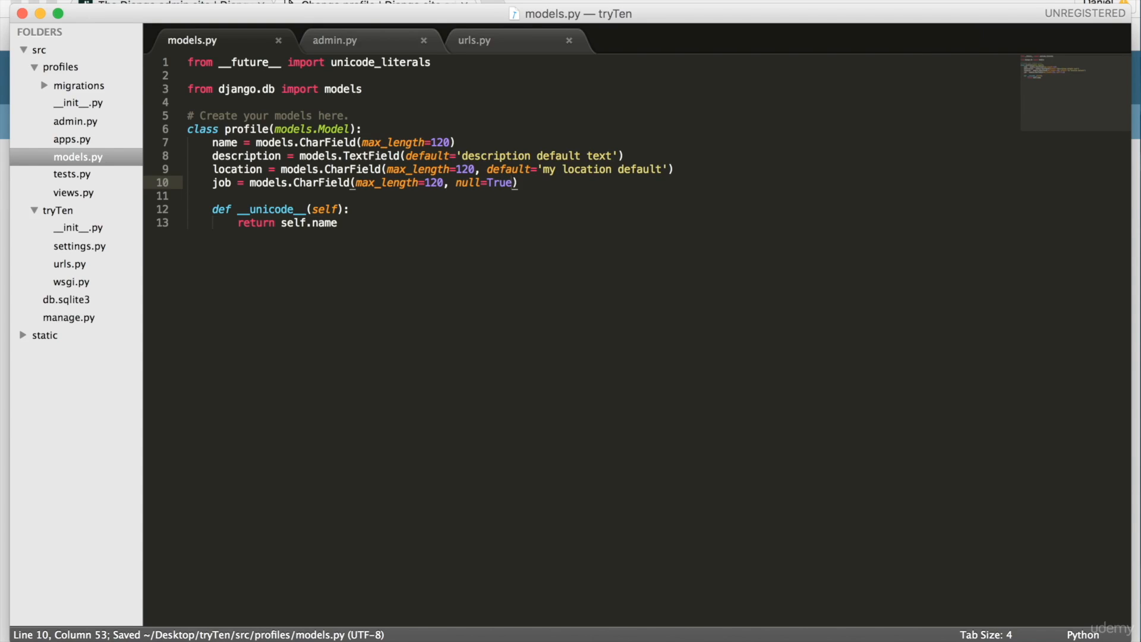
pyautogui.doubleClick(321, 182)
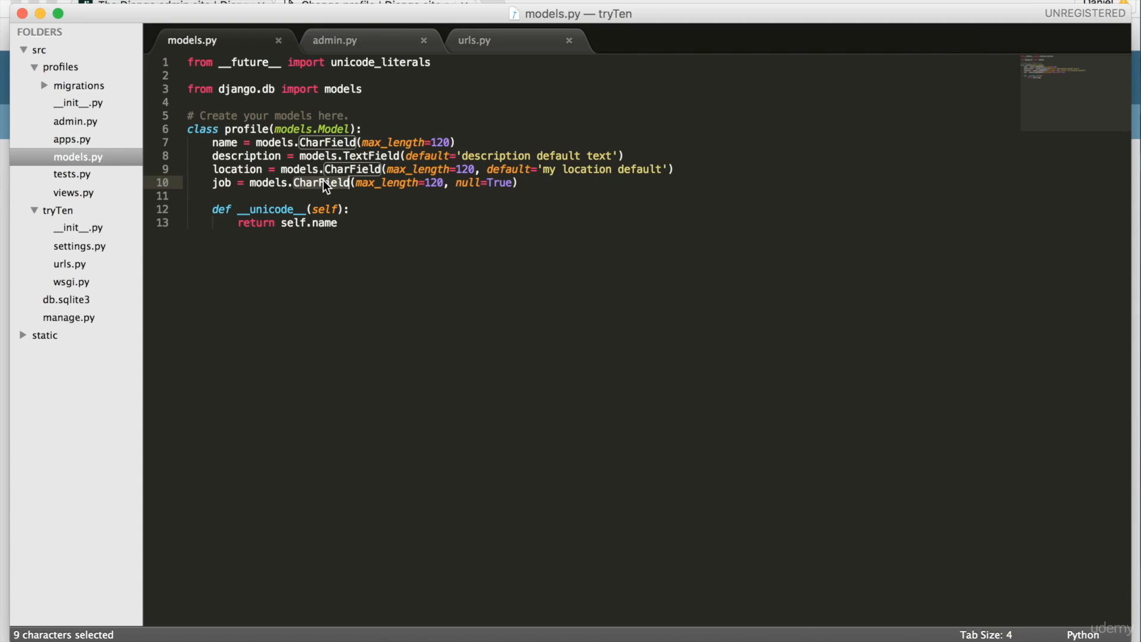
pyautogui.moveTo(529, 198)
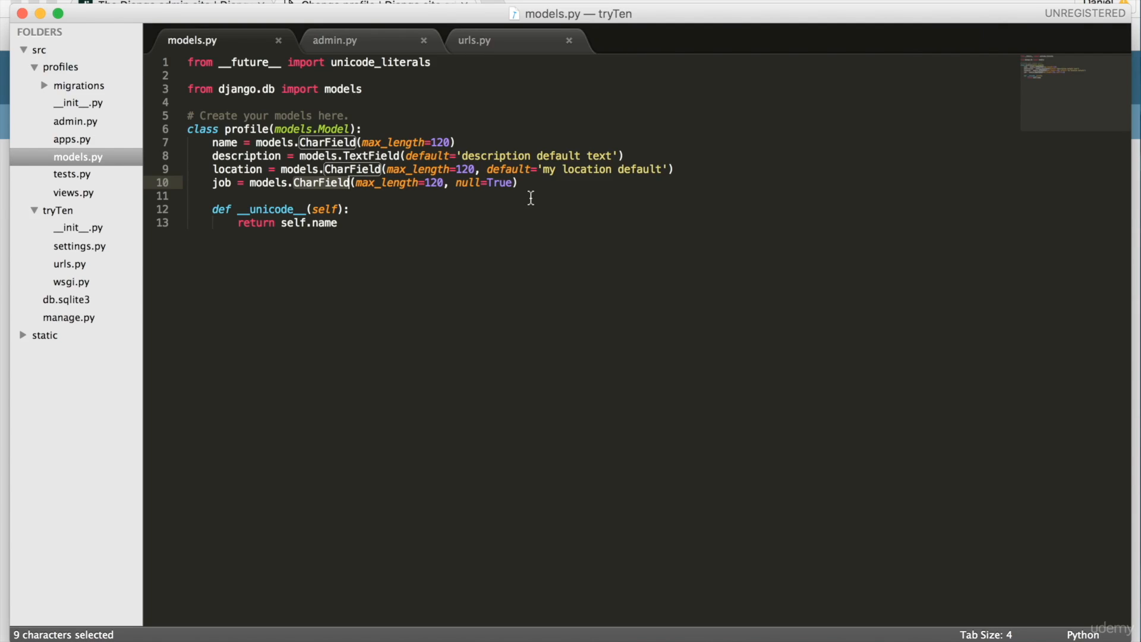
pyautogui.moveTo(533, 193)
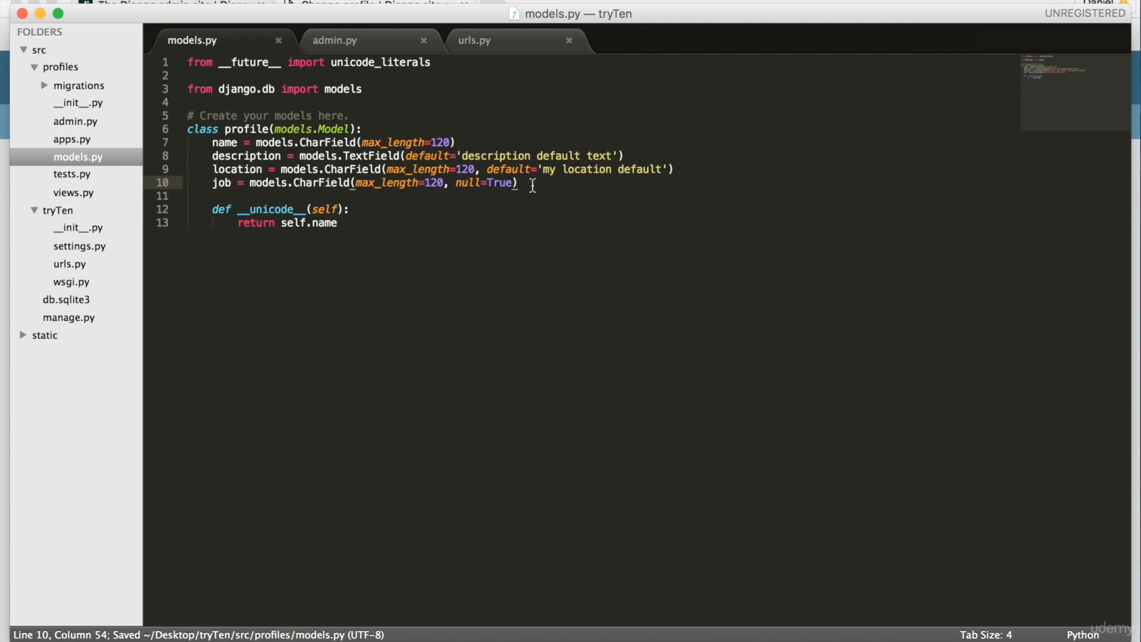
# Stop the development server and run makemigrations to create 0004_profile_job.
pyautogui.click(758, 635)
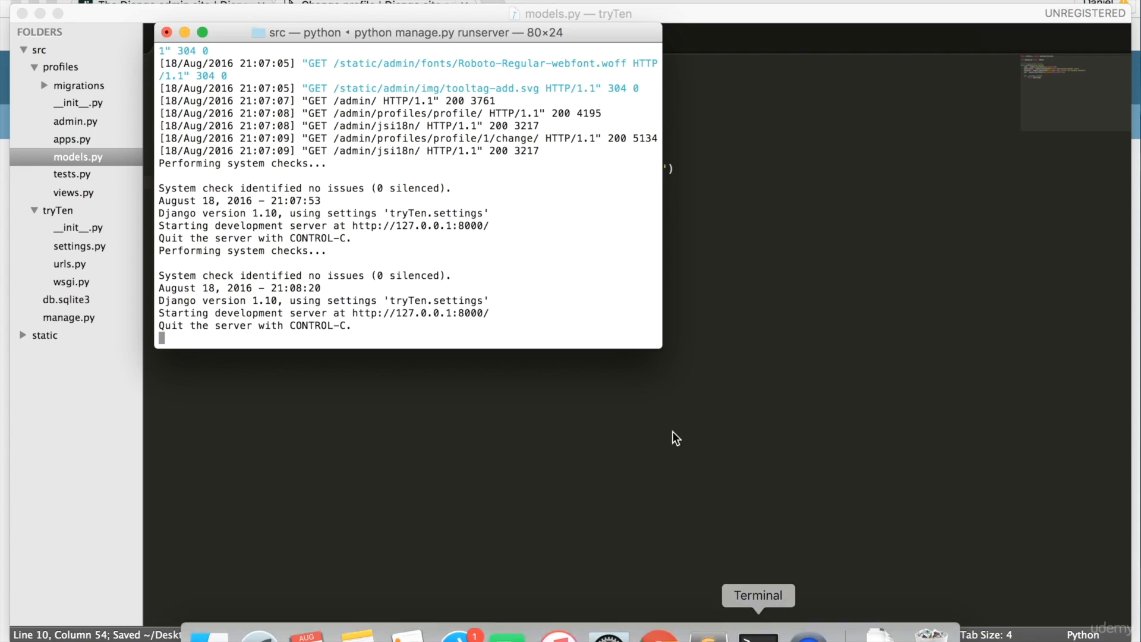
pyautogui.press('ctrl+c')
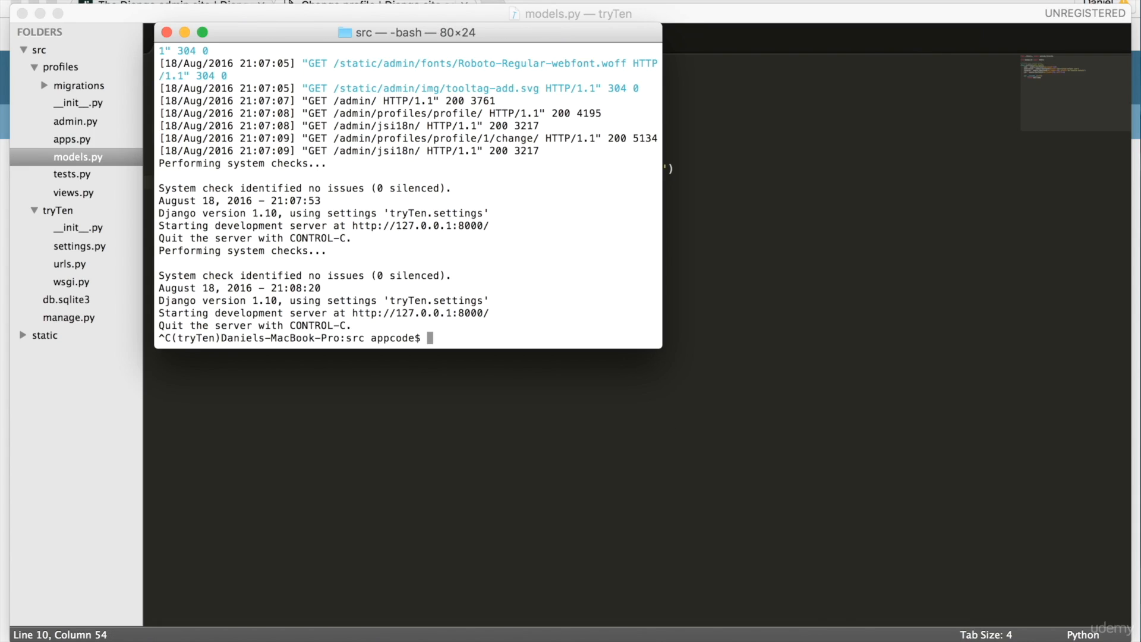
pyautogui.write('python manage.py makemigrations')
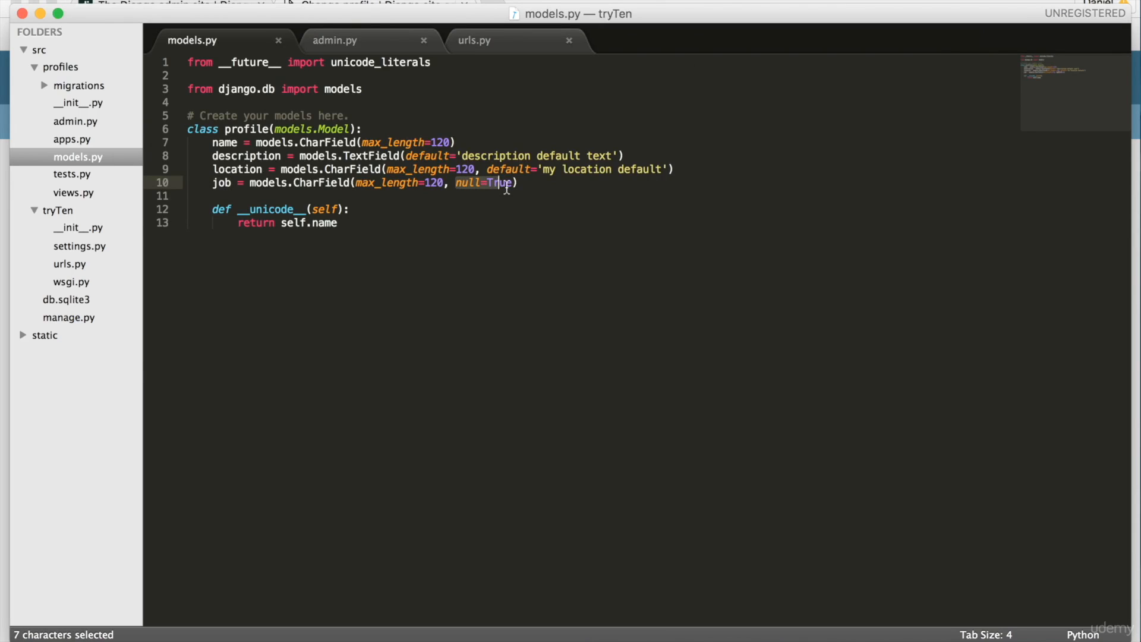
pyautogui.click(569, 364)
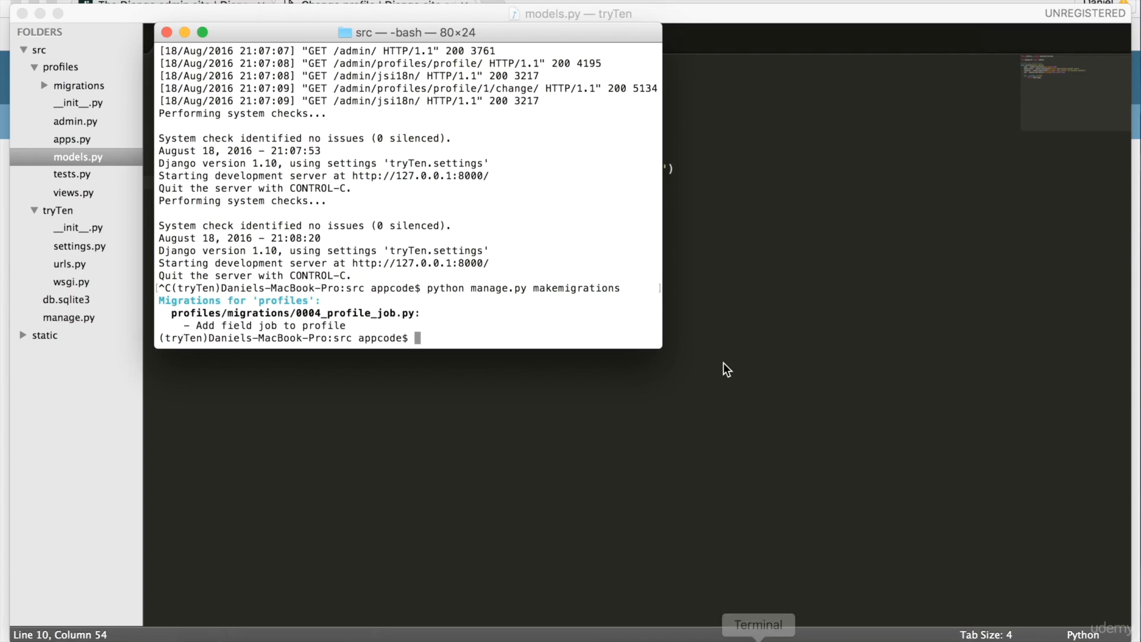
# Apply the 0004_profile_job migration and restart the development server with runserver.
pyautogui.write('python manage.py migrate')
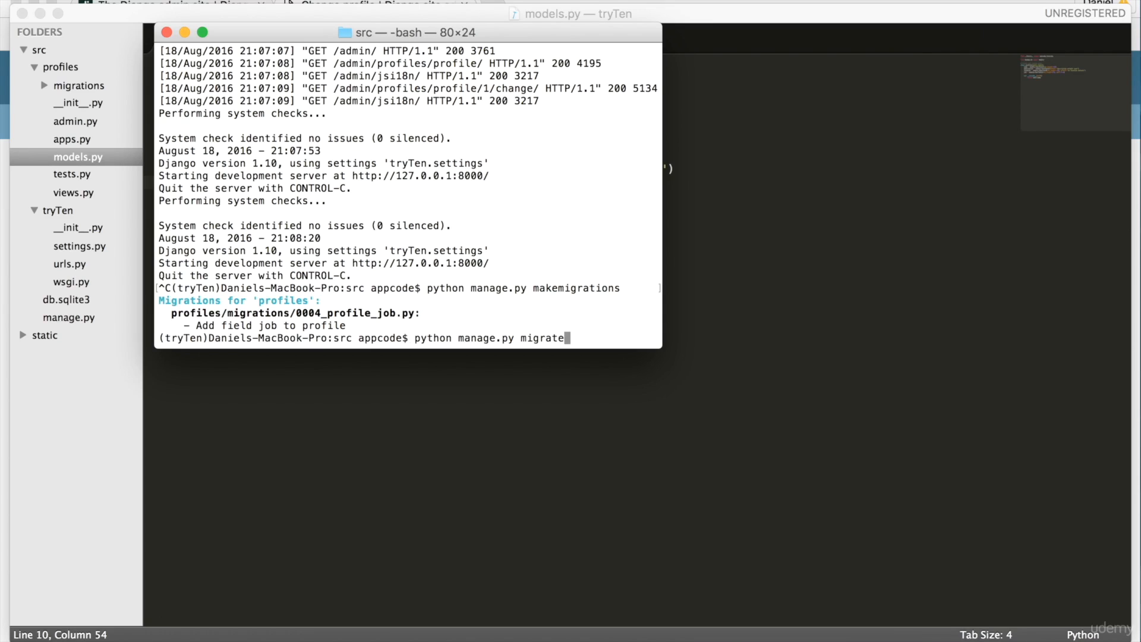
pyautogui.press('Return')
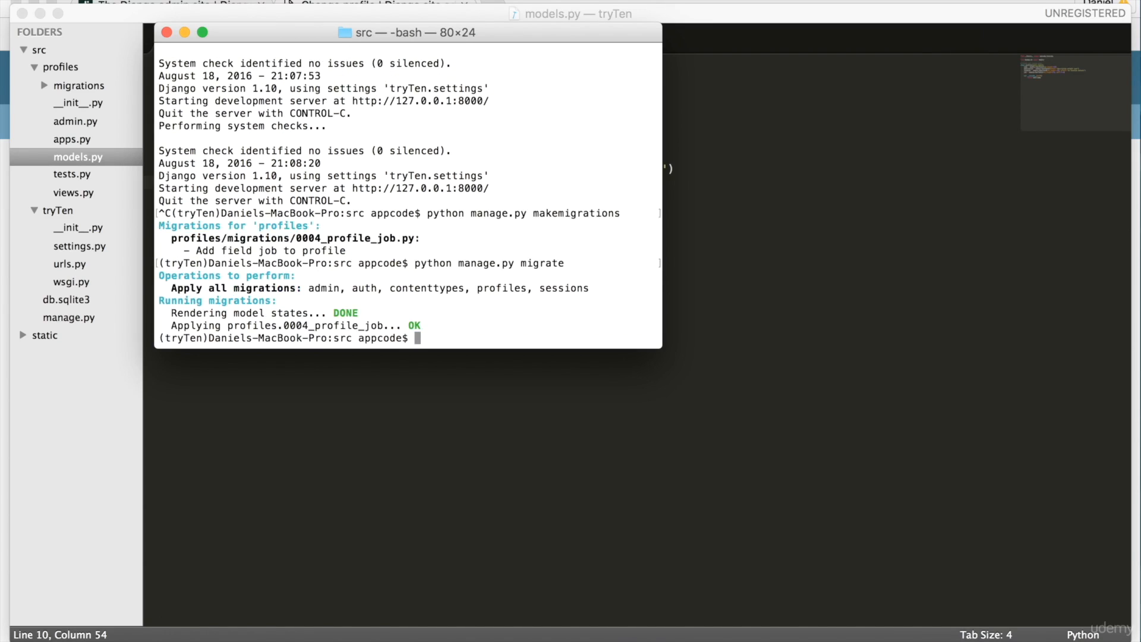
pyautogui.write('python manage.py runserver')
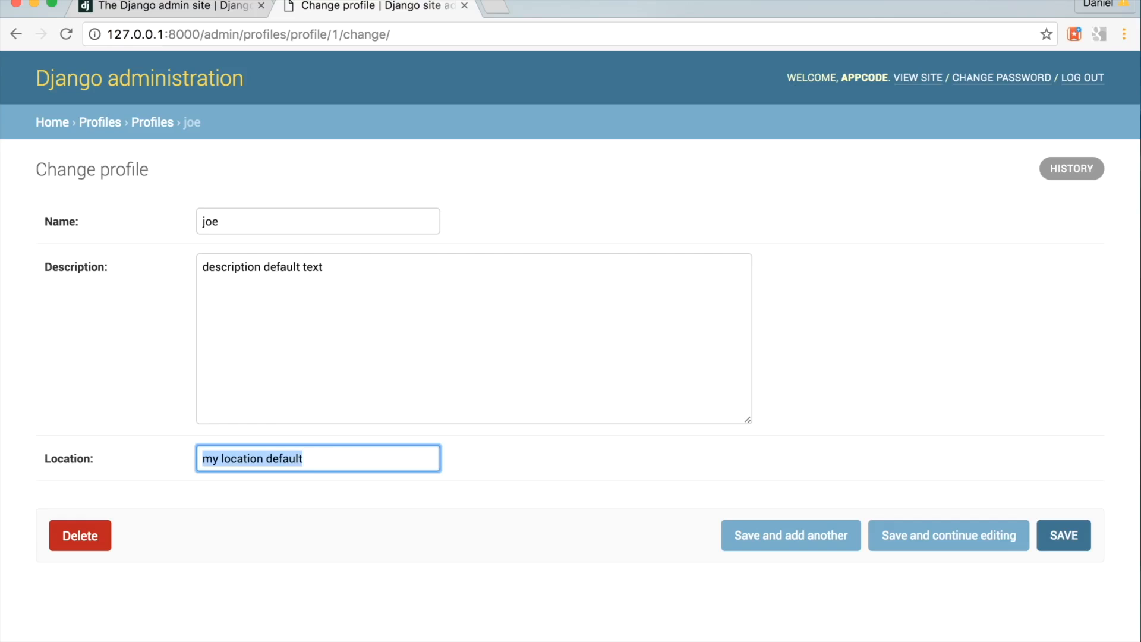
# Open the Add profile form and scroll through its Name, Location and Job required-field errors.
pyautogui.click(1061, 534)
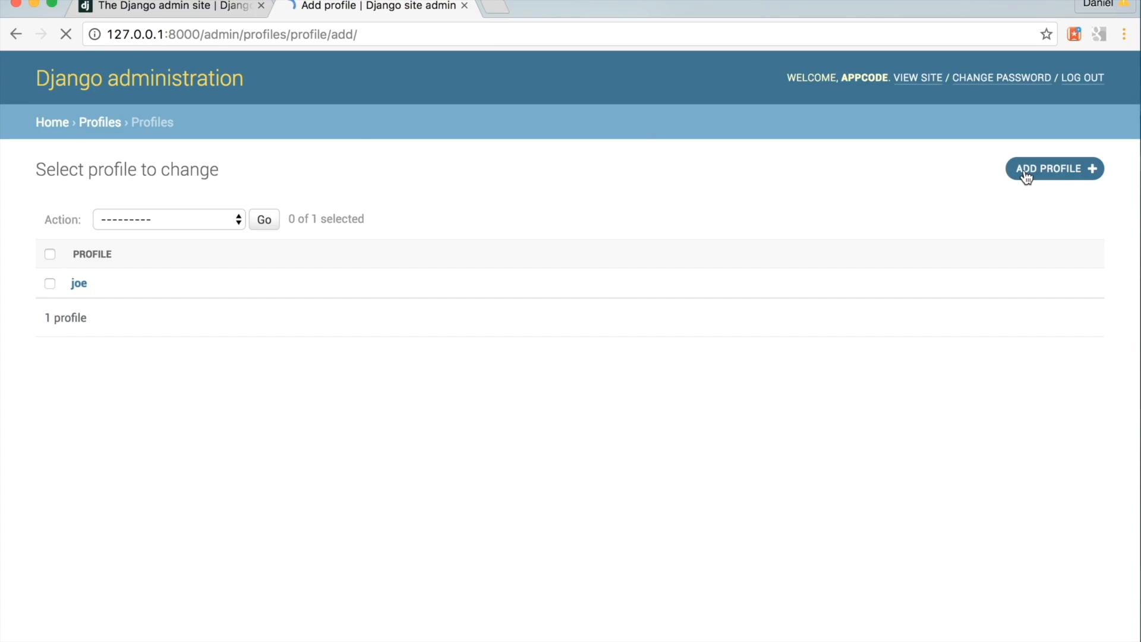
pyautogui.click(1053, 168)
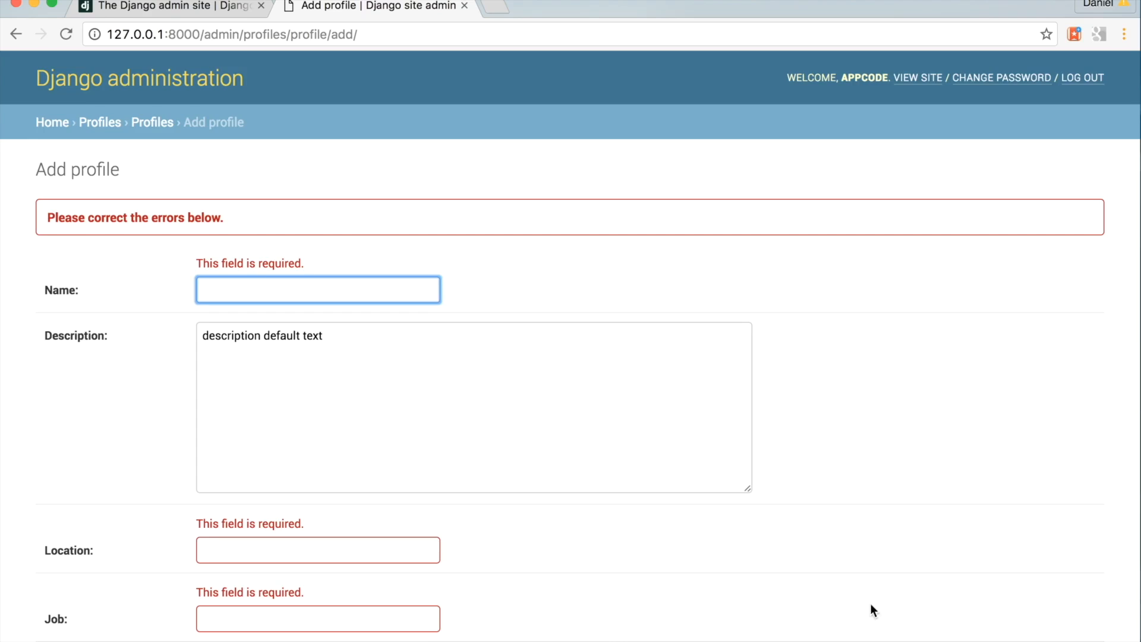
pyautogui.scroll(-3)
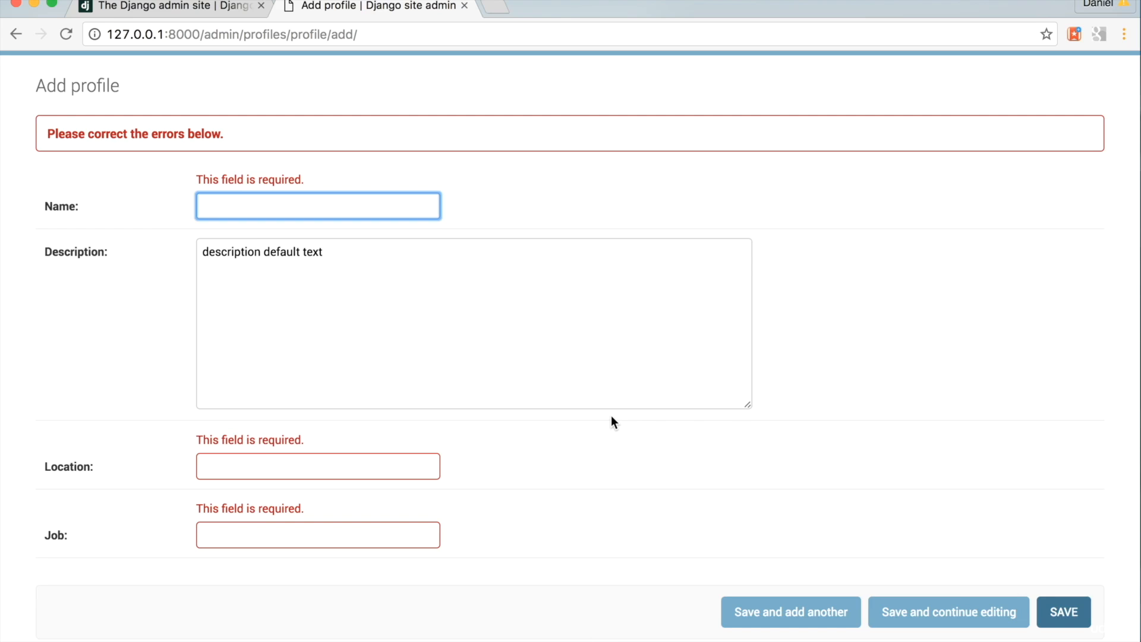
pyautogui.scroll(3)
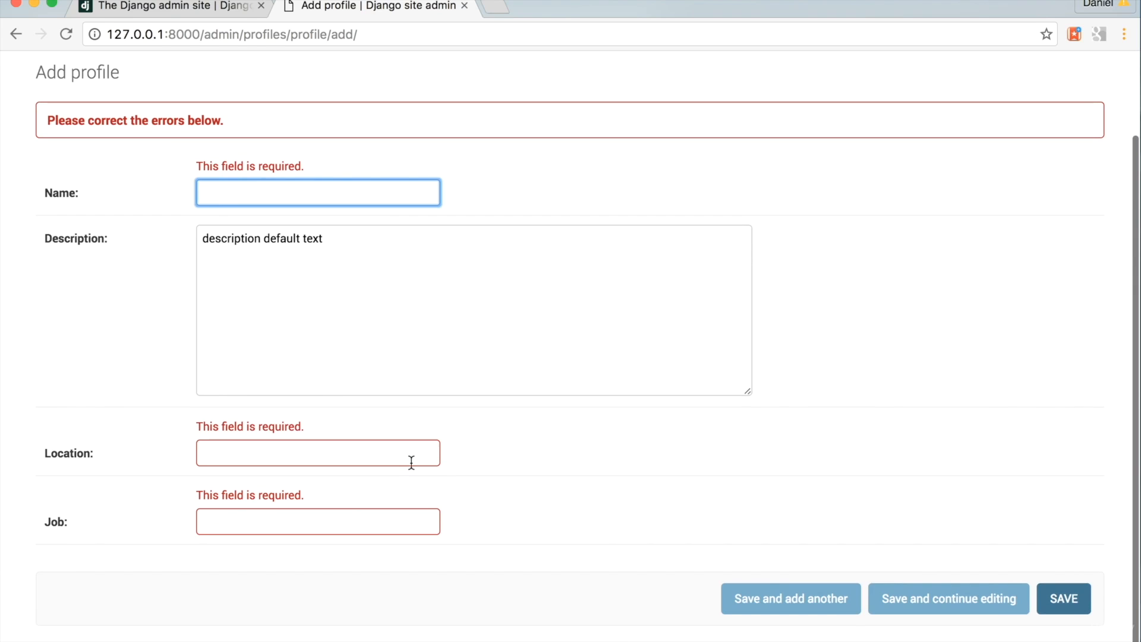
pyautogui.moveTo(1101, 599)
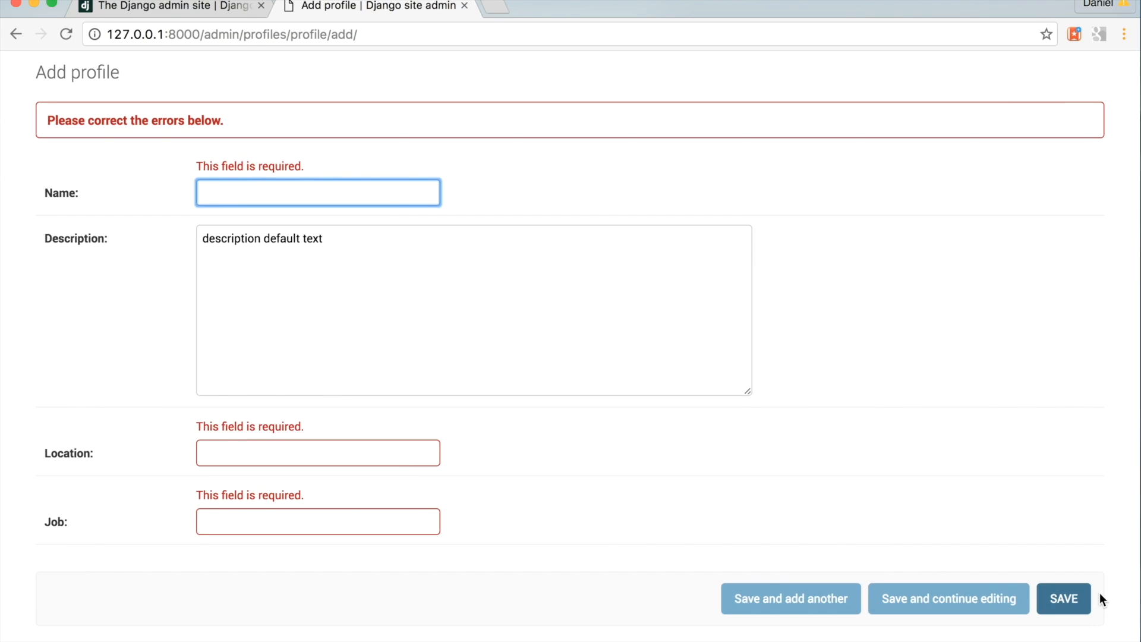
pyautogui.moveTo(590, 426)
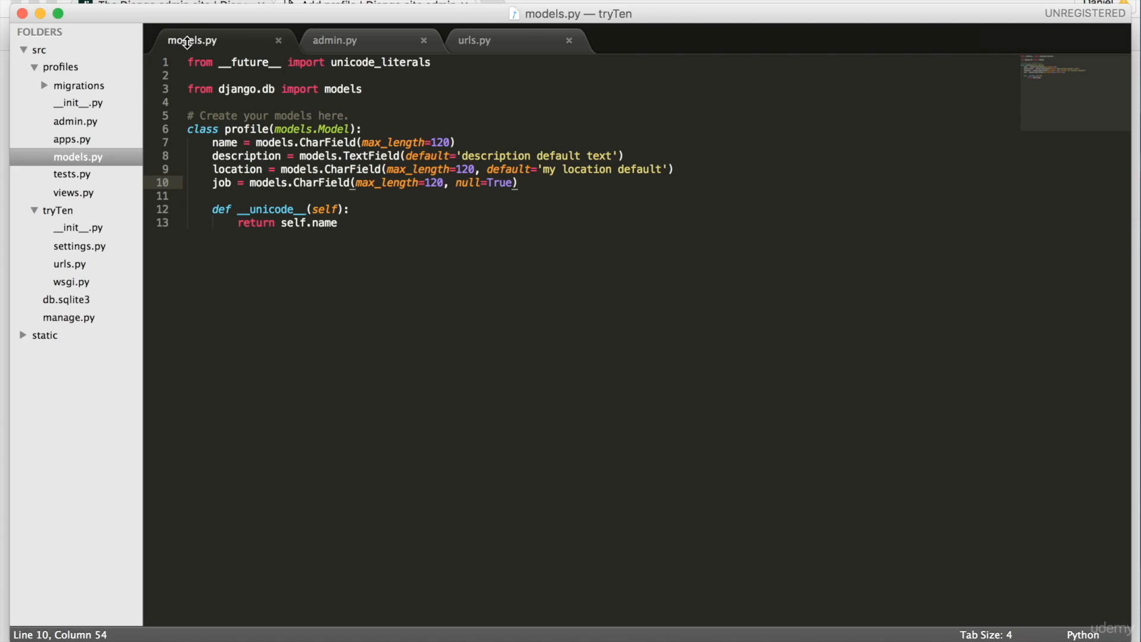
# Add blank=True, null=True to the location CharField in models.py.
pyautogui.click(375, 223)
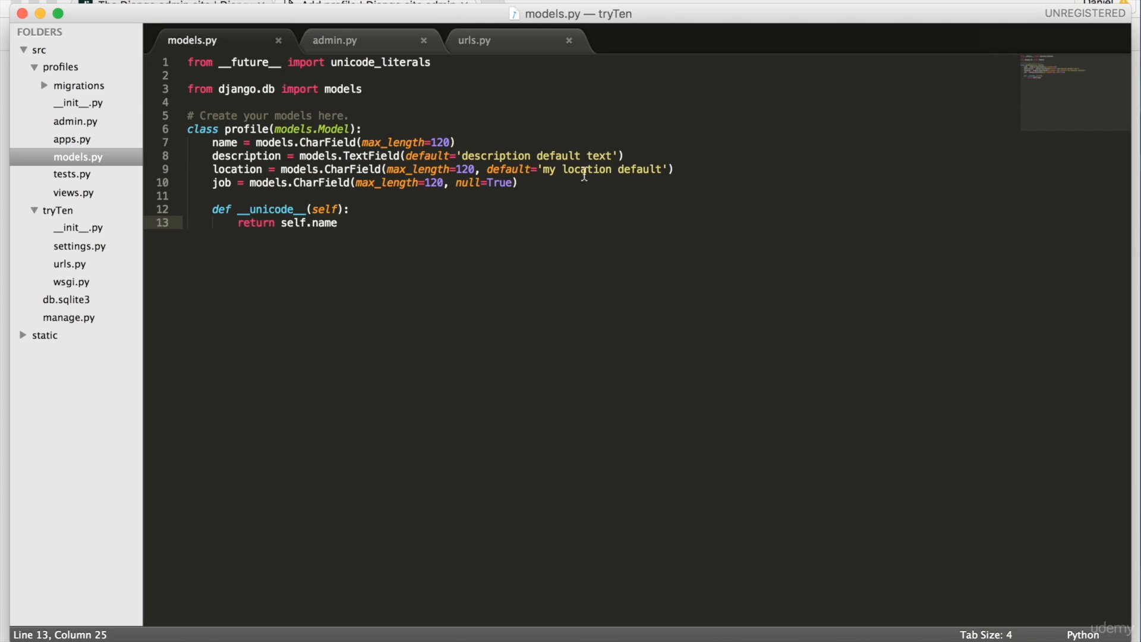
pyautogui.moveTo(668, 169)
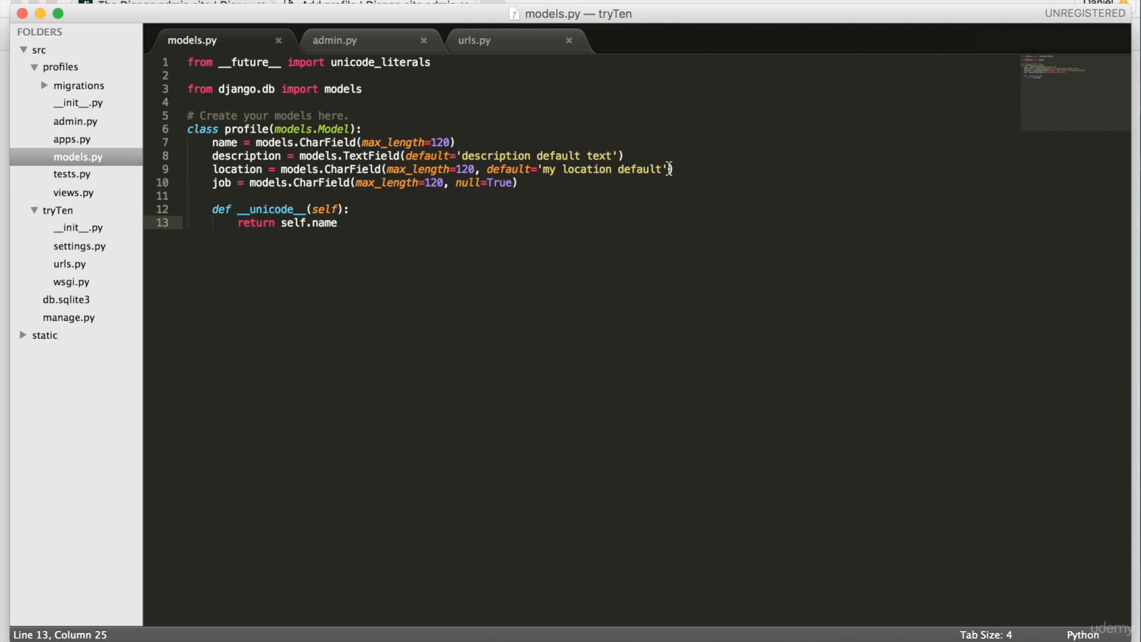
pyautogui.write(',')
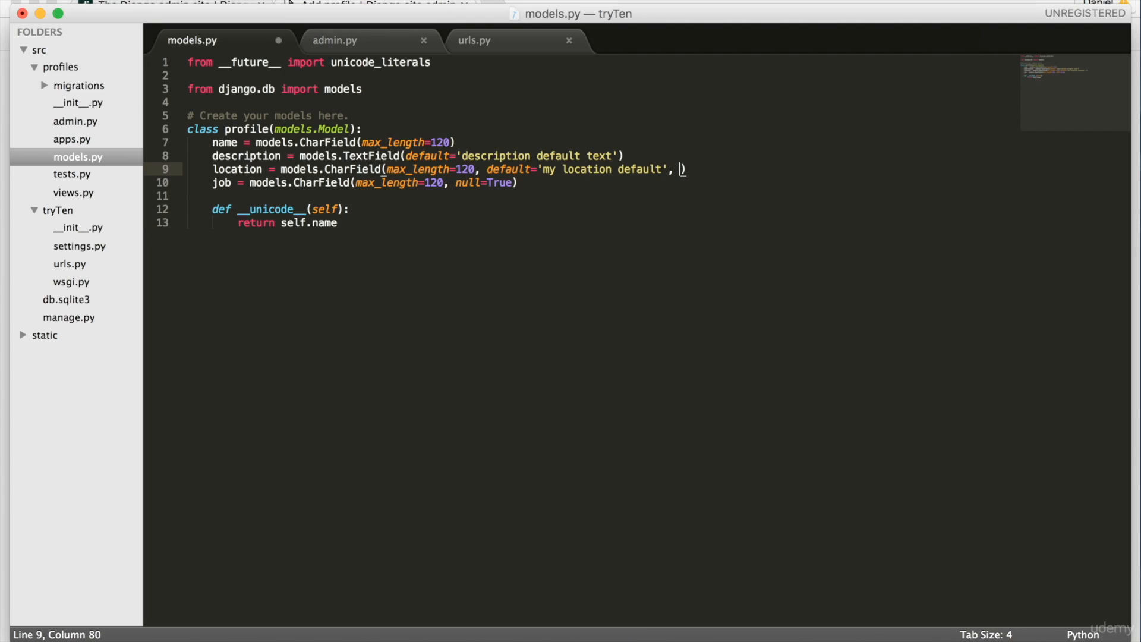
pyautogui.write('blank=')
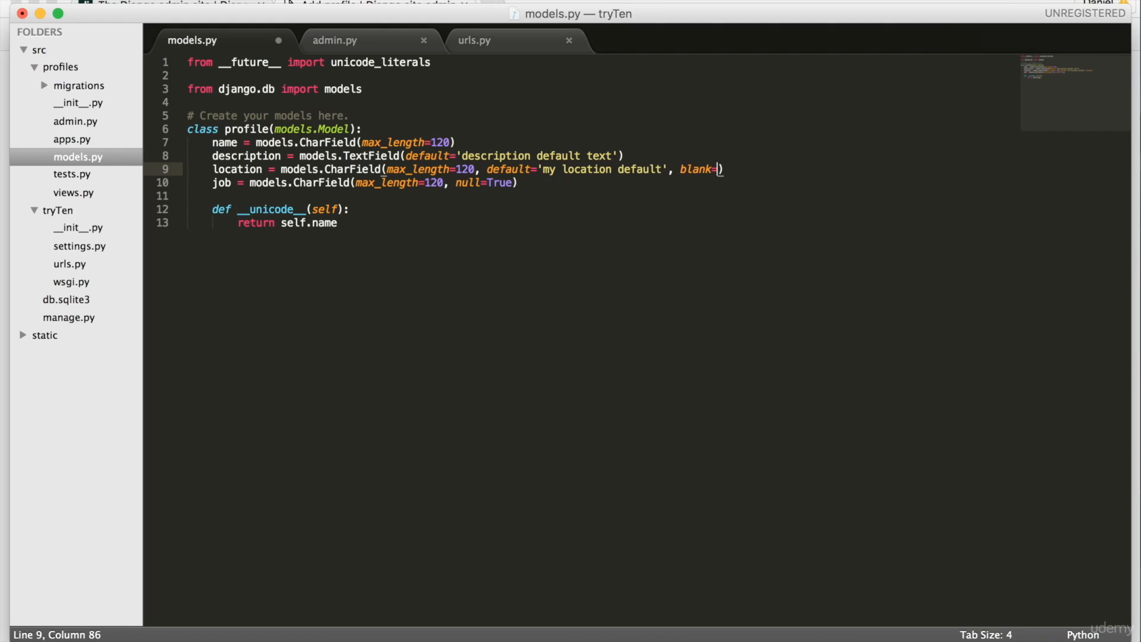
pyautogui.write('true, nu')
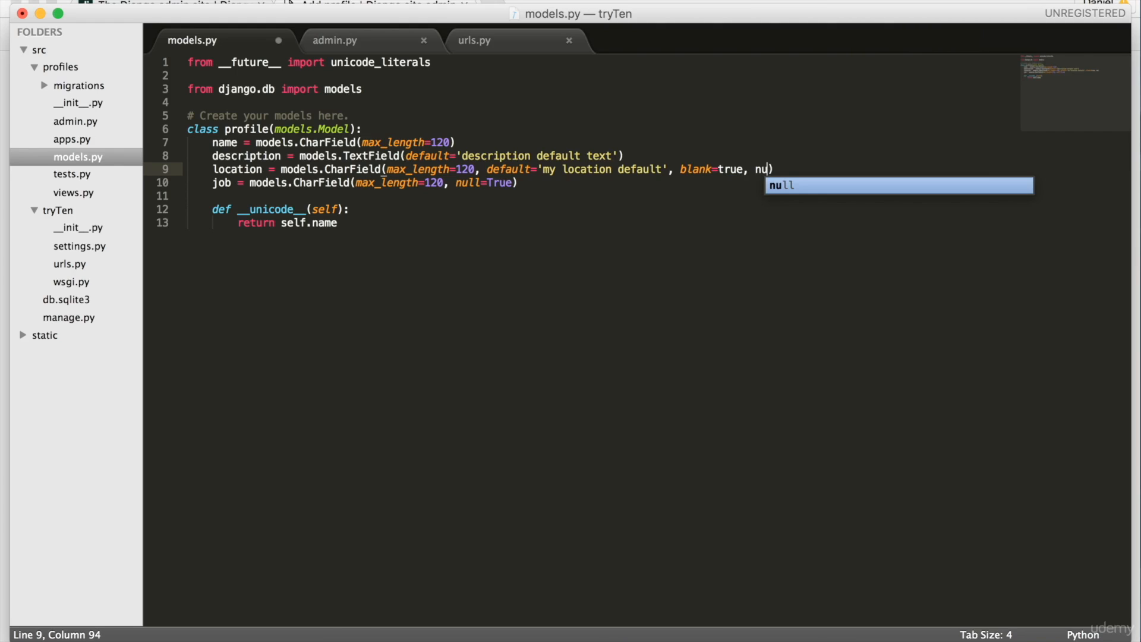
pyautogui.write('ll=true')
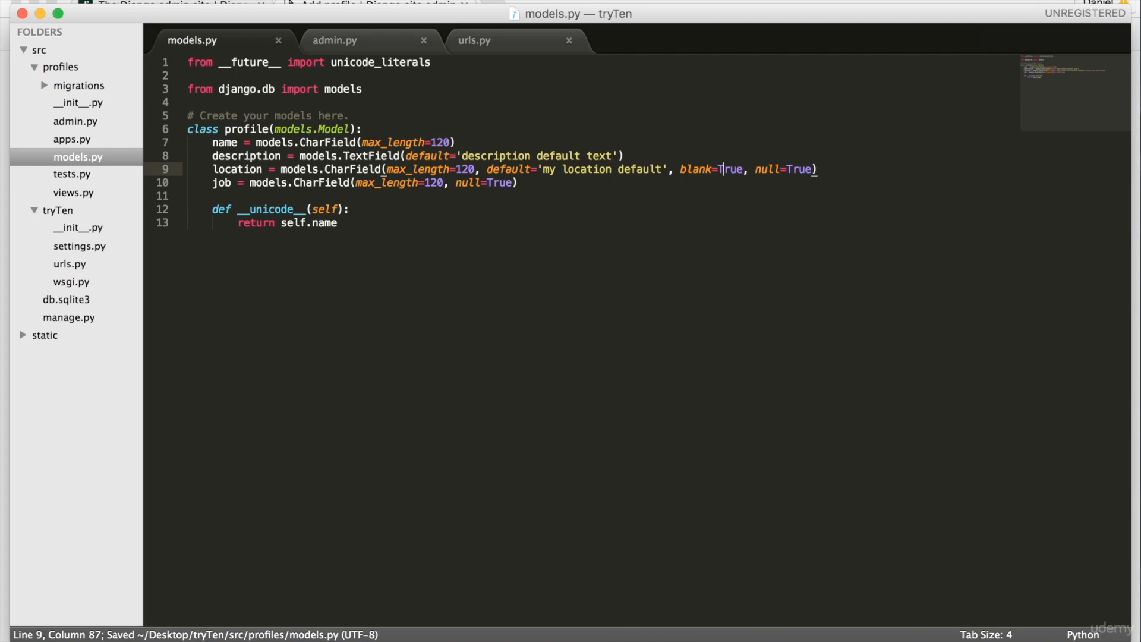
pyautogui.moveTo(757, 635)
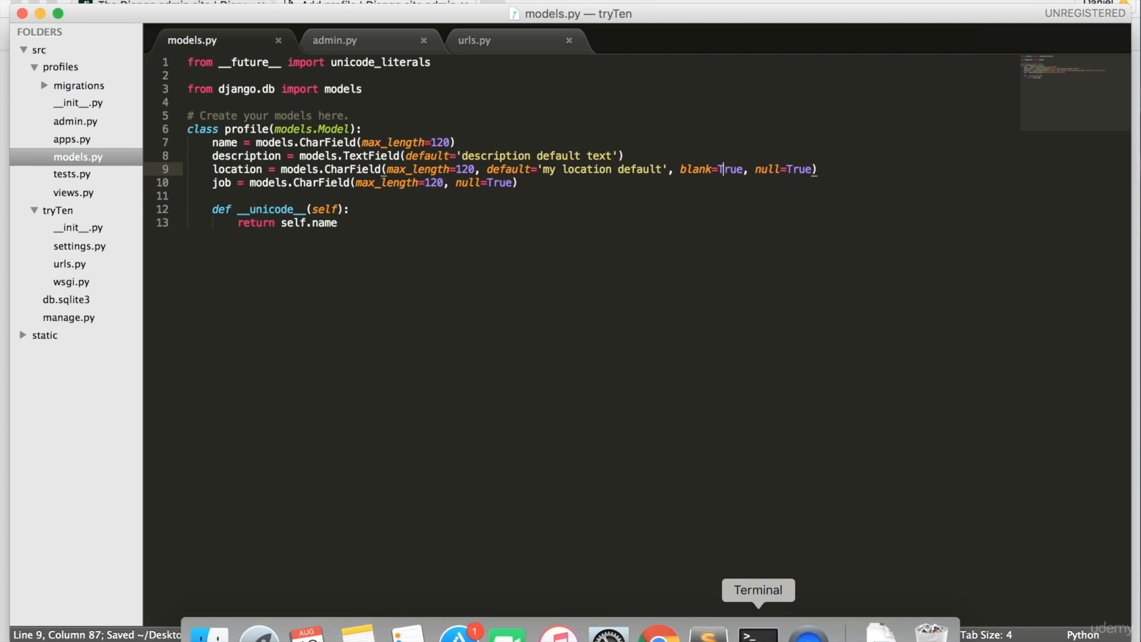
# Run makemigrations and migrate in Terminal to apply the location field change.
pyautogui.click(757, 632)
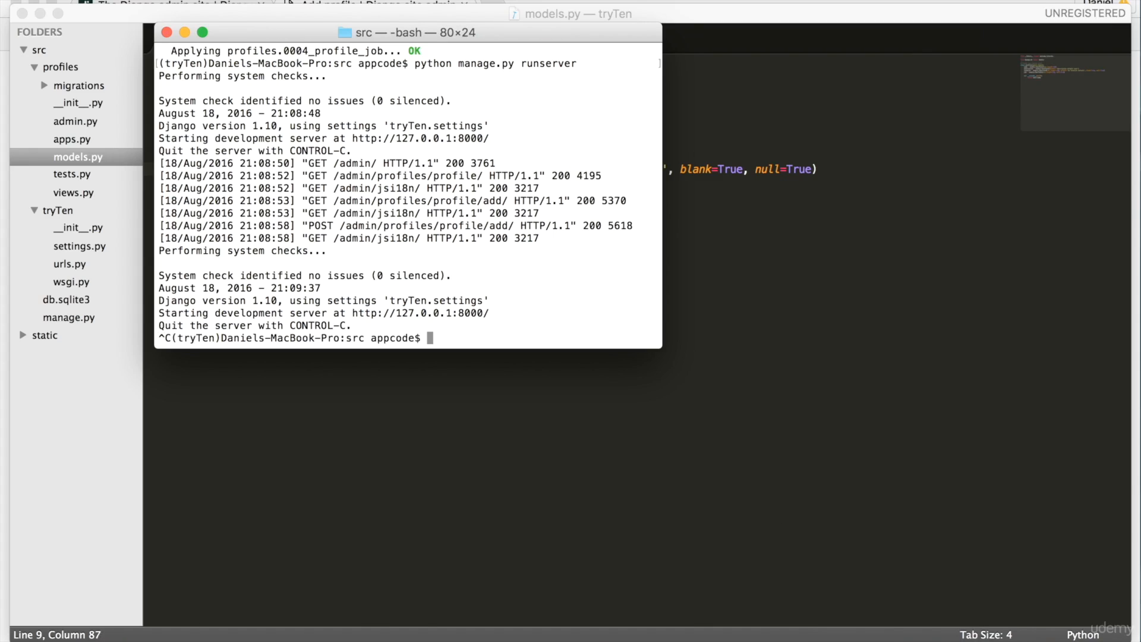
pyautogui.write('python manage.py makemigrations')
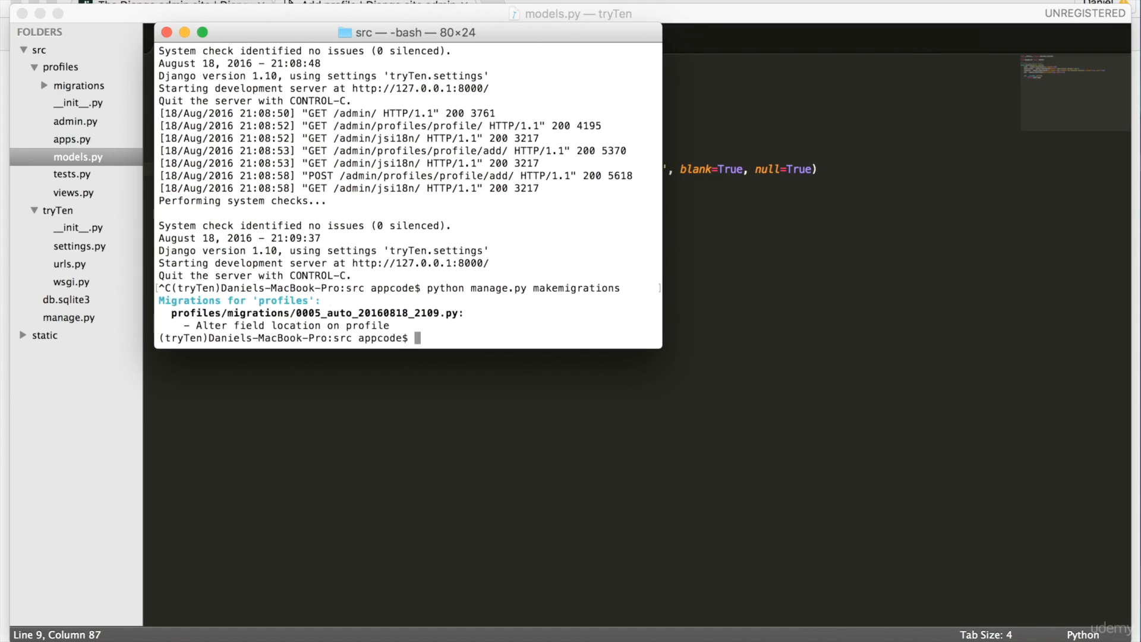
pyautogui.write('python manage.py migrate')
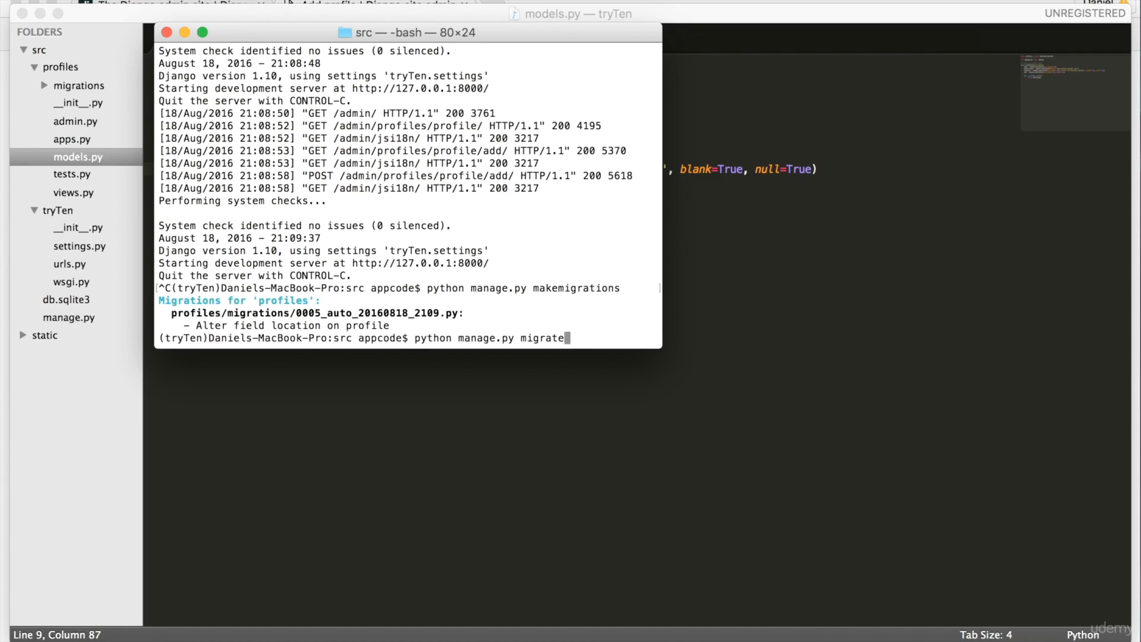
pyautogui.press('Return')
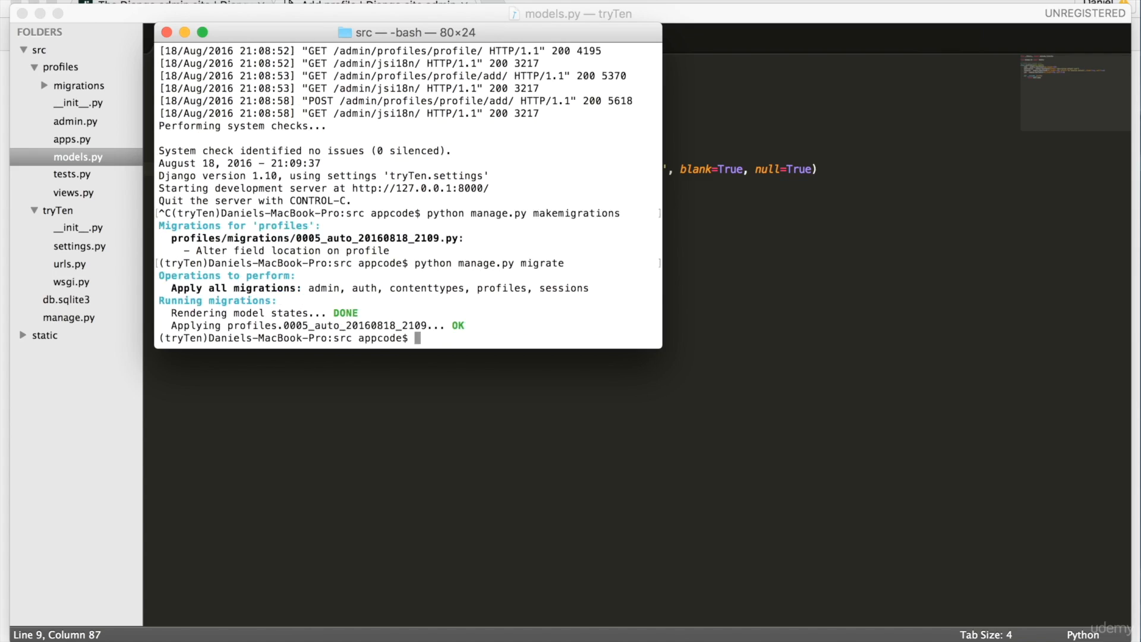
pyautogui.write('python manage.py migrate')
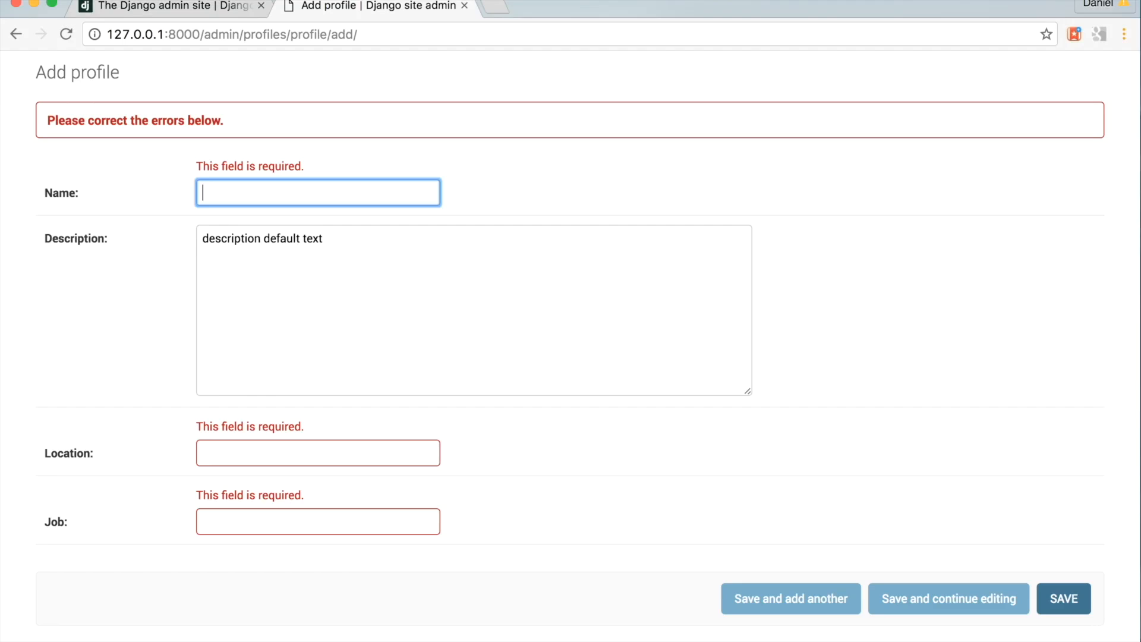
# Reload the admin and start a fresh Add profile form.
pyautogui.click(64, 34)
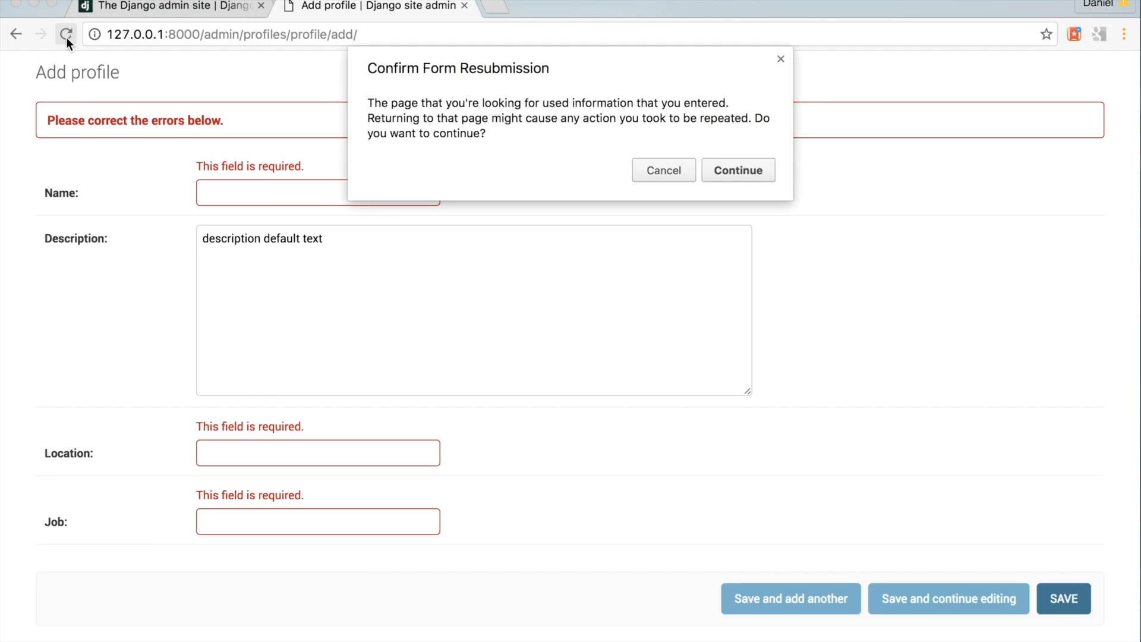
pyautogui.click(662, 170)
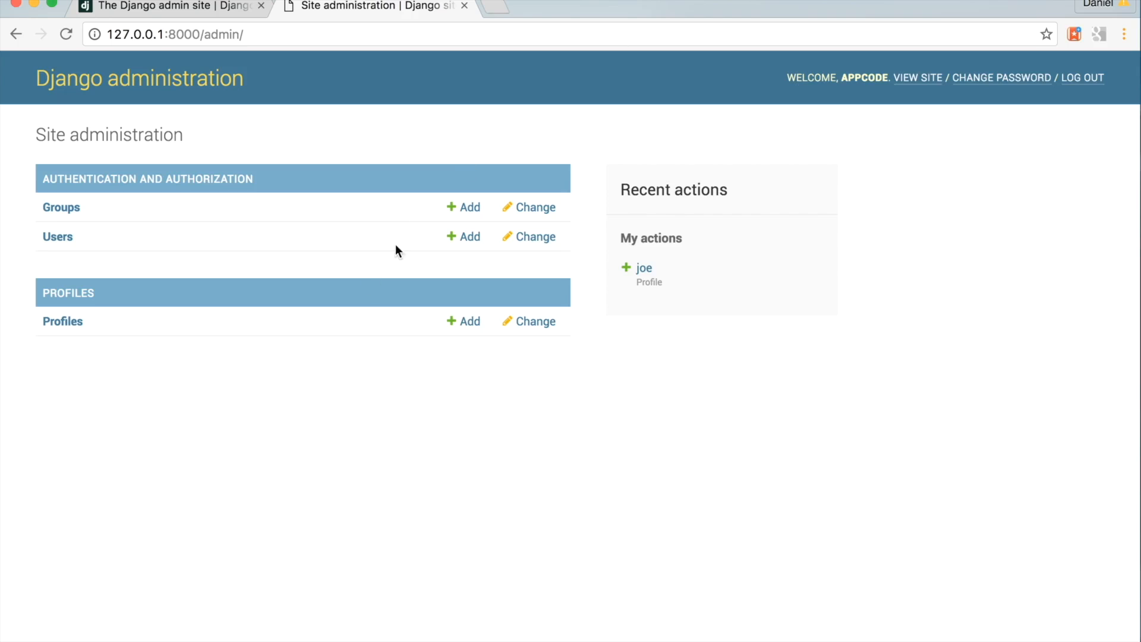
pyautogui.click(469, 321)
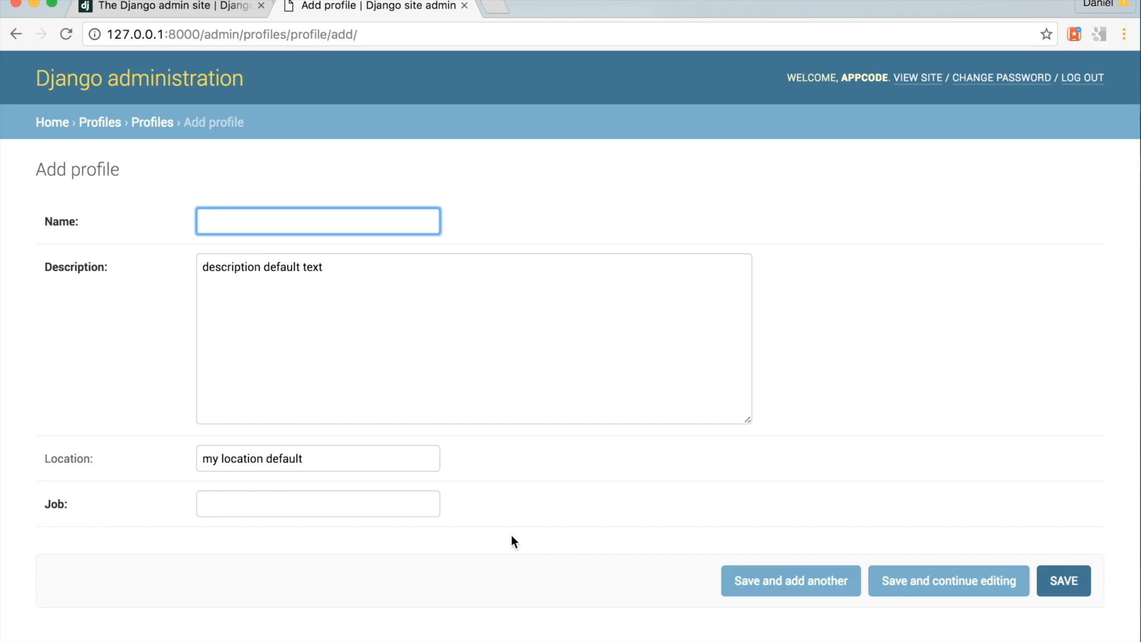
pyautogui.moveTo(254, 460)
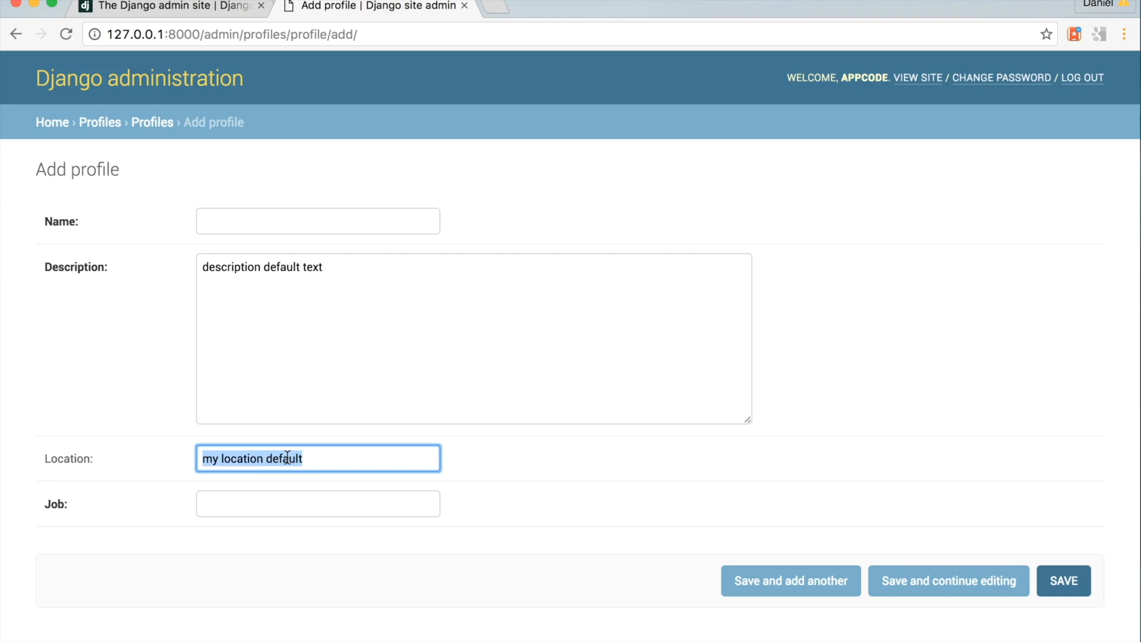
# Clear Location, enter name heynow and job hello, and save the profile.
pyautogui.click(318, 221)
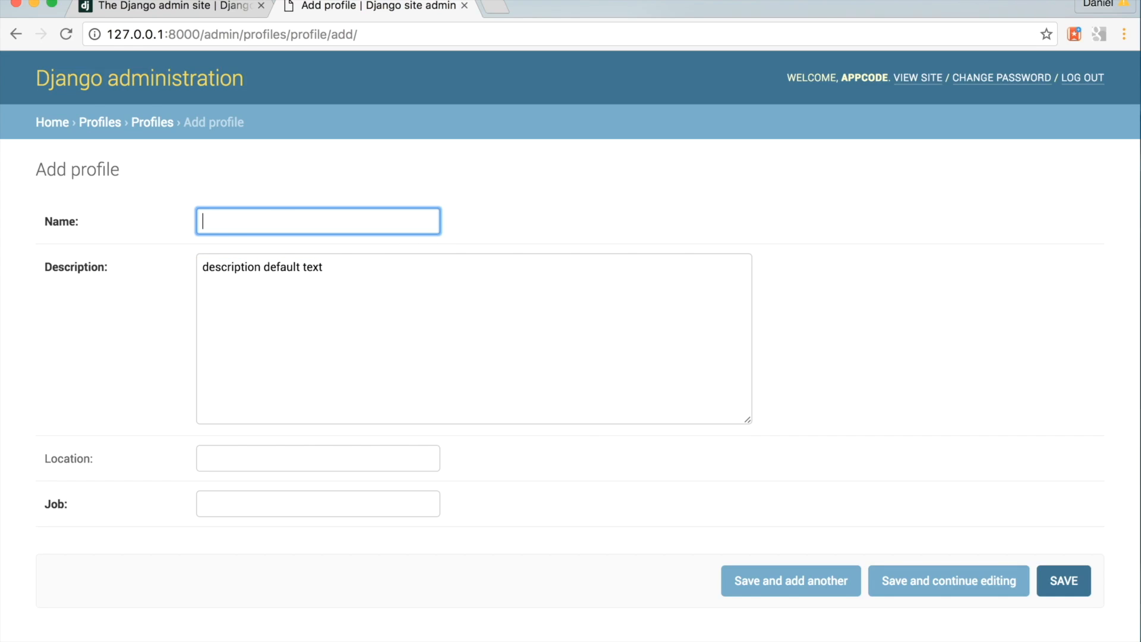
pyautogui.write('hey')
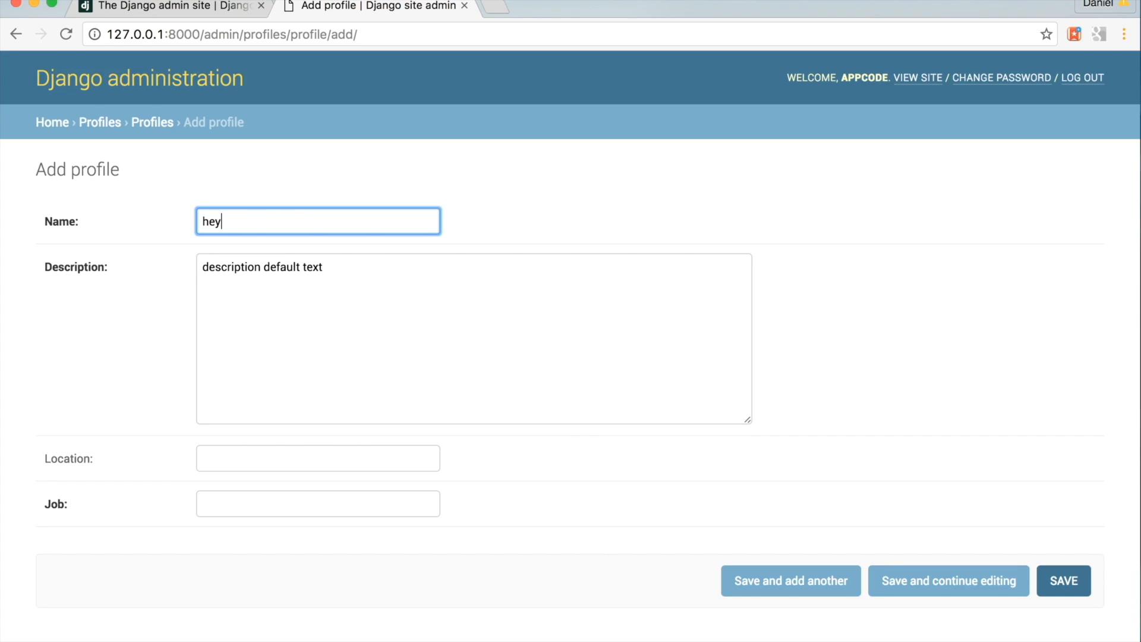
pyautogui.click(317, 504)
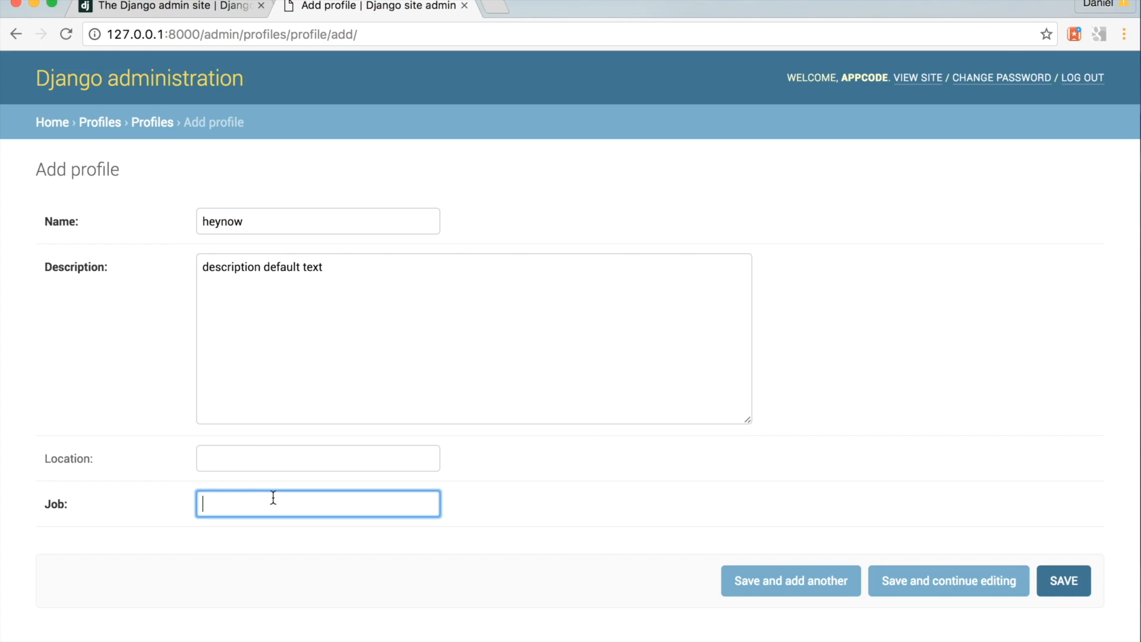
pyautogui.write('hello')
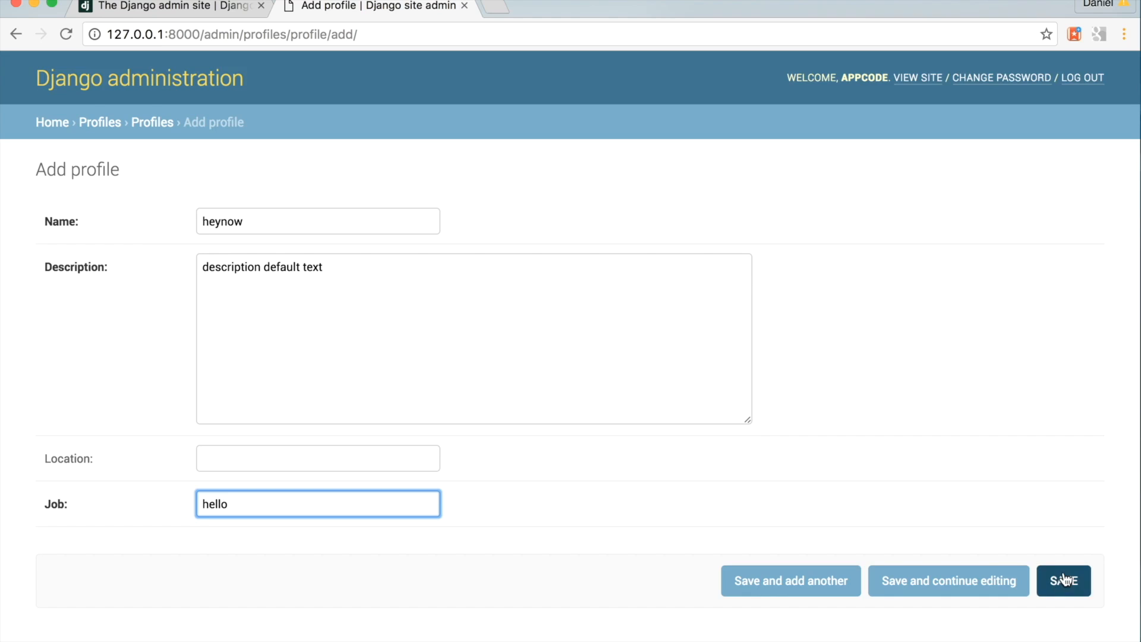
pyautogui.click(1063, 580)
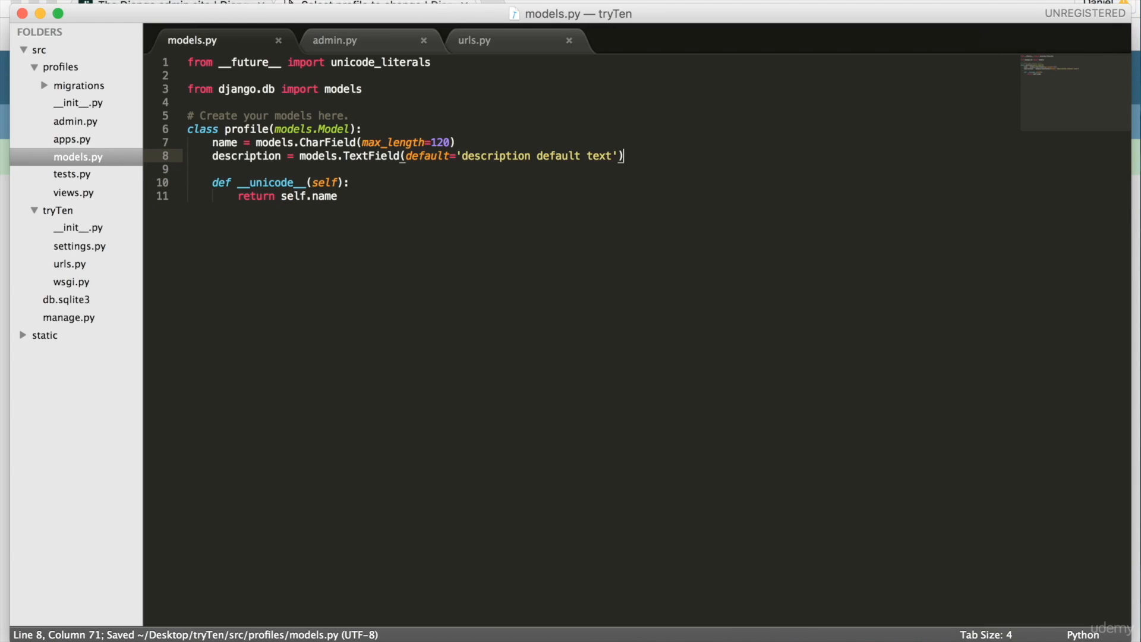
pyautogui.moveTo(537, 213)
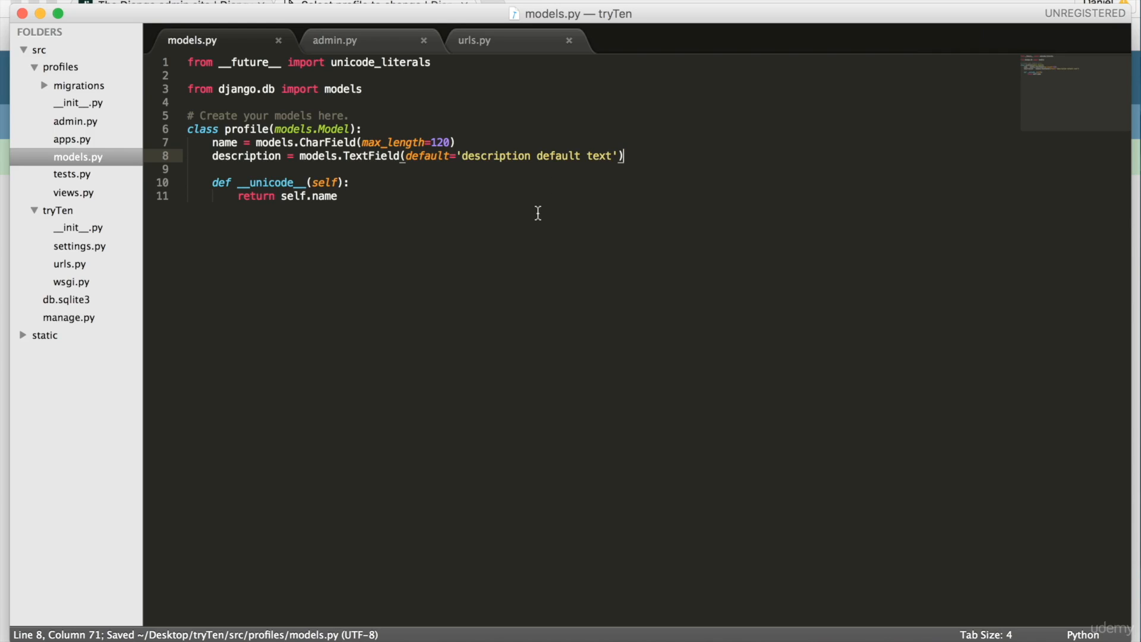
pyautogui.moveTo(519, 278)
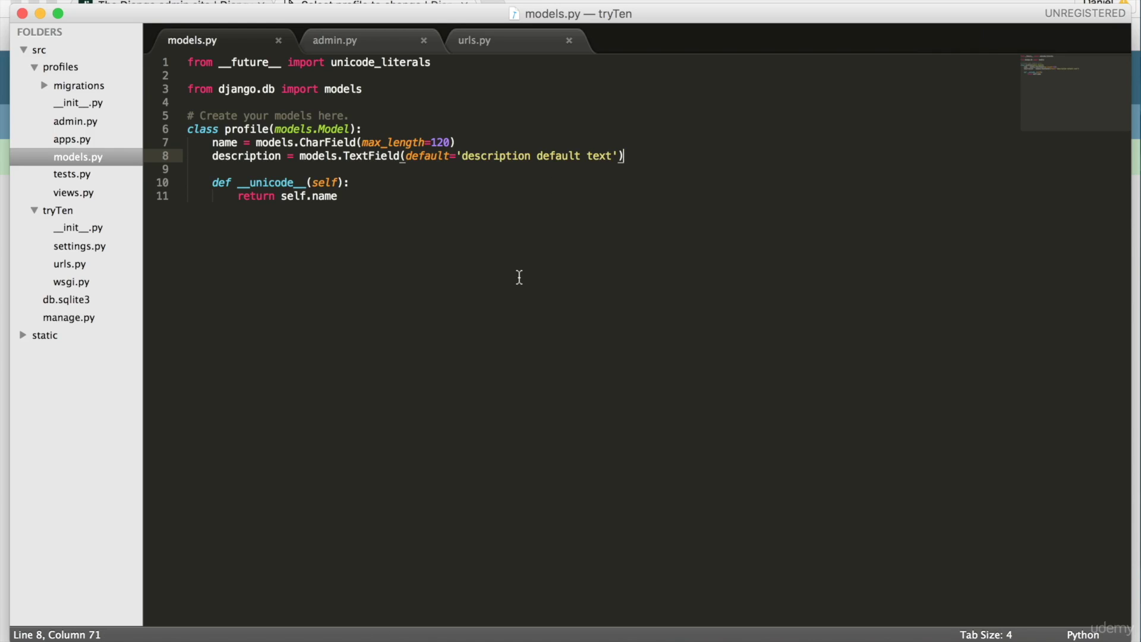
# Switch to the Terminal window after trimming the model to name and description.
pyautogui.click(758, 629)
pyautogui.write('python manage.py makemigrations')
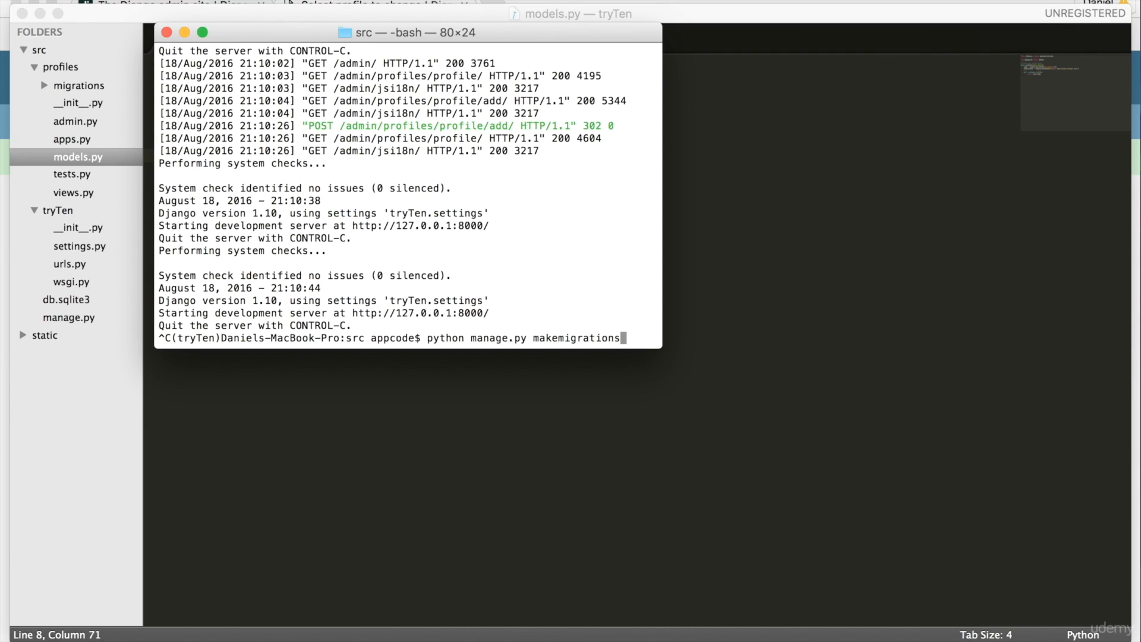
# Run makemigrations to remove job and location, then type python manage.py migrate.
pyautogui.press('Return')
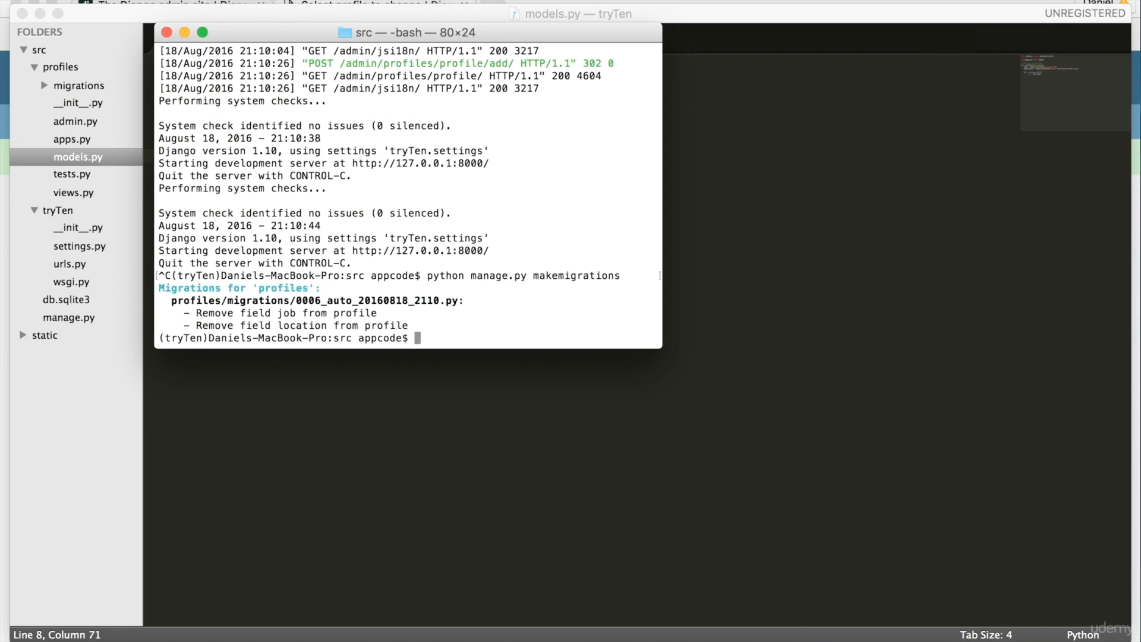
pyautogui.write('python manage.py migrate')
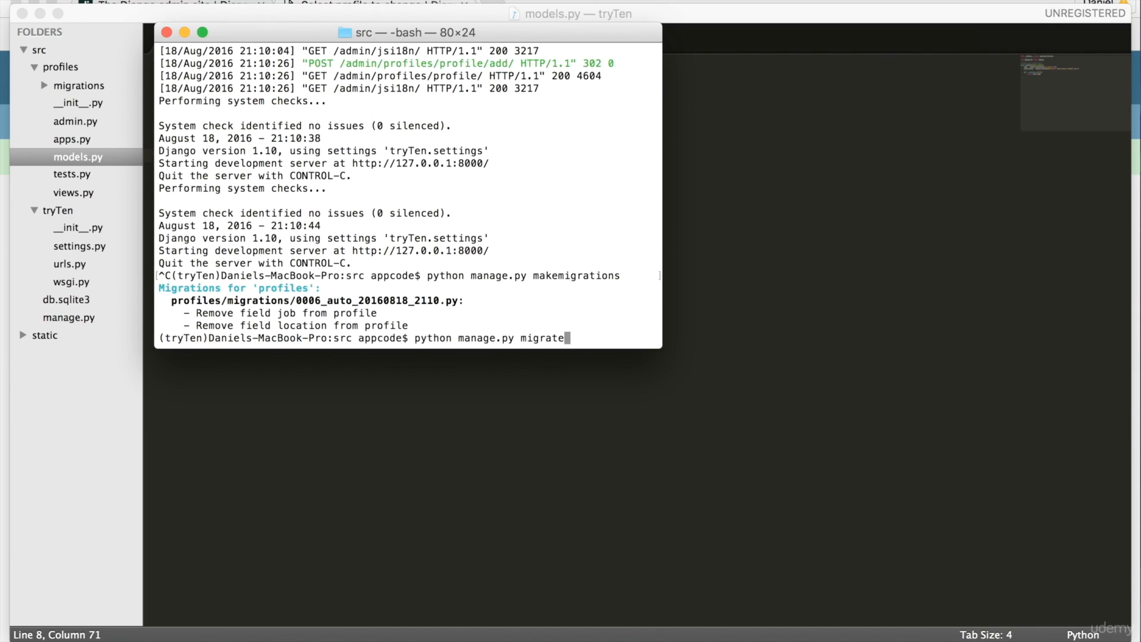